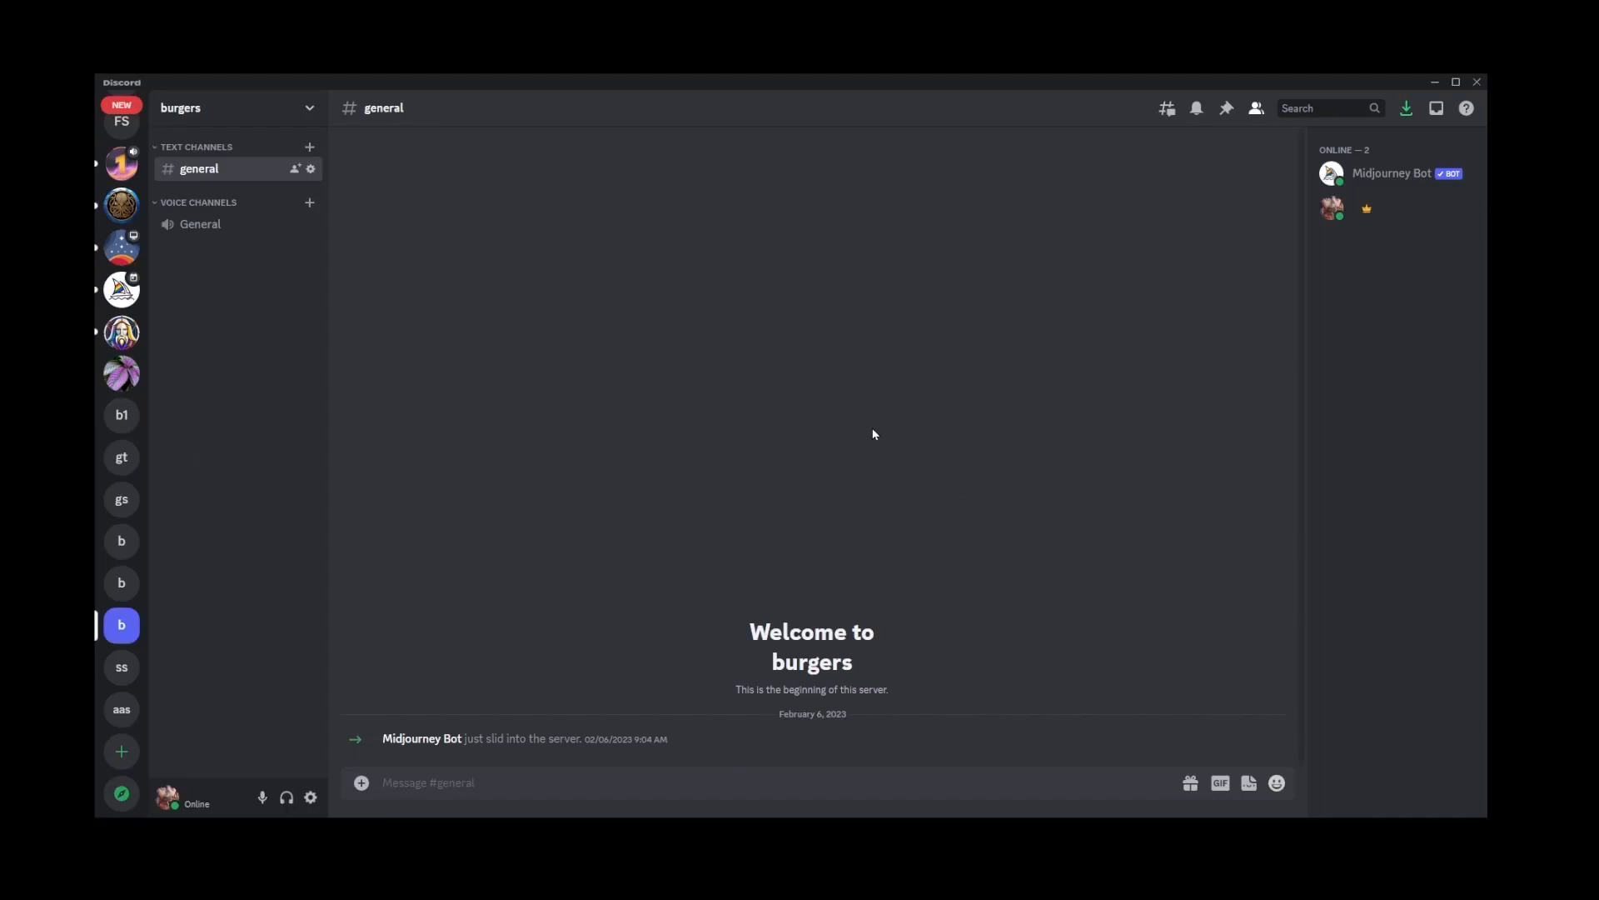
{"action": "mouse_move", "coordinate": [979, 263]}
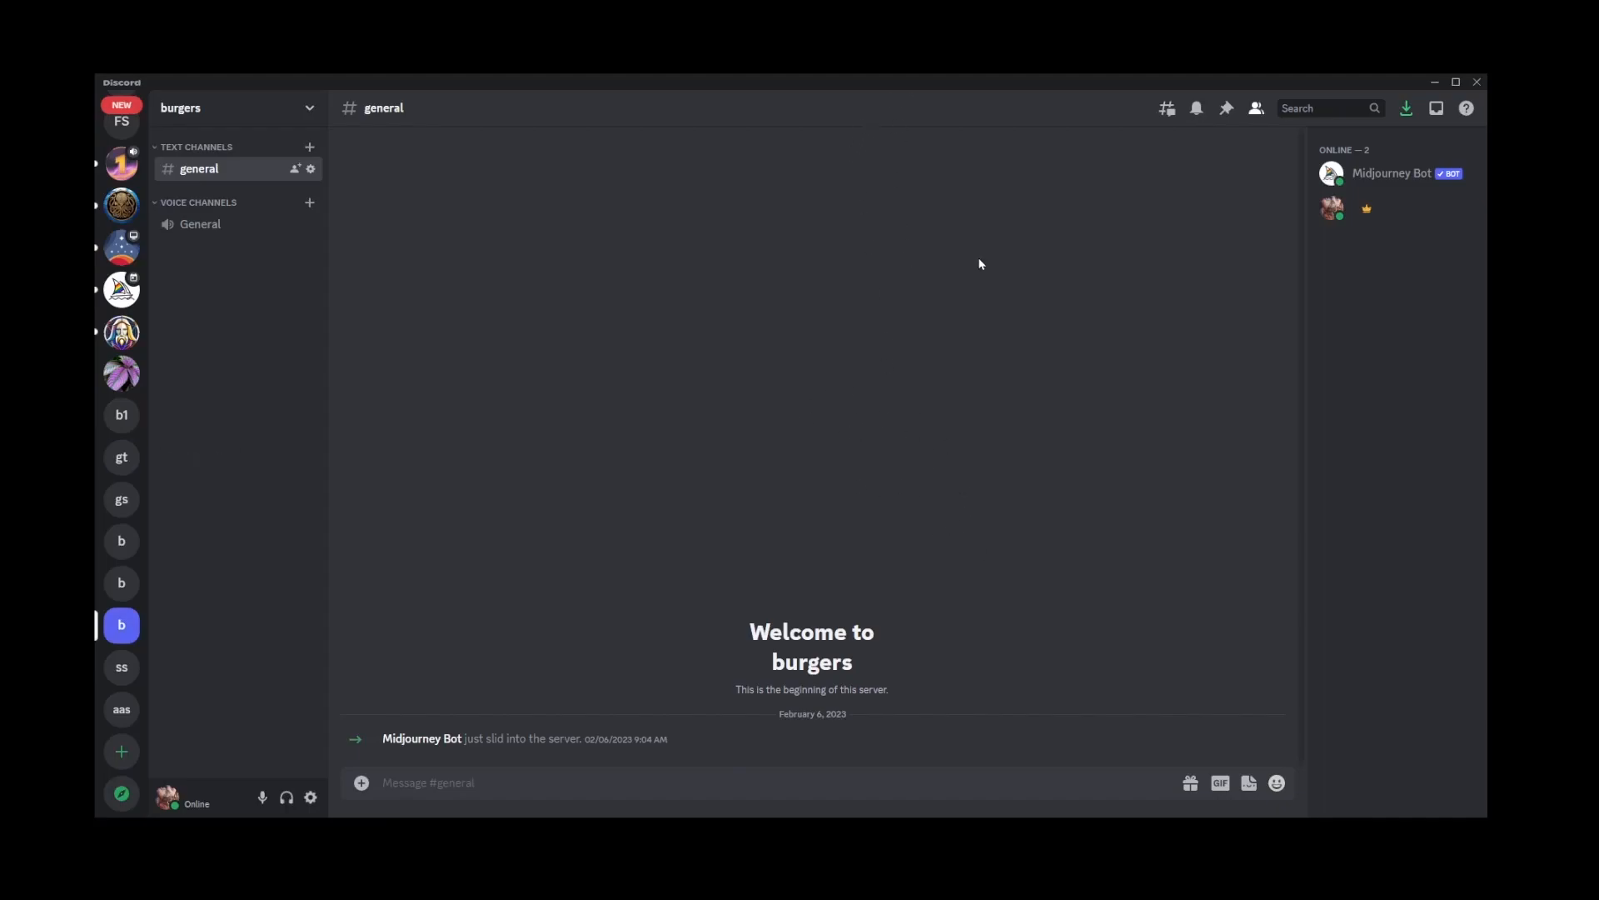
{"action": "mouse_move", "coordinate": [989, 360]}
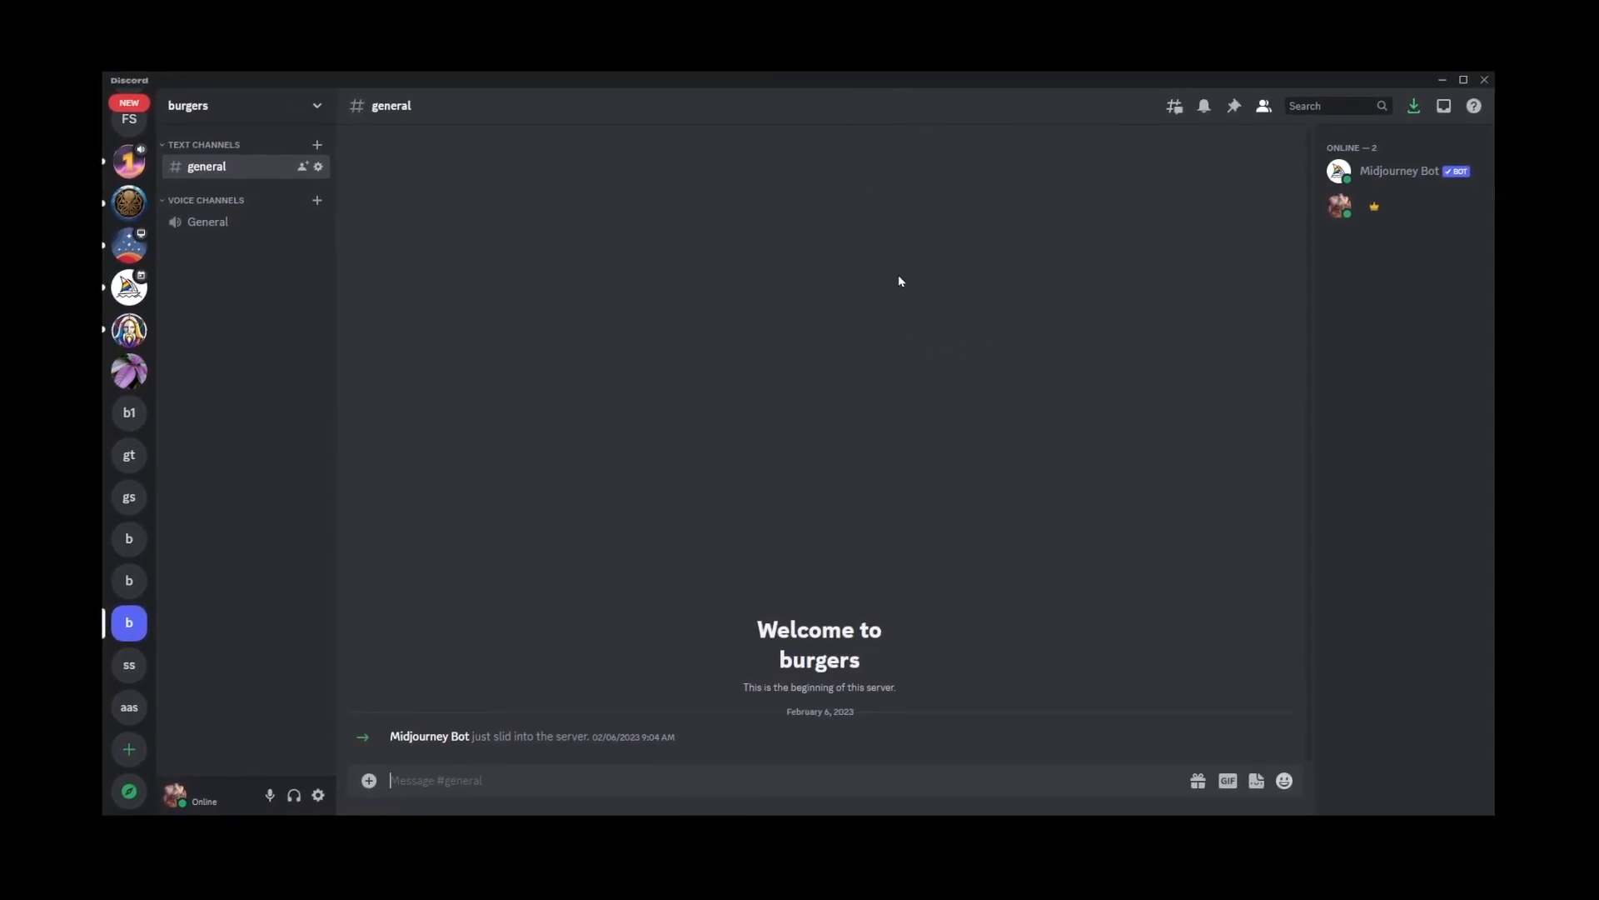
{"action": "mouse_move", "coordinate": [912, 400]}
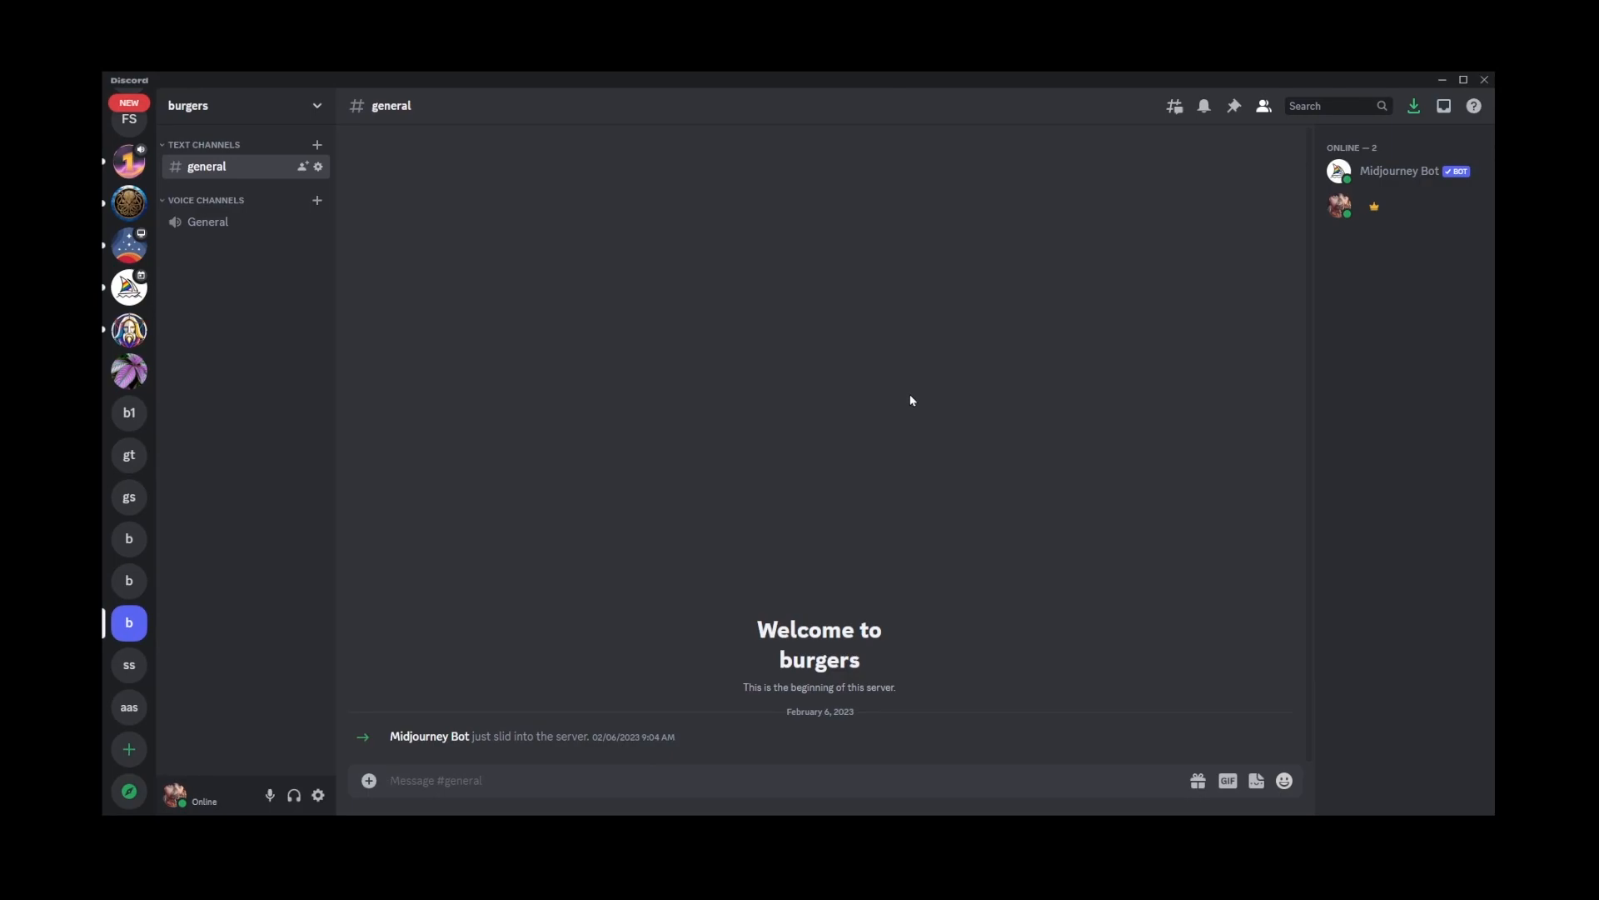
{"action": "mouse_move", "coordinate": [953, 387]}
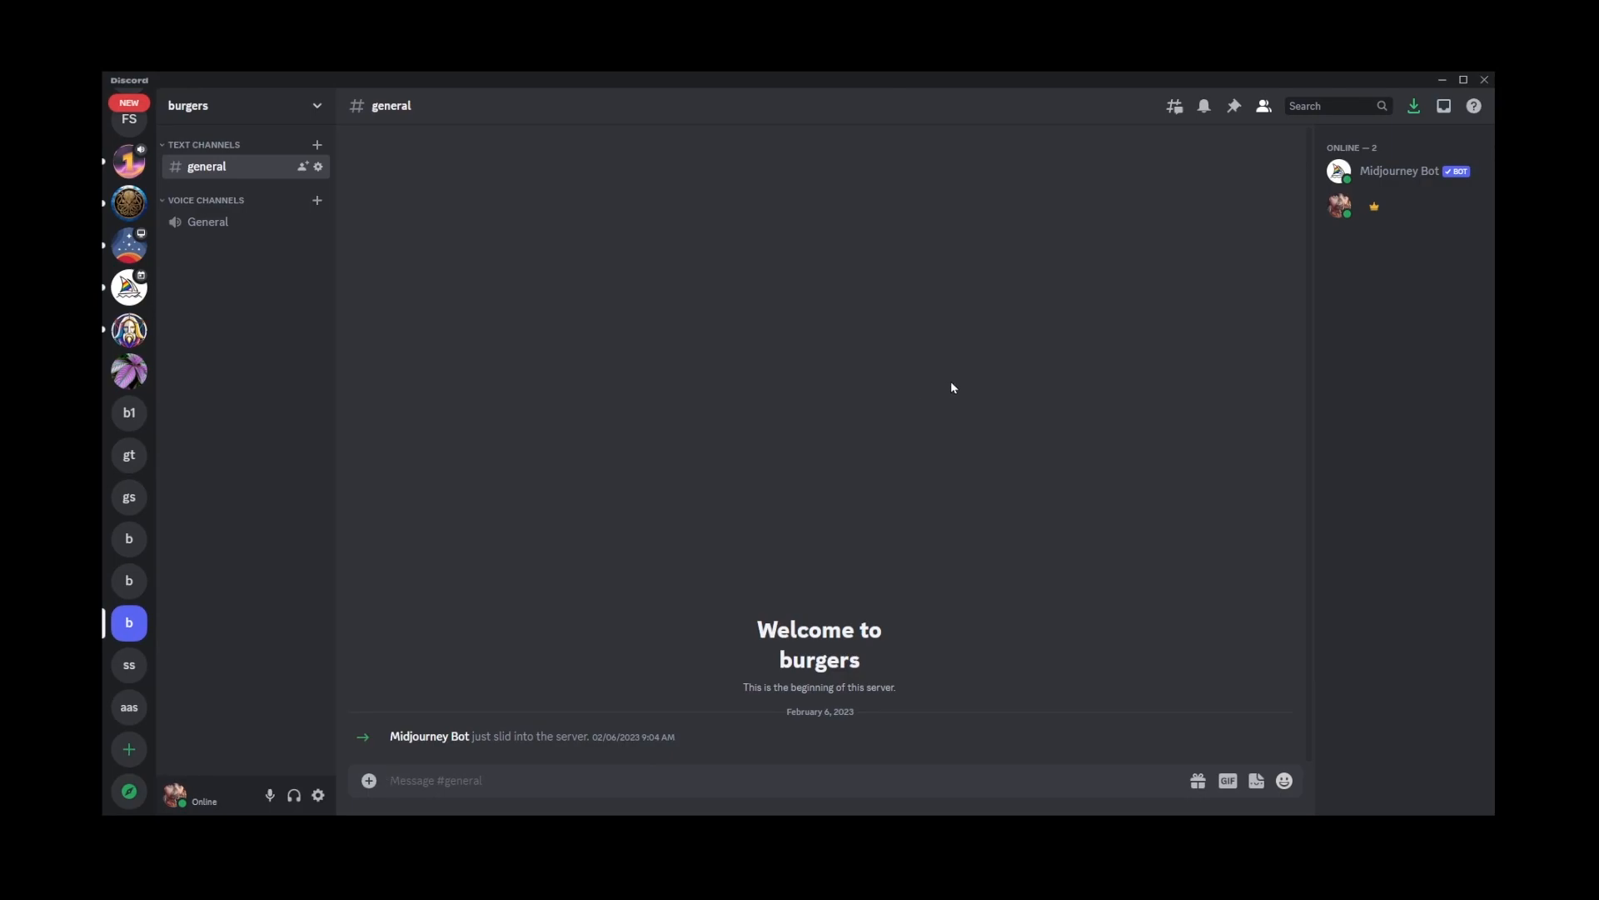
{"action": "mouse_move", "coordinate": [317, 794]}
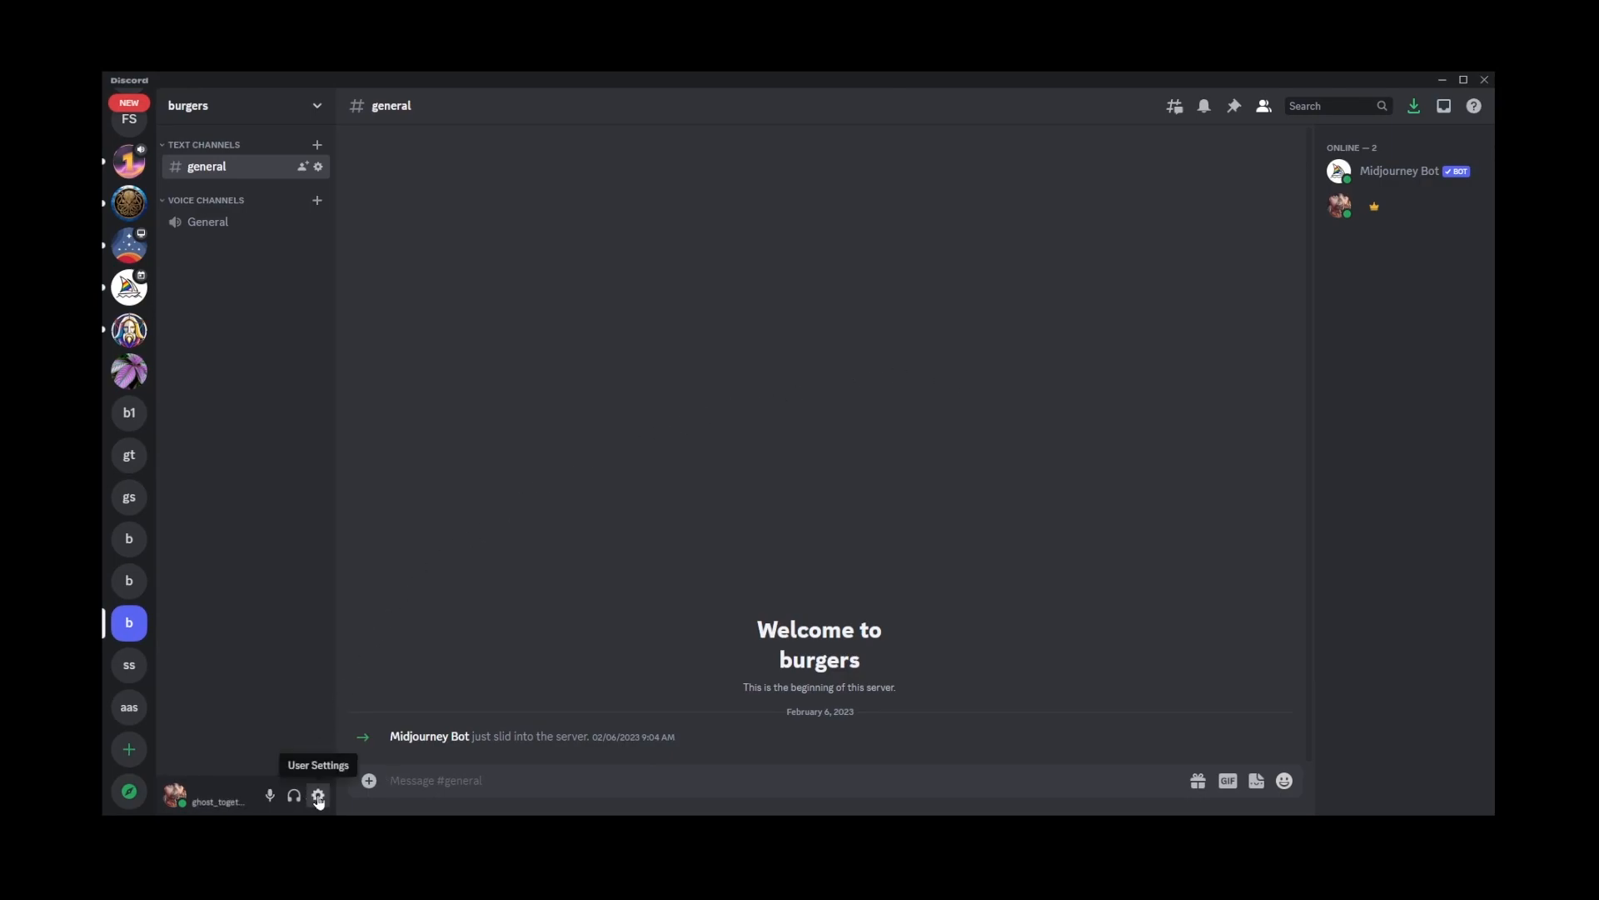
Step: Reach the avatar image chooser via User Settings, Edit User Profile and Change Avatar
{"action": "left_click", "coordinate": [317, 796]}
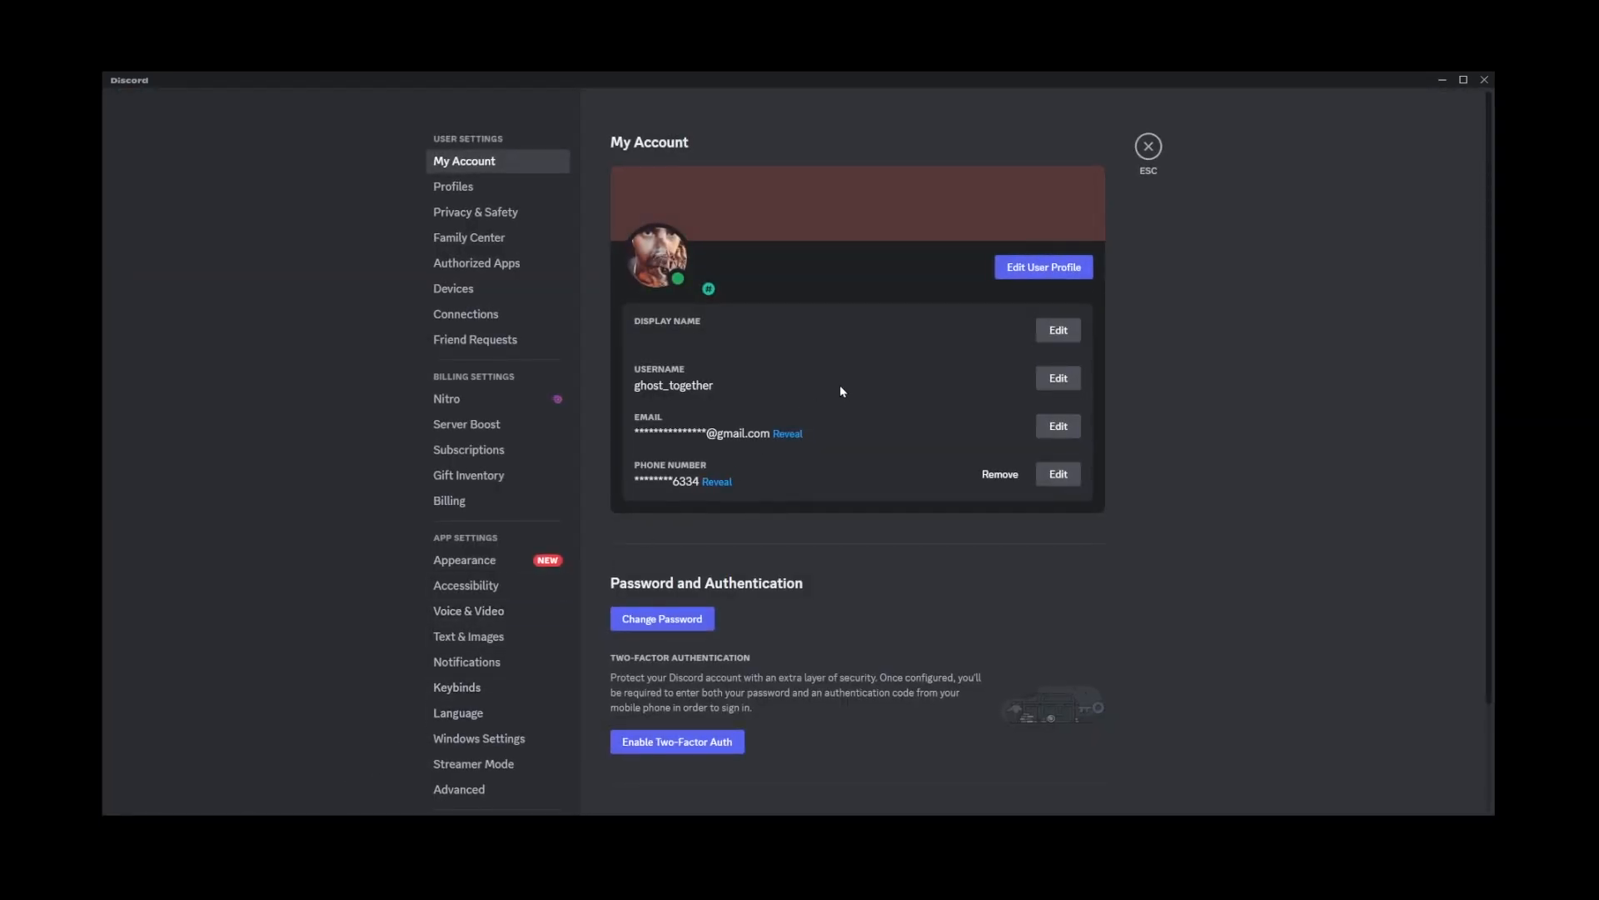
{"action": "mouse_move", "coordinate": [1029, 286]}
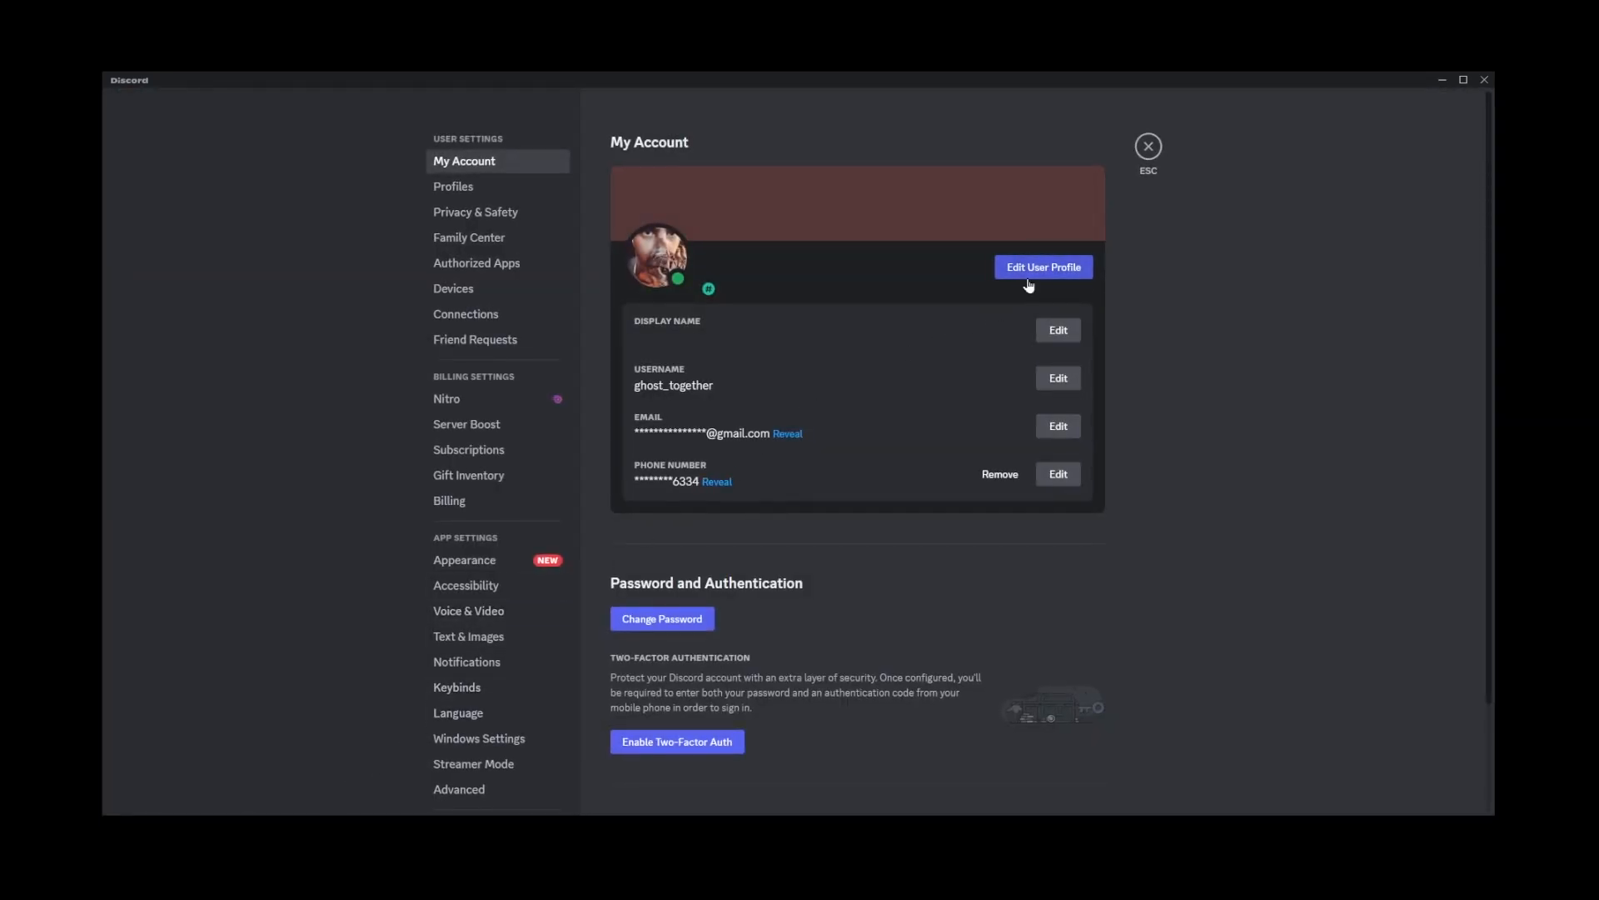
{"action": "left_click", "coordinate": [1043, 267]}
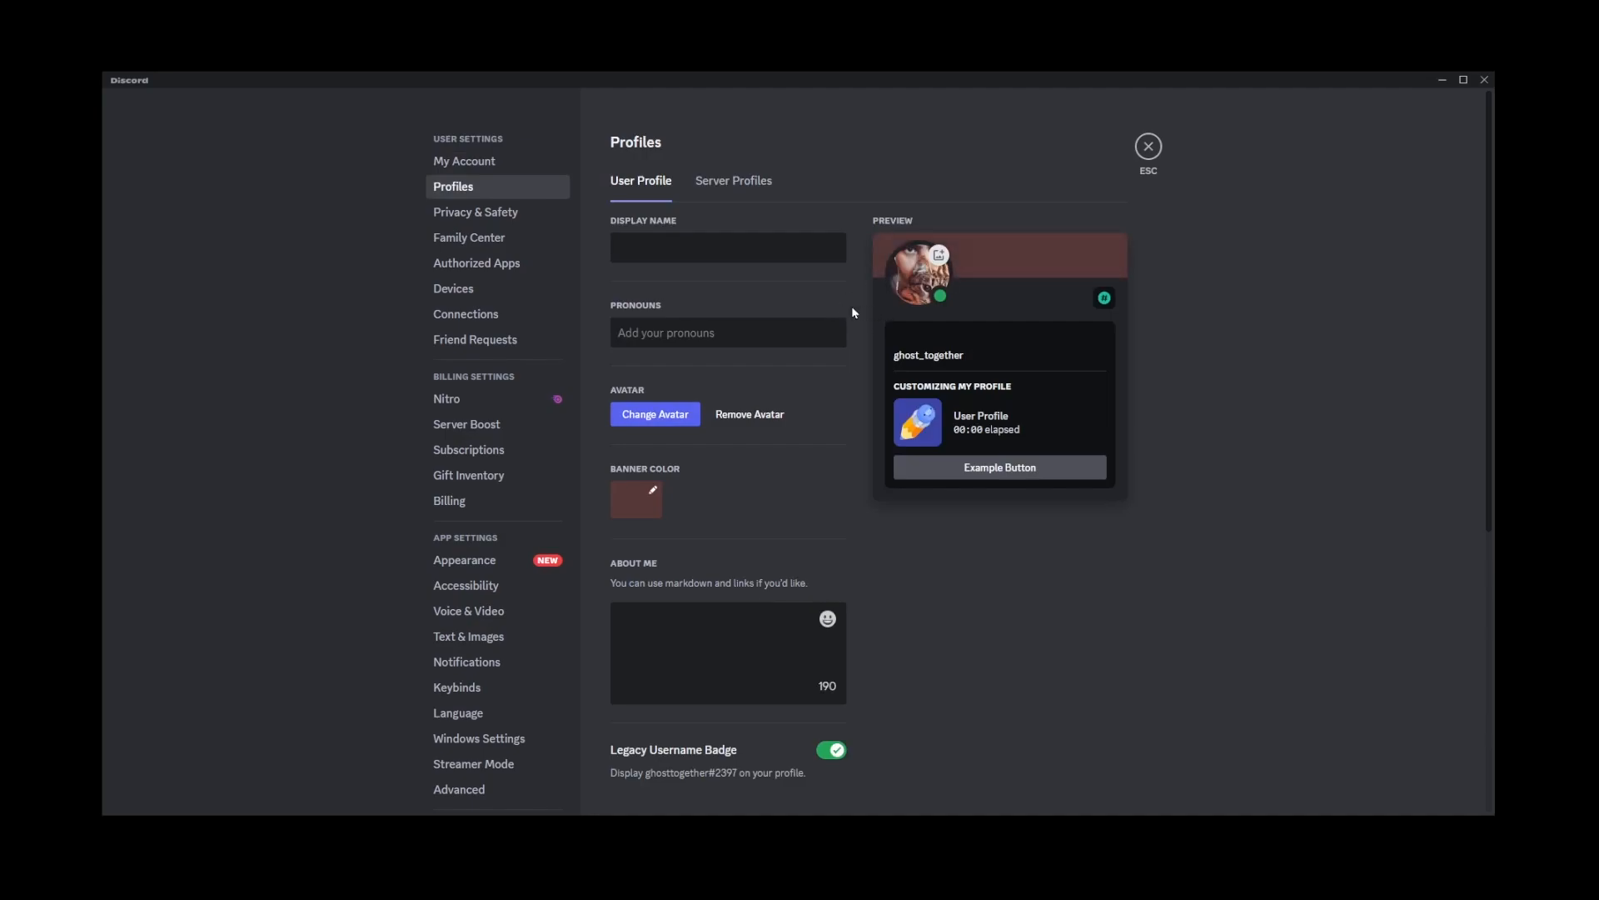
{"action": "left_click", "coordinate": [728, 247]}
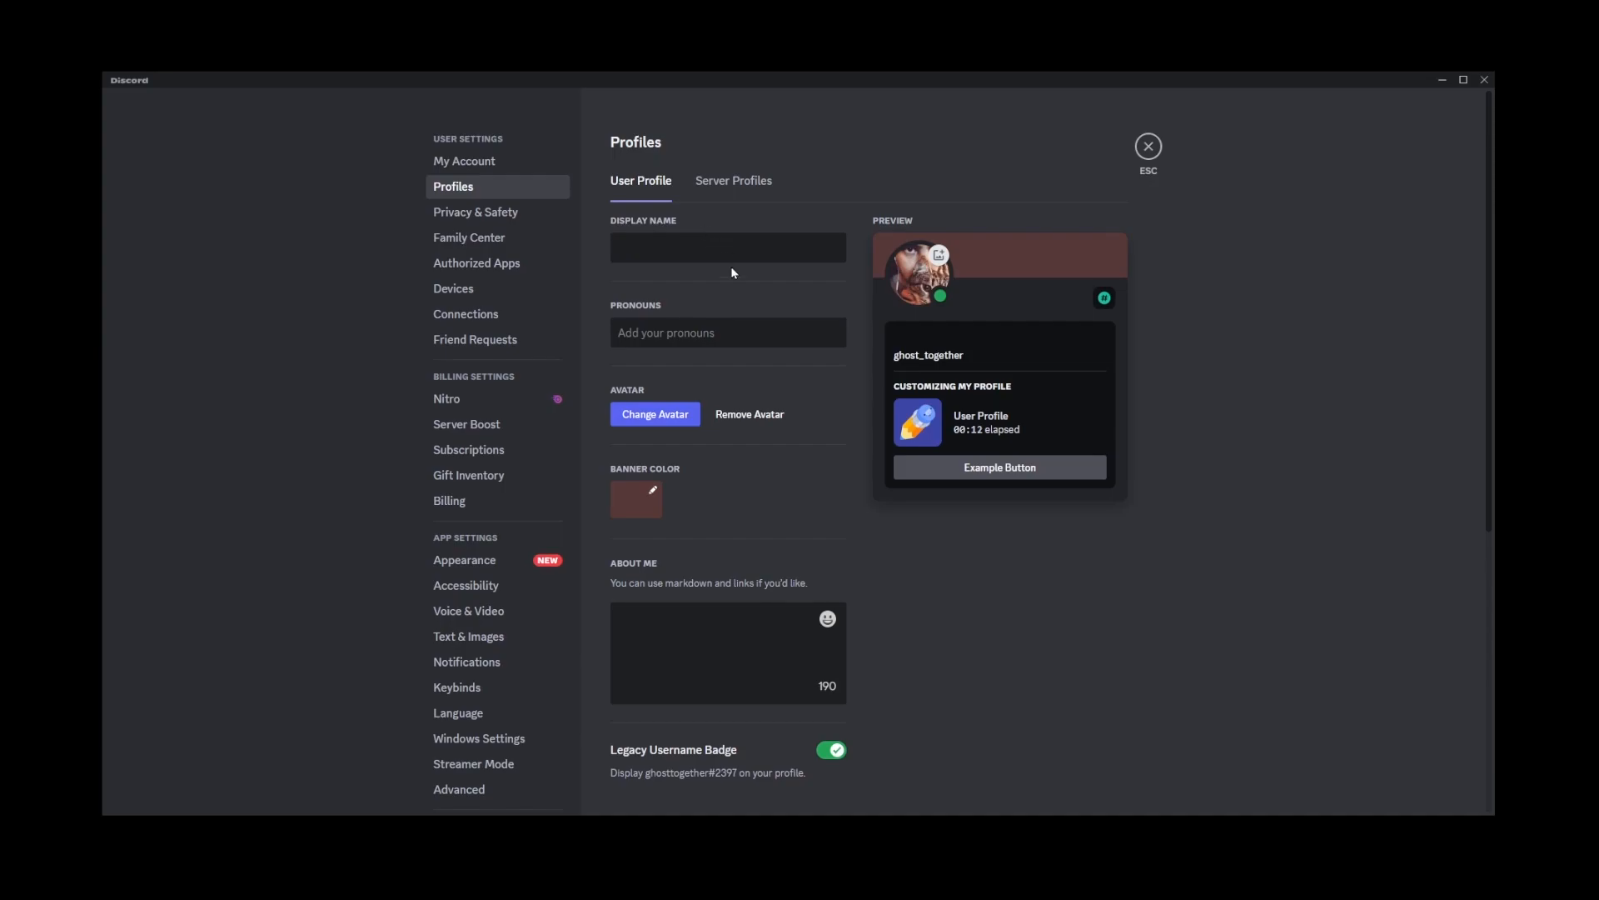
{"action": "mouse_move", "coordinate": [919, 280]}
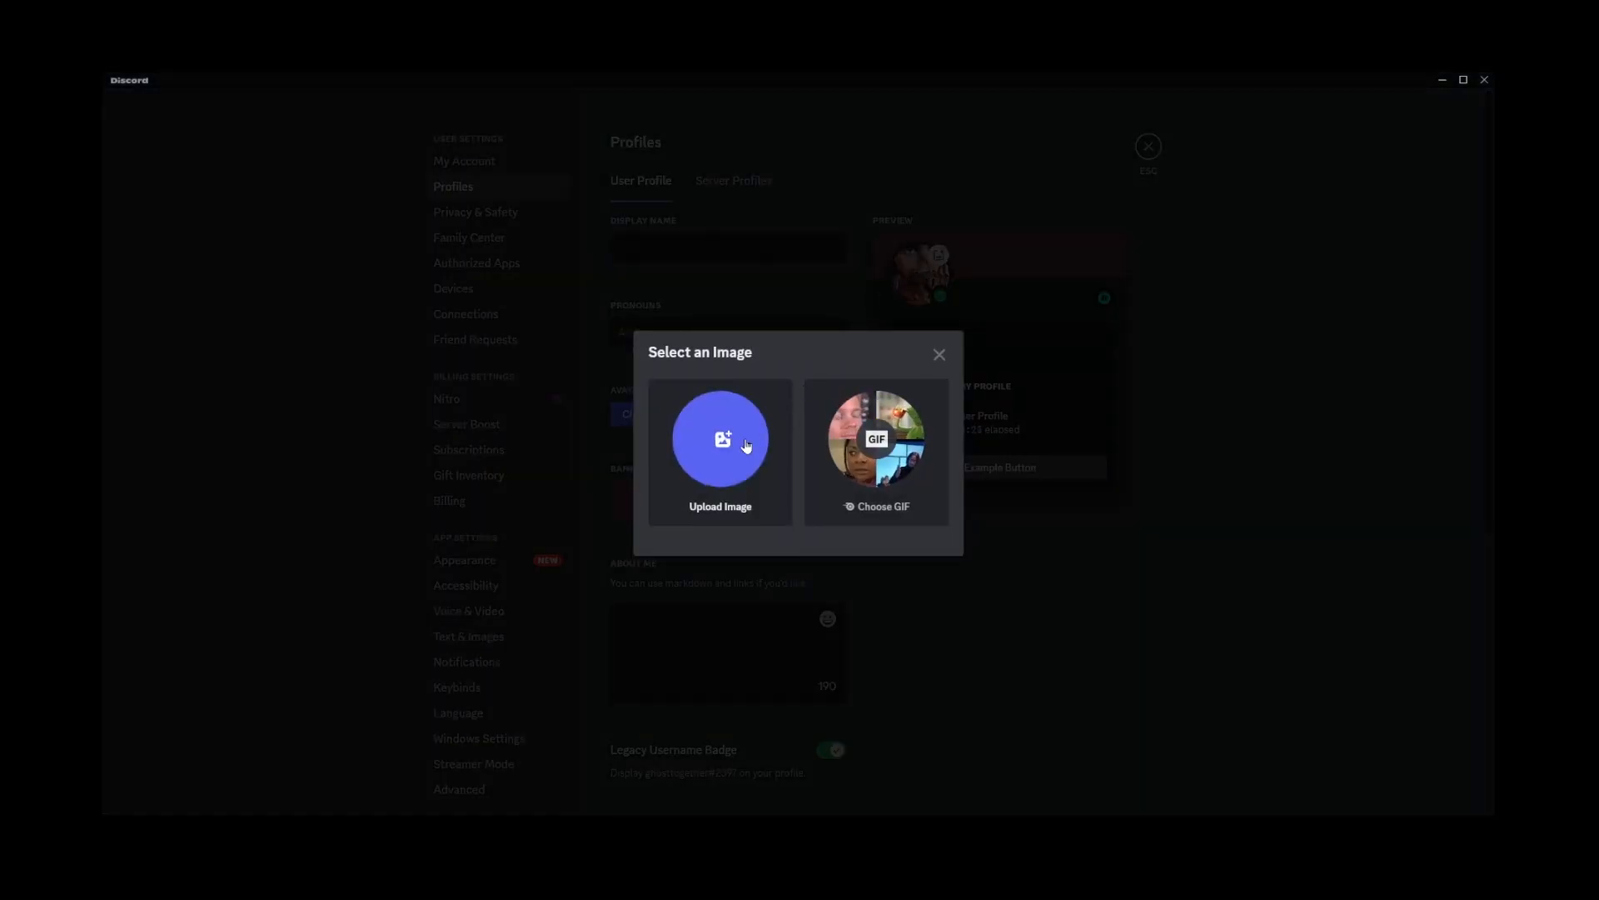
Step: Choose Upload Image so the file browser opens on the computer's images
{"action": "left_click", "coordinate": [720, 439]}
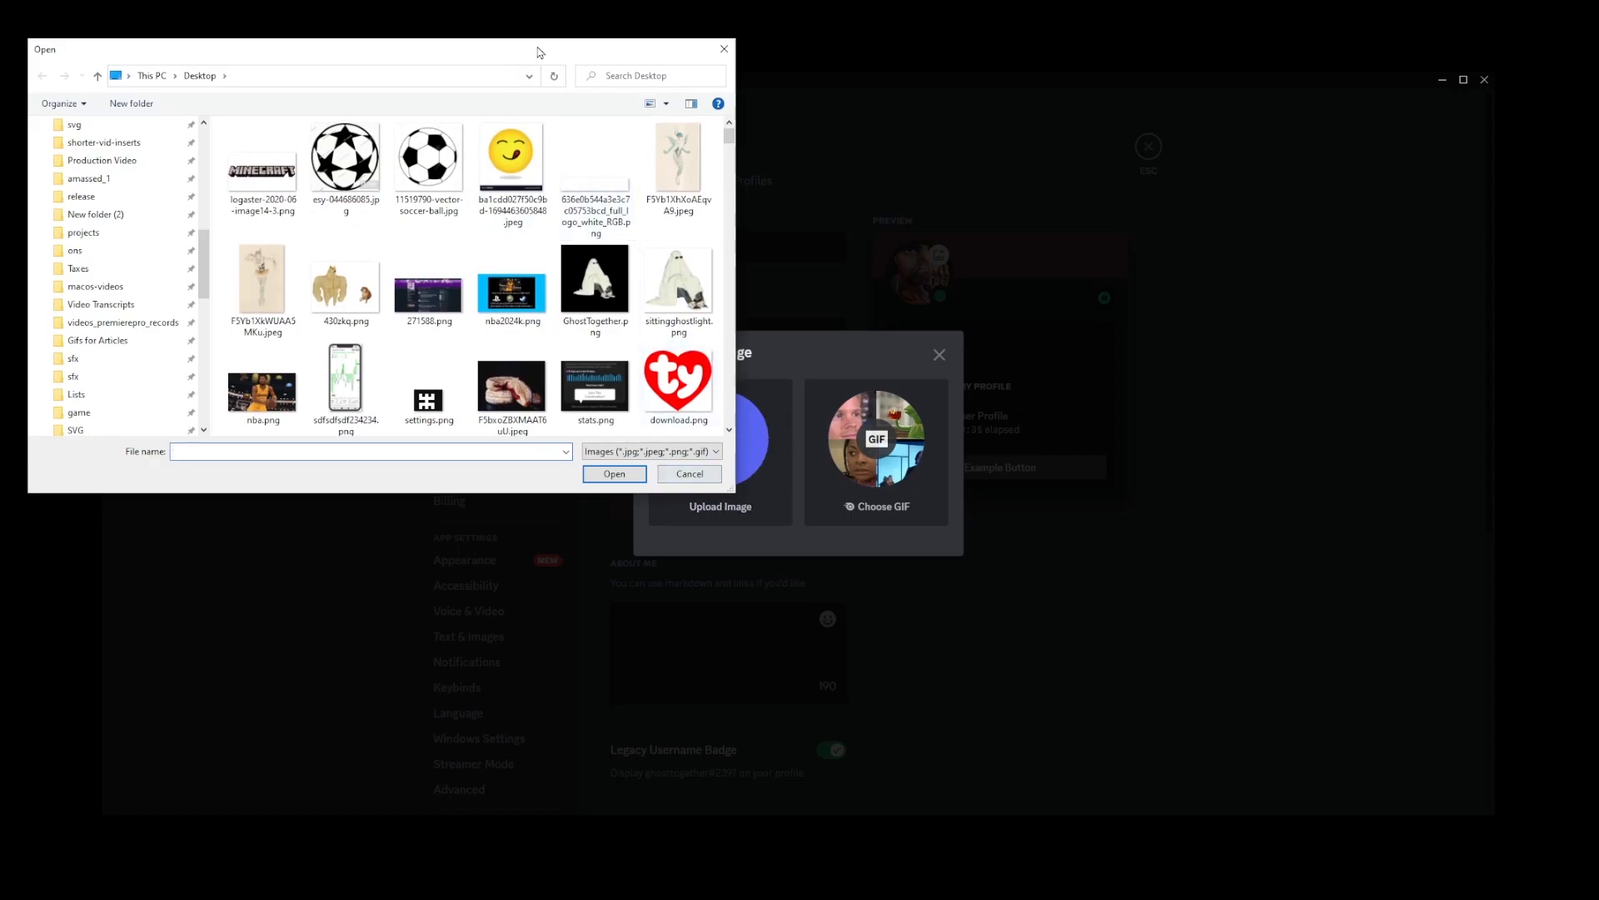
{"action": "left_click", "coordinate": [690, 473]}
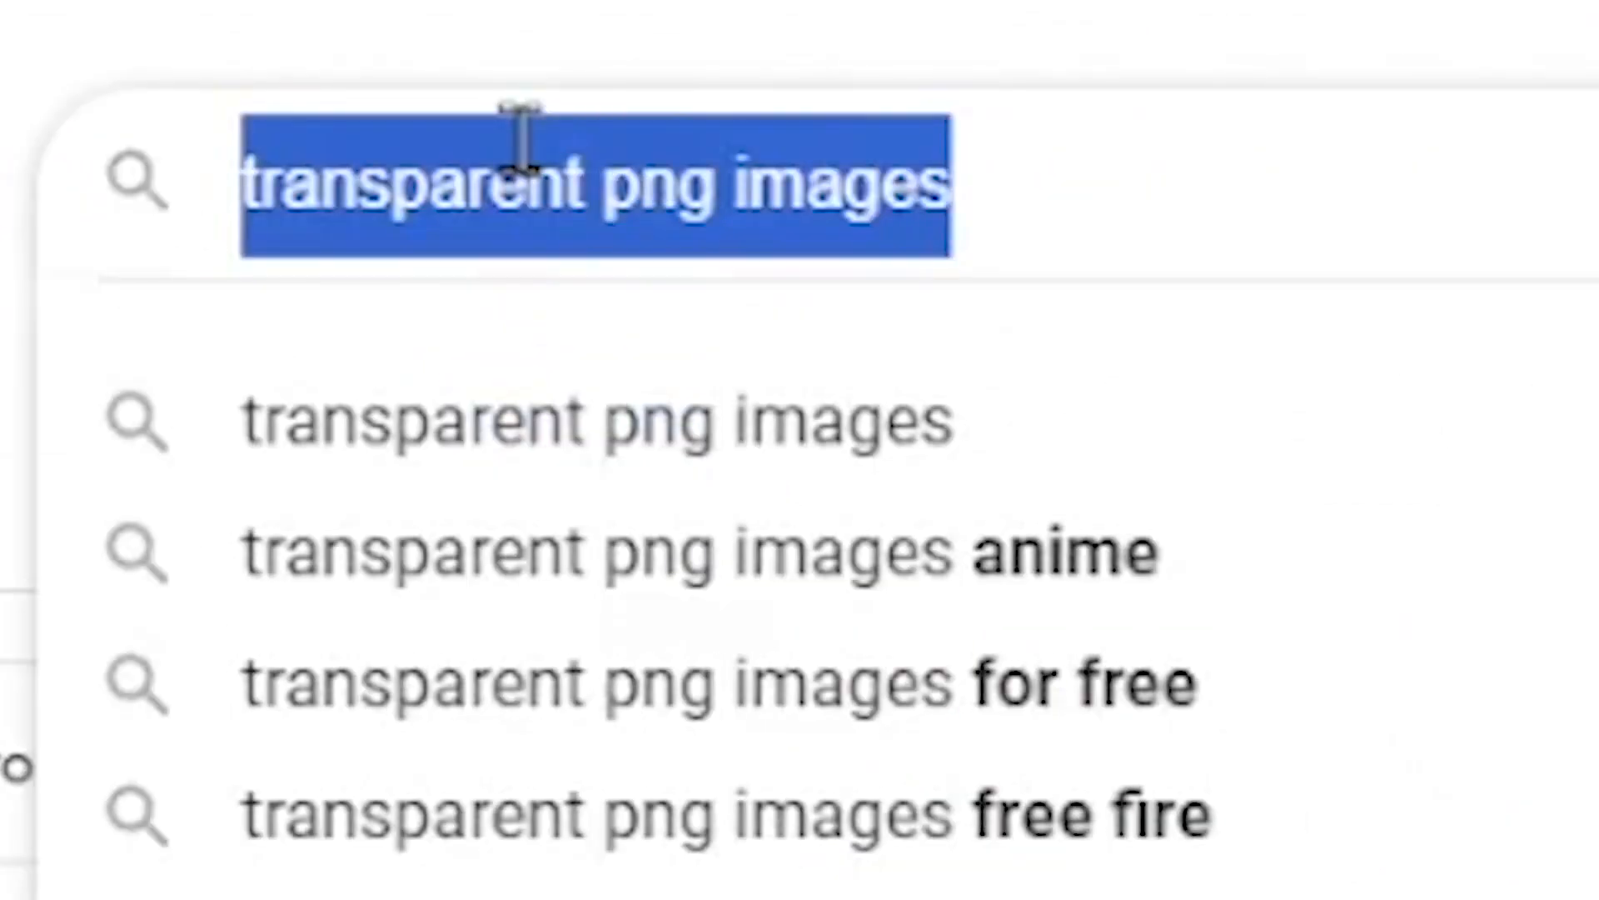
Step: Search 'transparent png images' and visit Freepik's Transparent Pattern Images page
{"action": "double_click", "coordinate": [669, 182]}
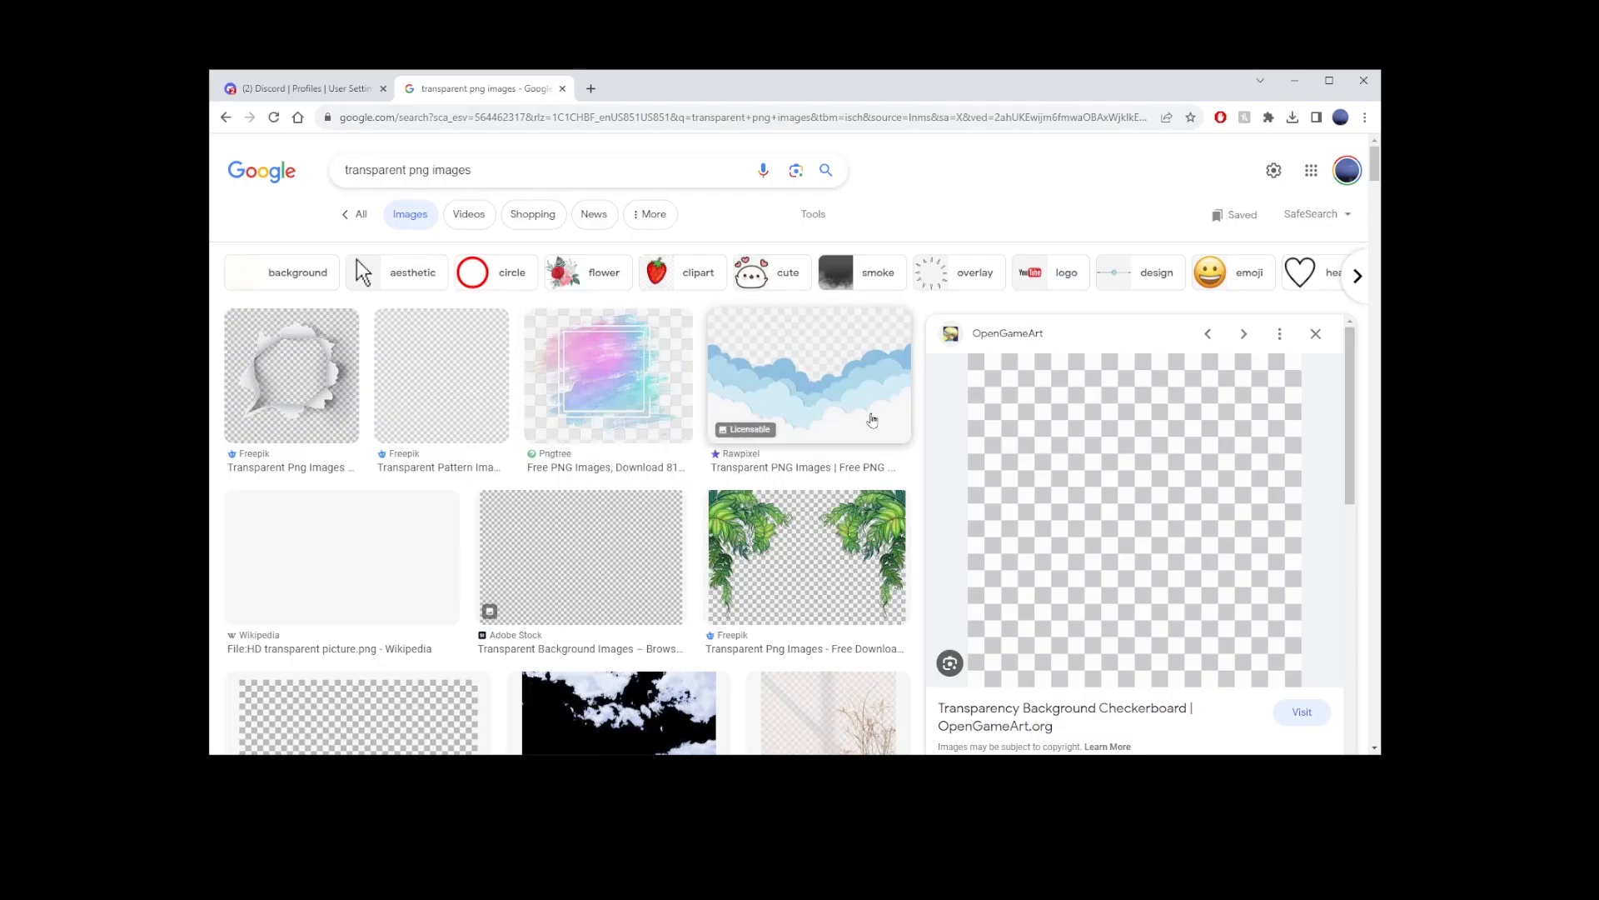
{"action": "mouse_move", "coordinate": [463, 370]}
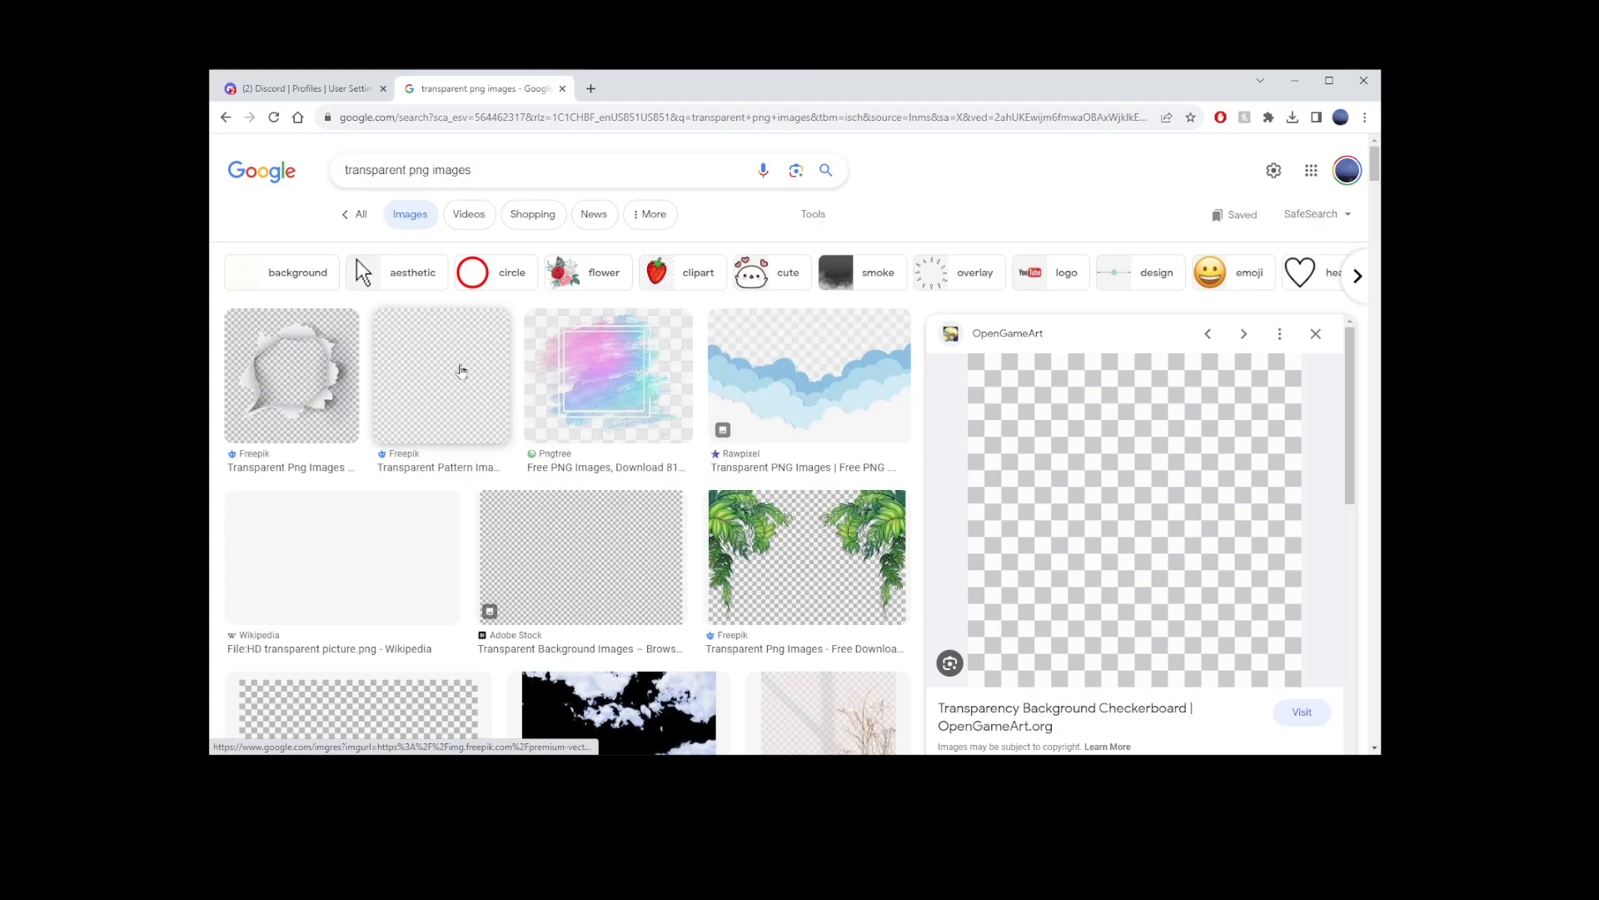
{"action": "left_click", "coordinate": [441, 377]}
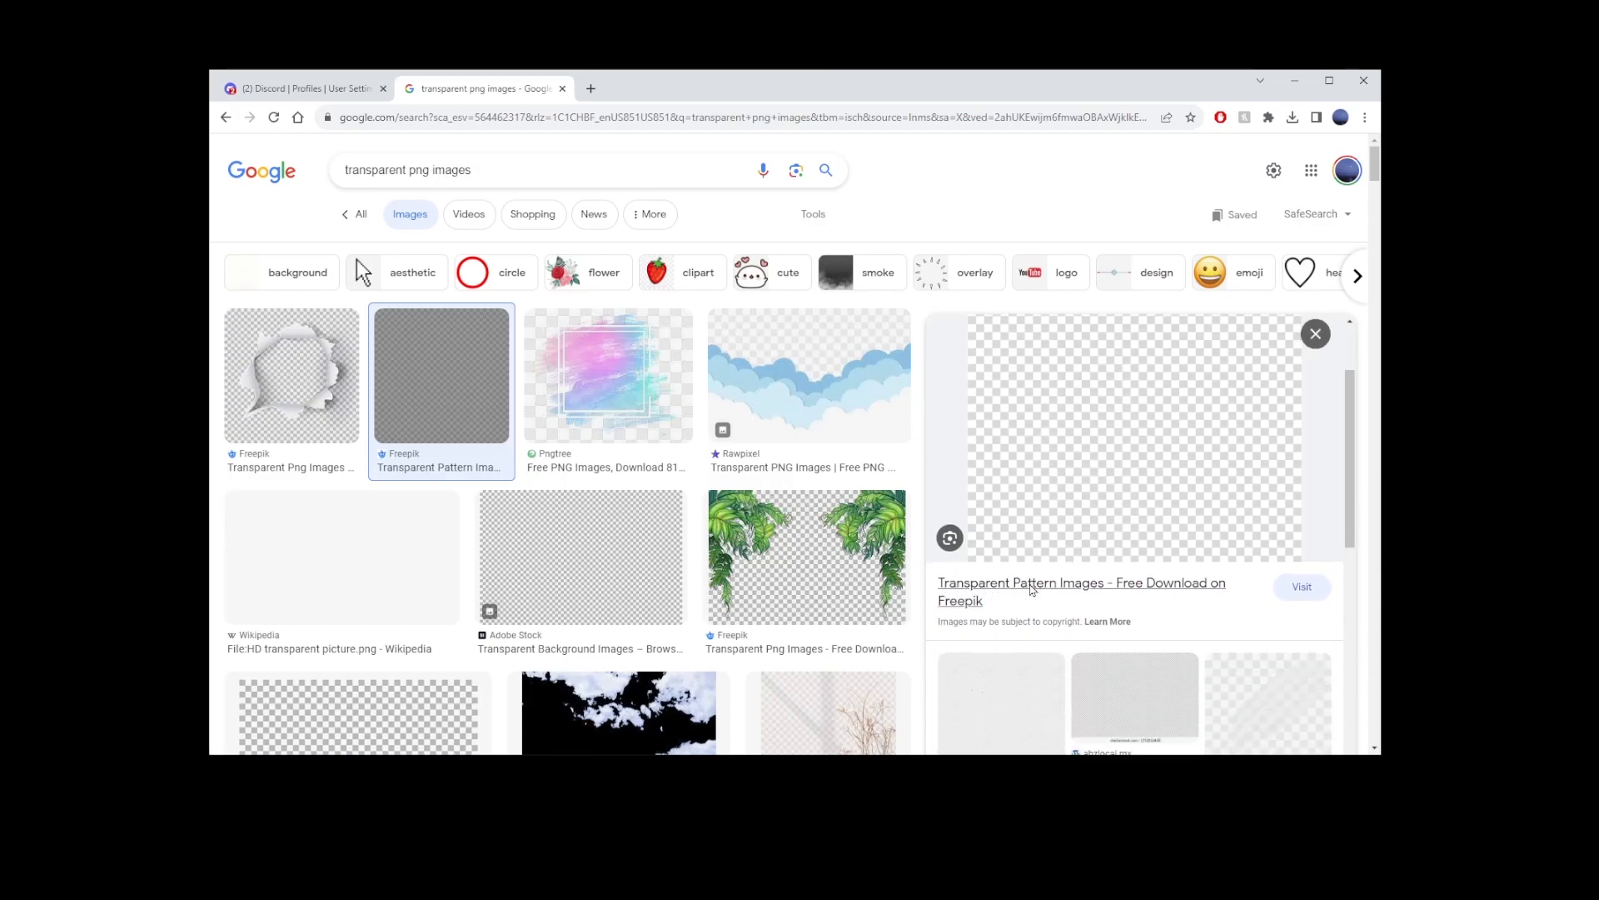
{"action": "left_click", "coordinate": [1302, 586]}
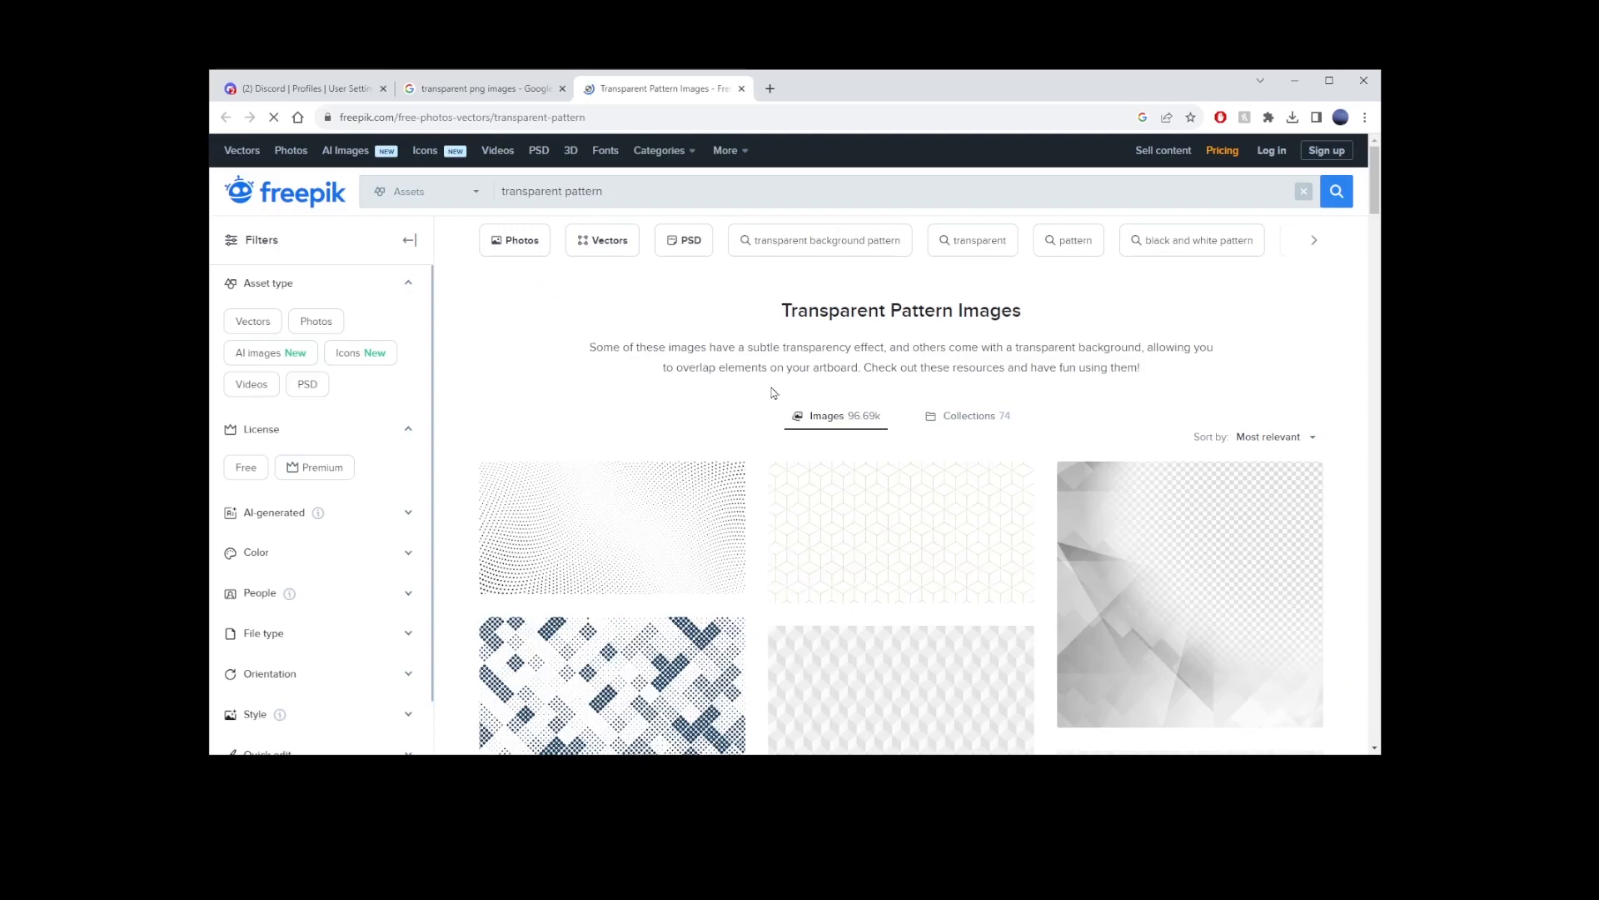
{"action": "left_click", "coordinate": [485, 88]}
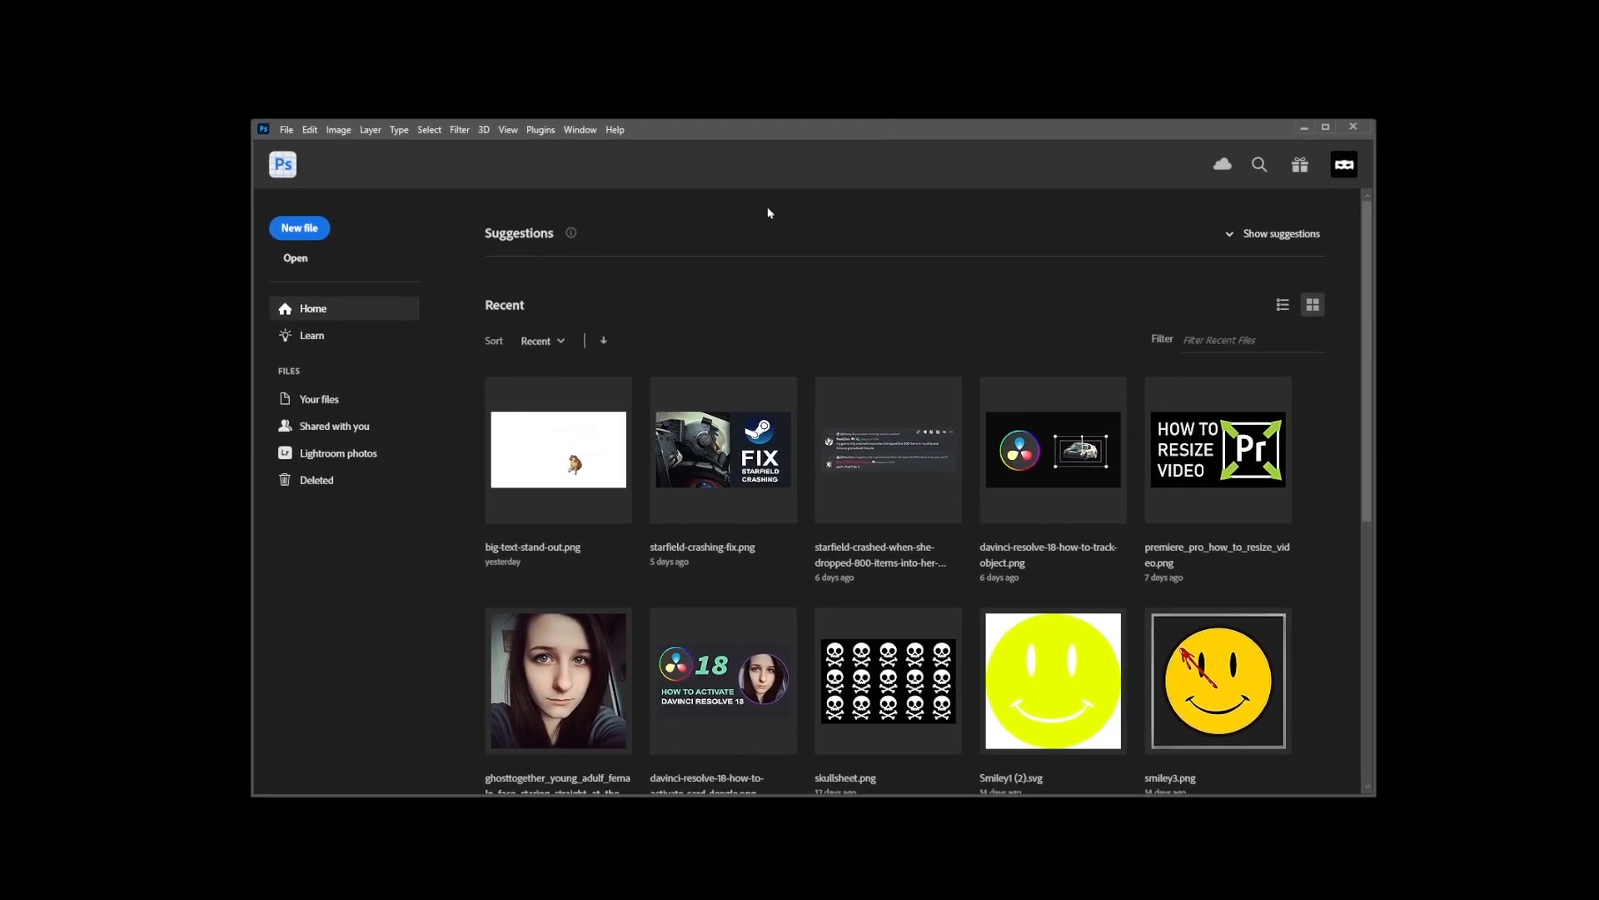
Step: Create a new Photoshop document with width set to 200
{"action": "left_click", "coordinate": [287, 130]}
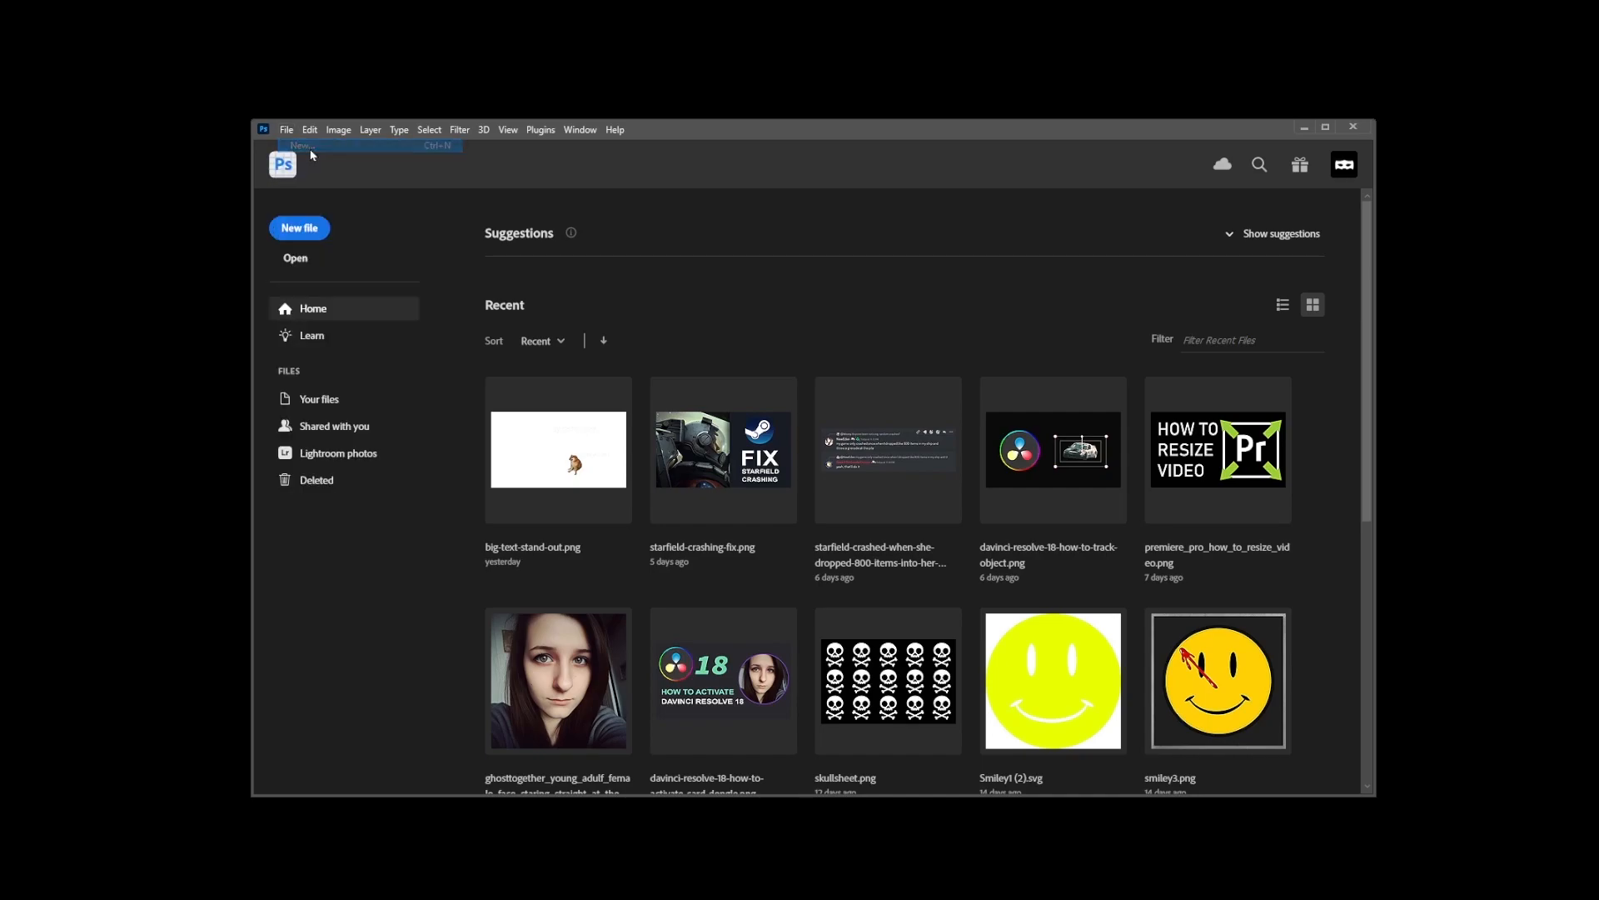
{"action": "left_click", "coordinate": [292, 145]}
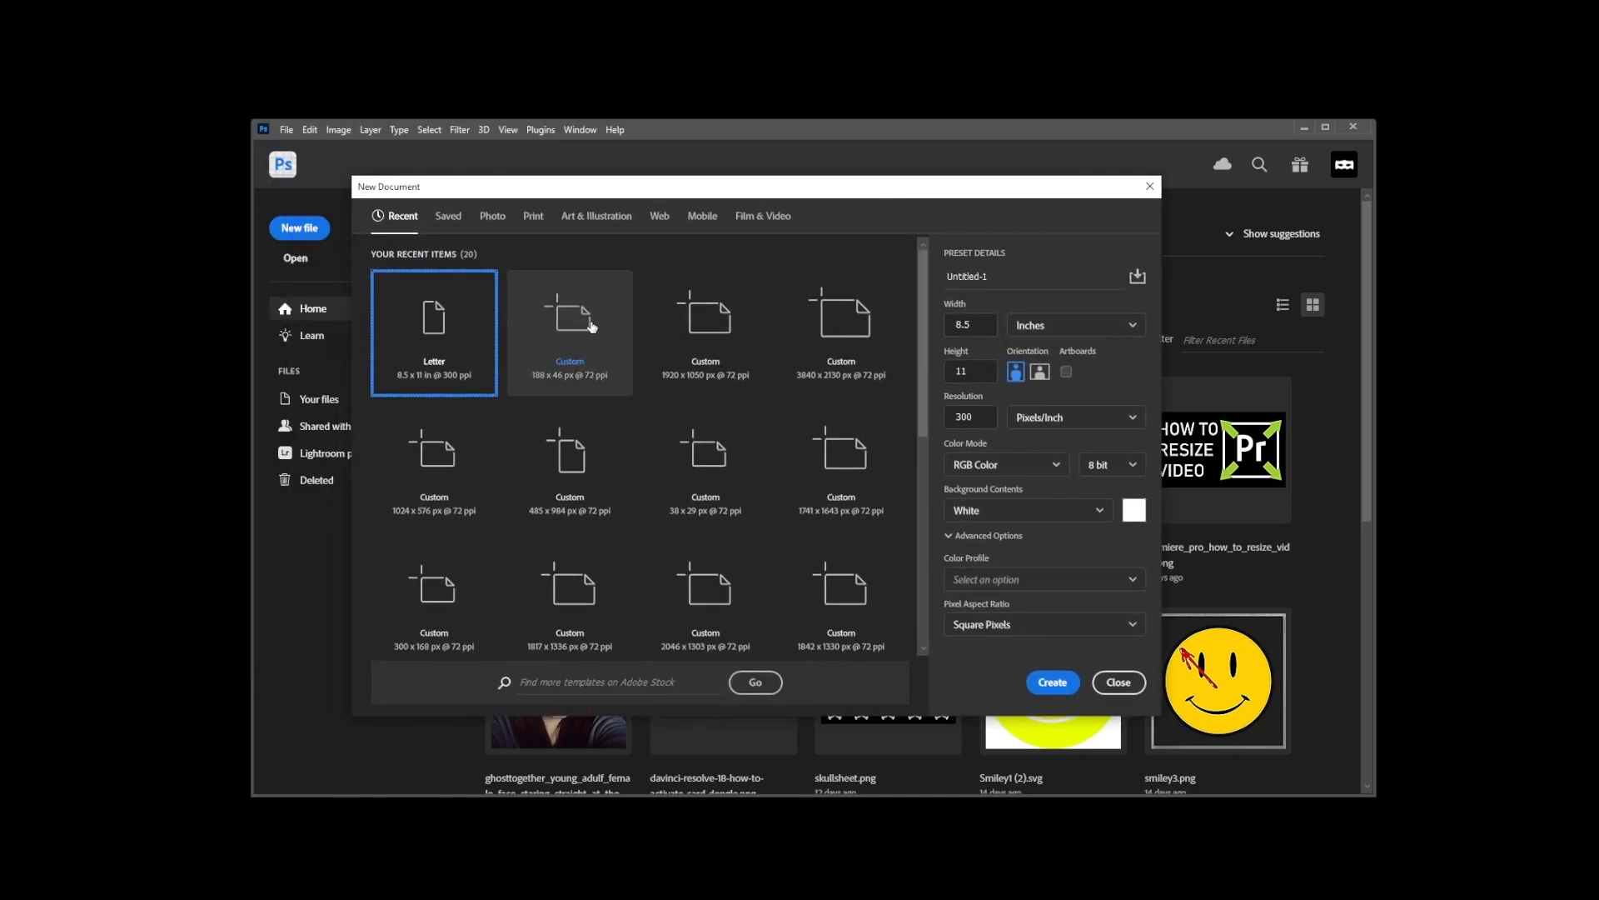
{"action": "left_click", "coordinate": [969, 325]}
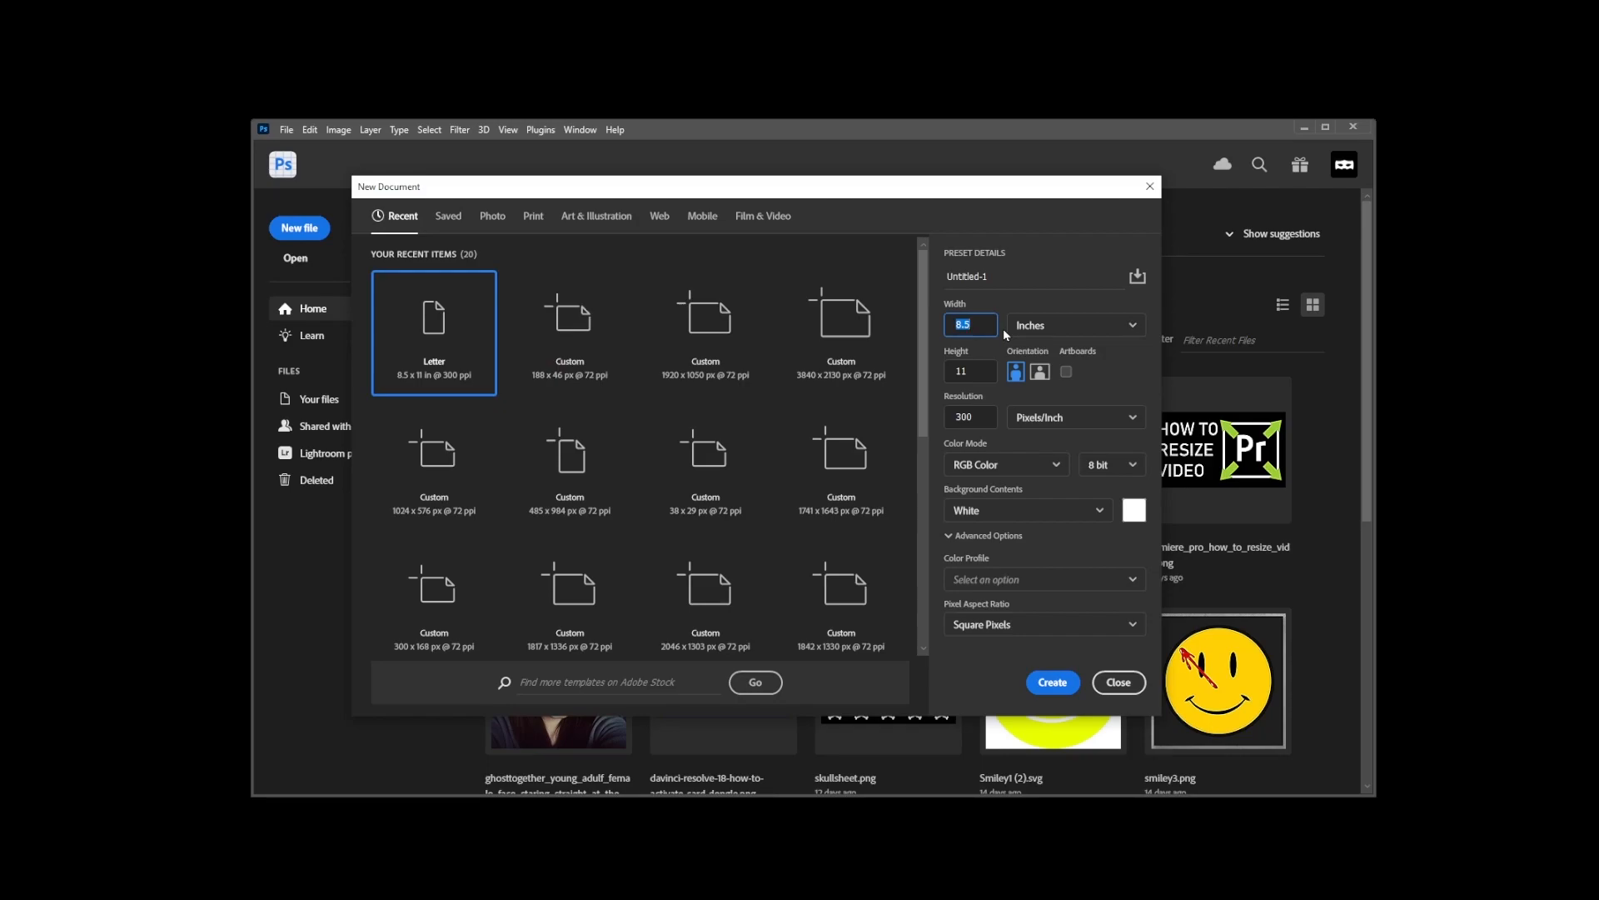
{"action": "type", "text": "200"}
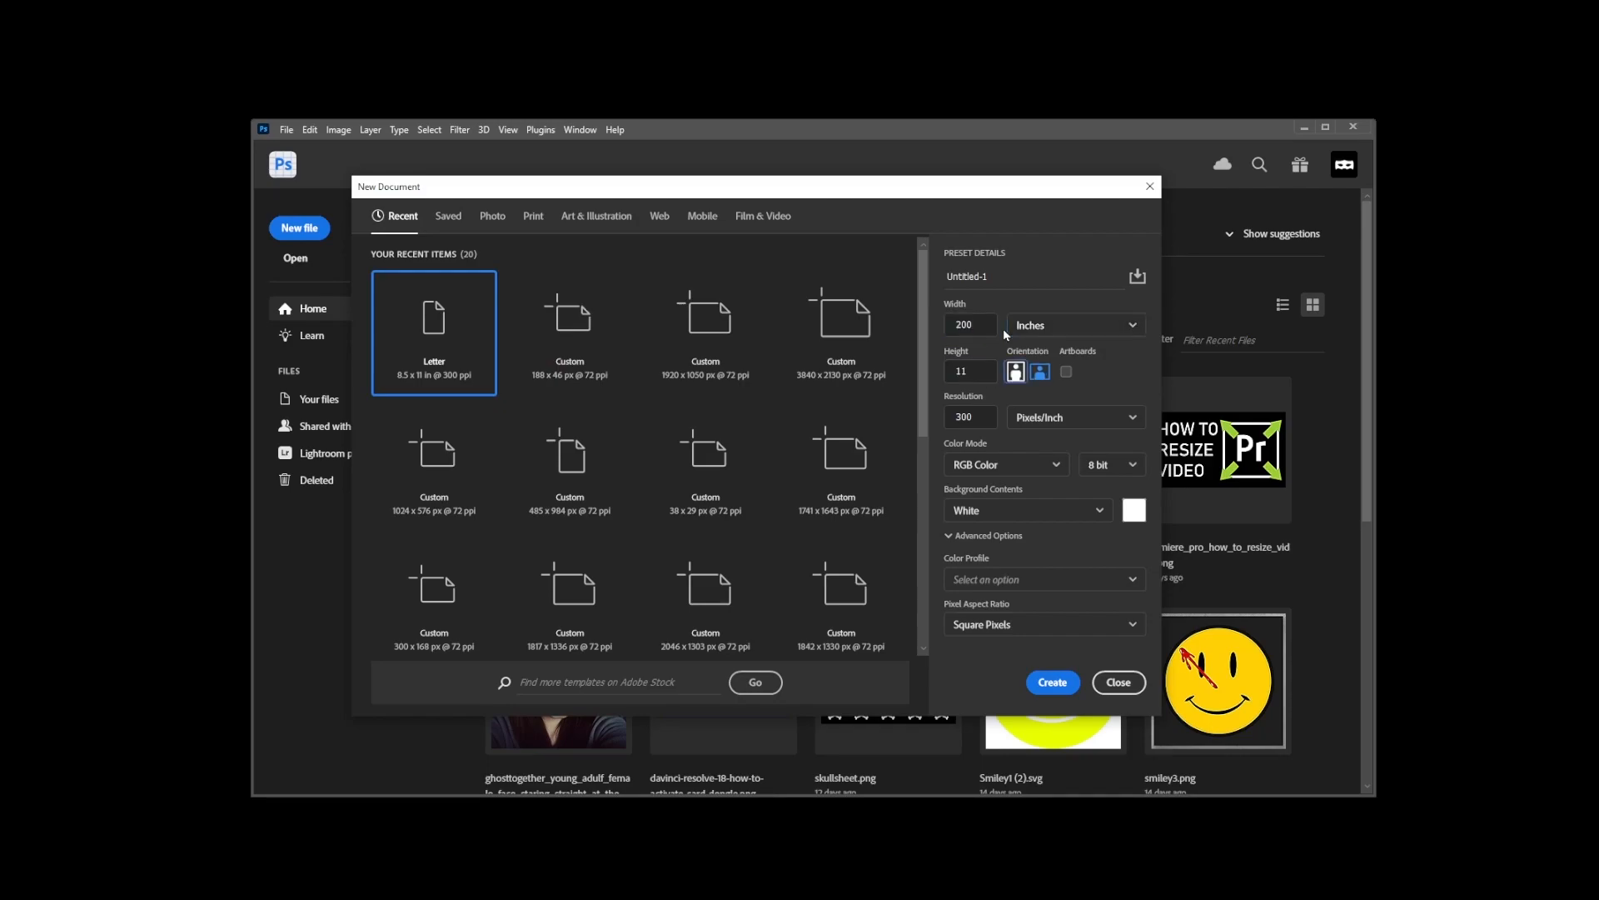
{"action": "left_click", "coordinate": [1052, 683]}
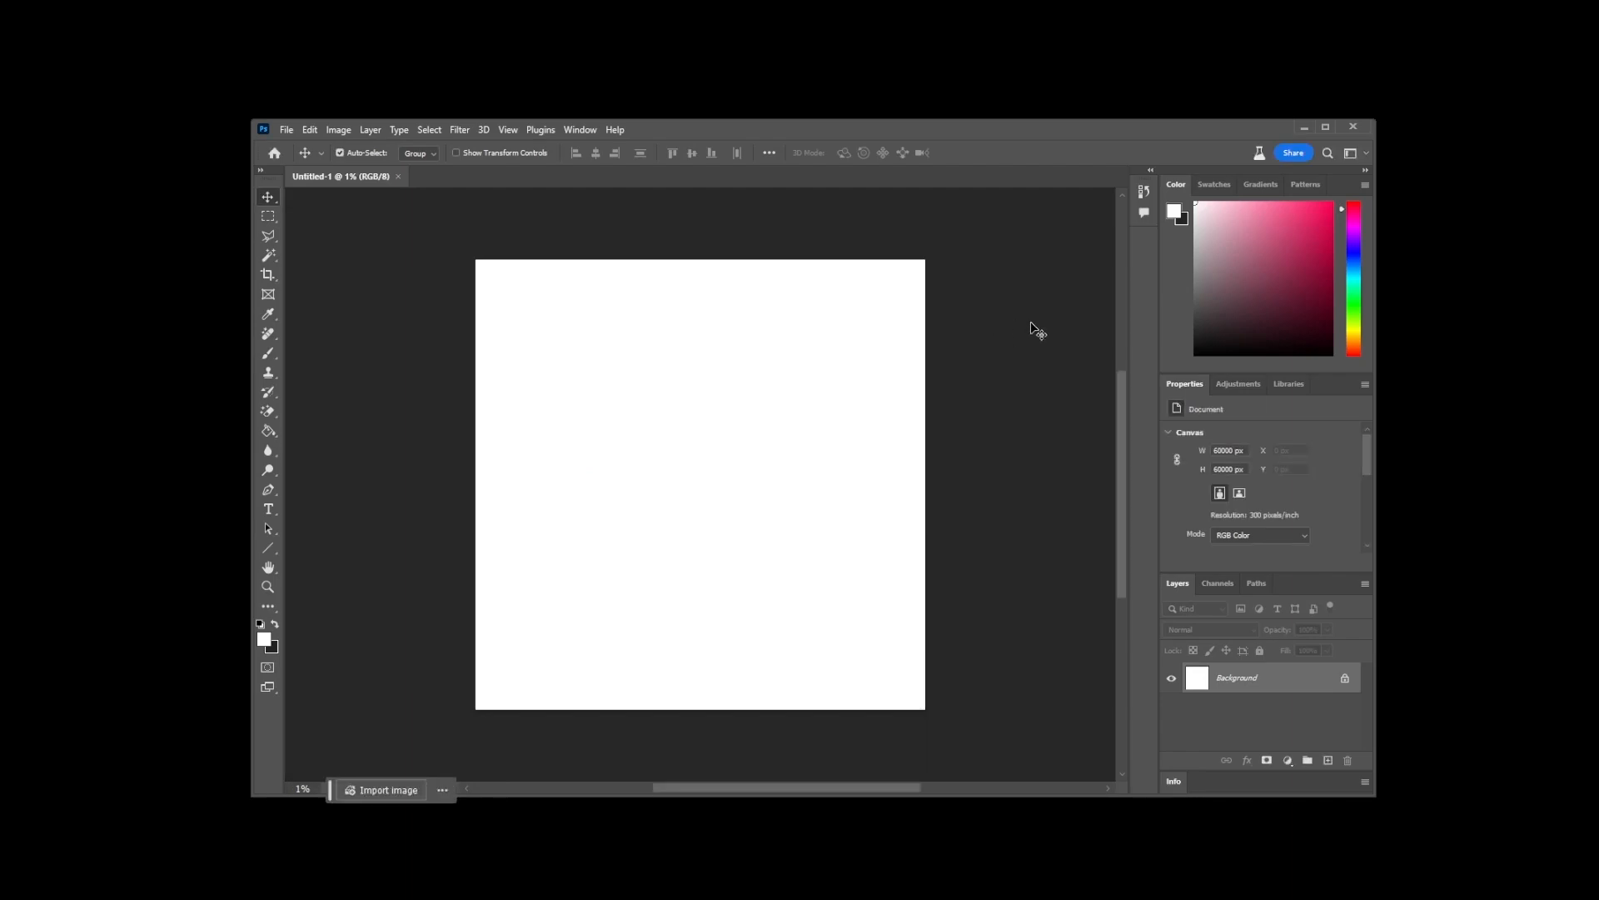
{"action": "mouse_move", "coordinate": [901, 480]}
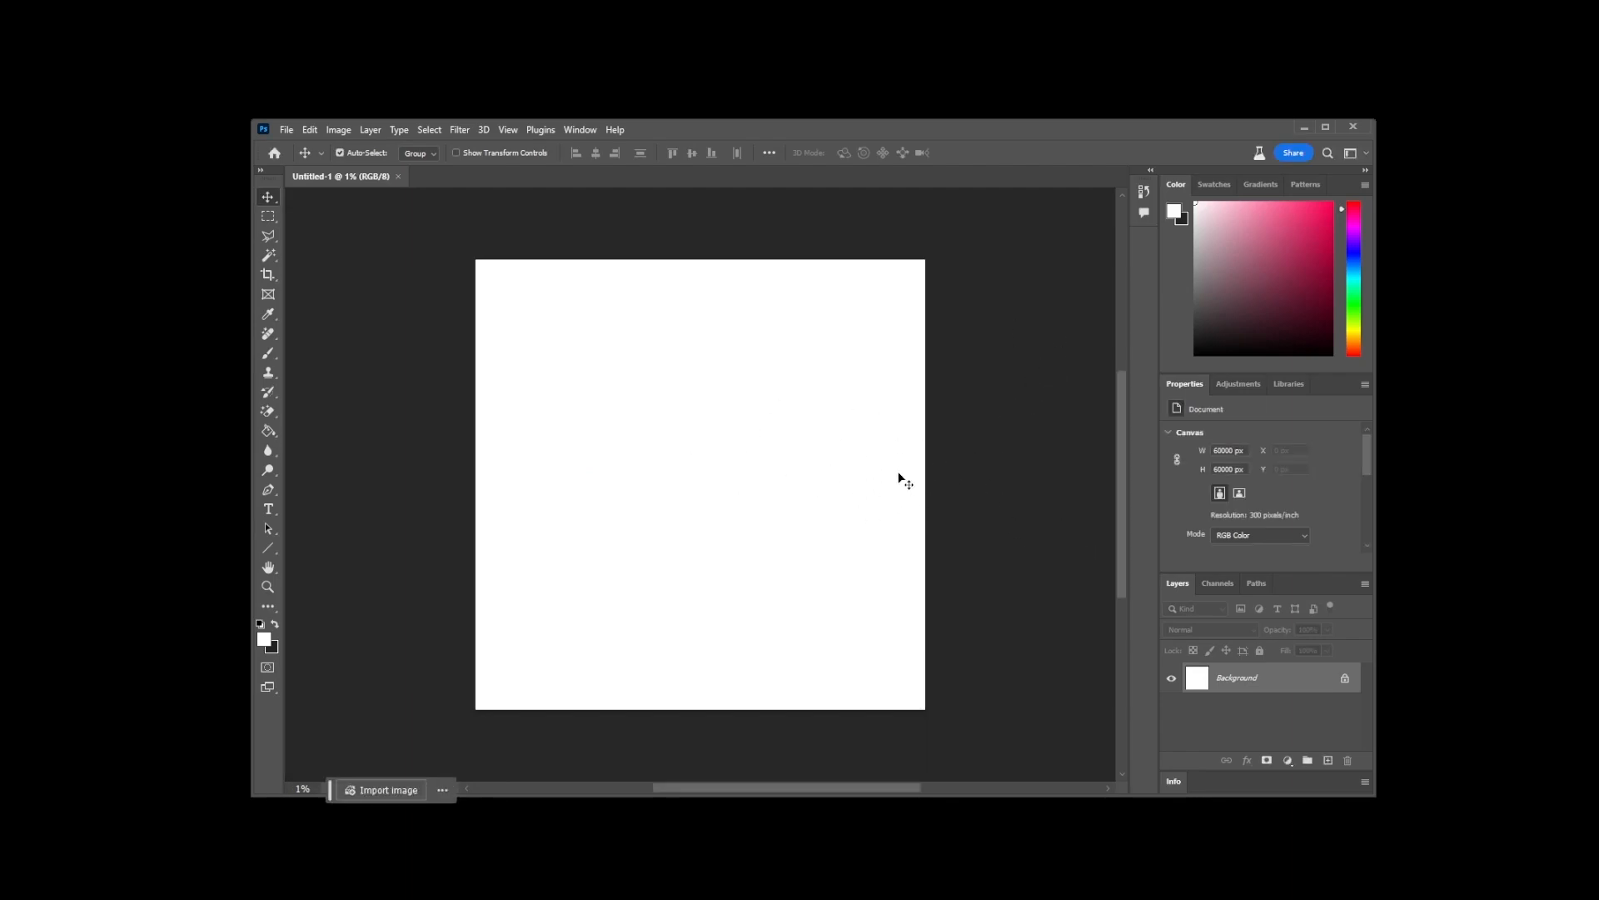
{"action": "mouse_move", "coordinate": [1222, 719]}
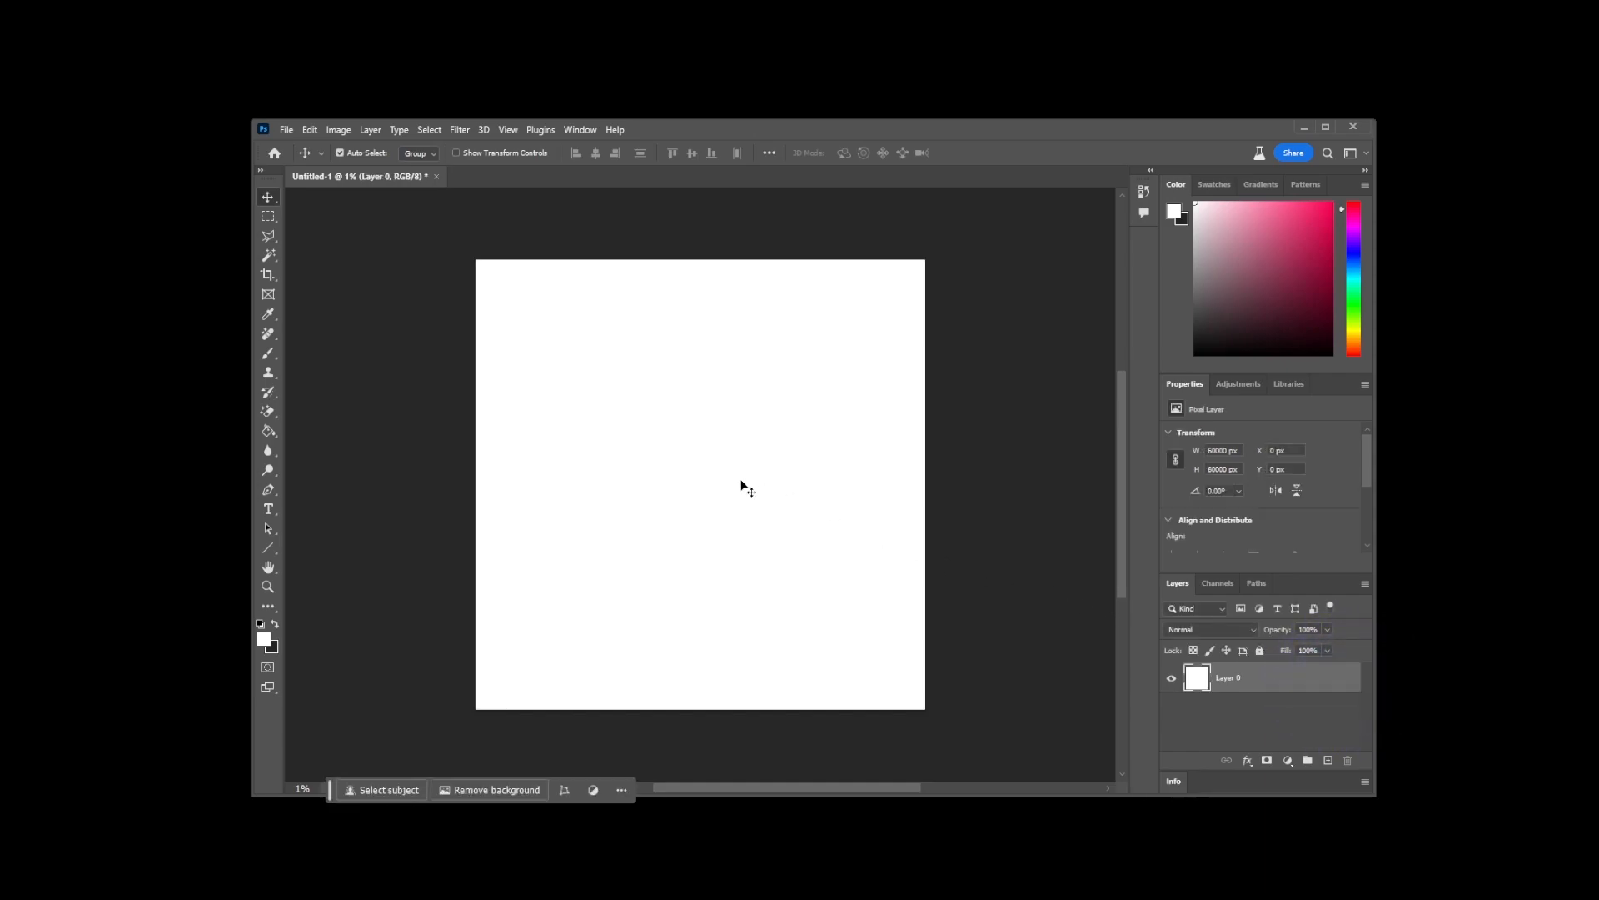
Step: Switch to the Rectangular Marquee tool to select the canvas
{"action": "left_click", "coordinate": [266, 216]}
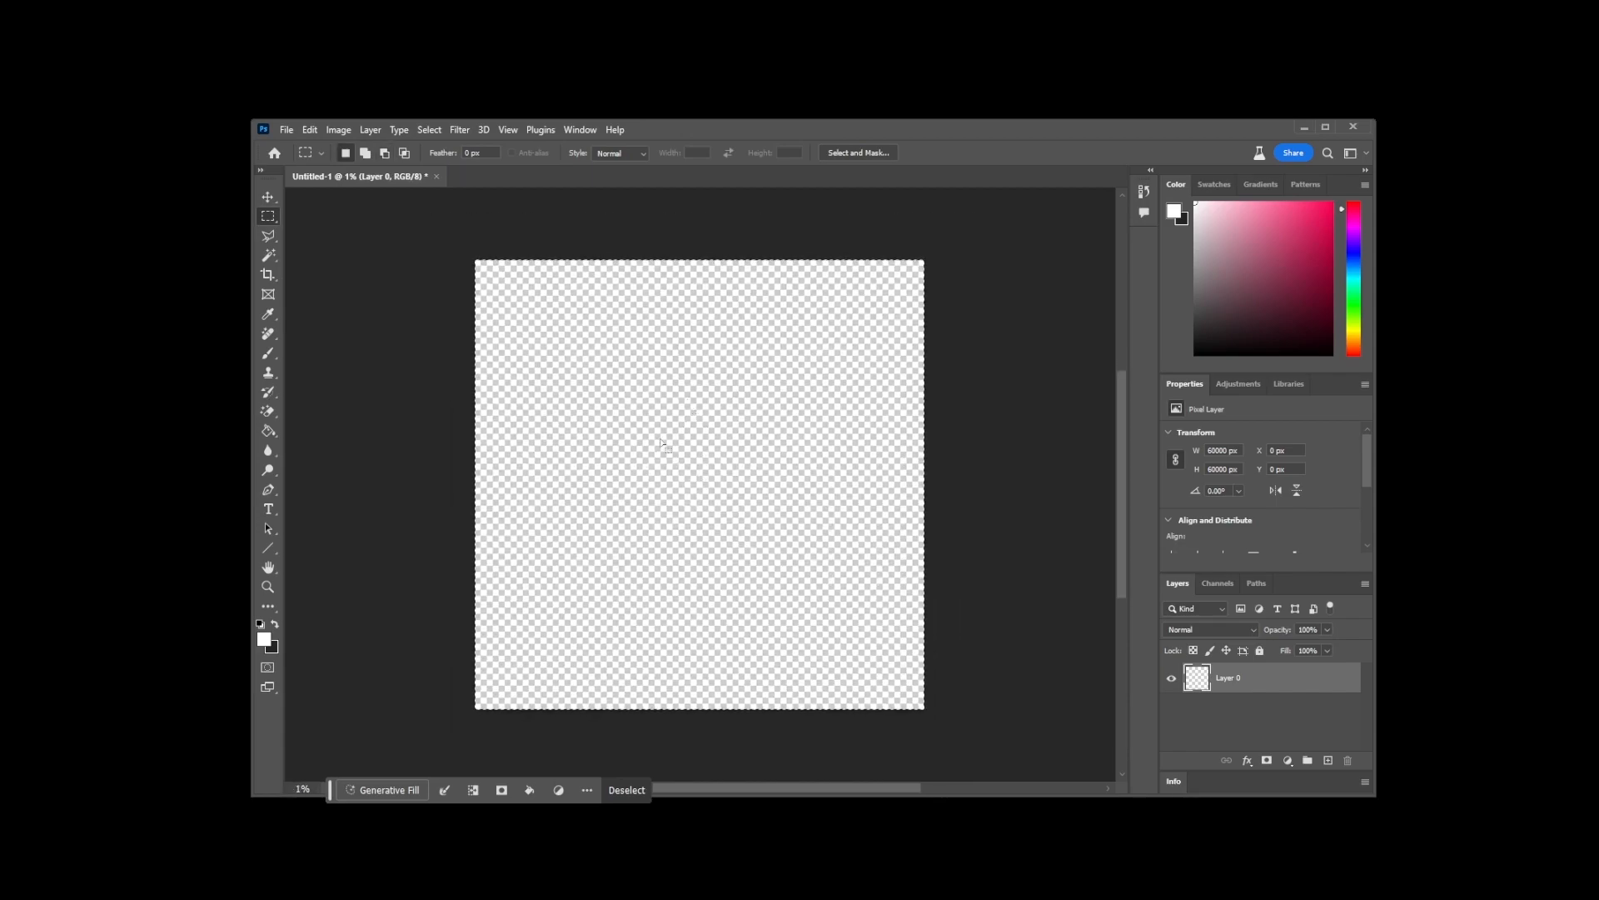
{"action": "mouse_move", "coordinate": [693, 482]}
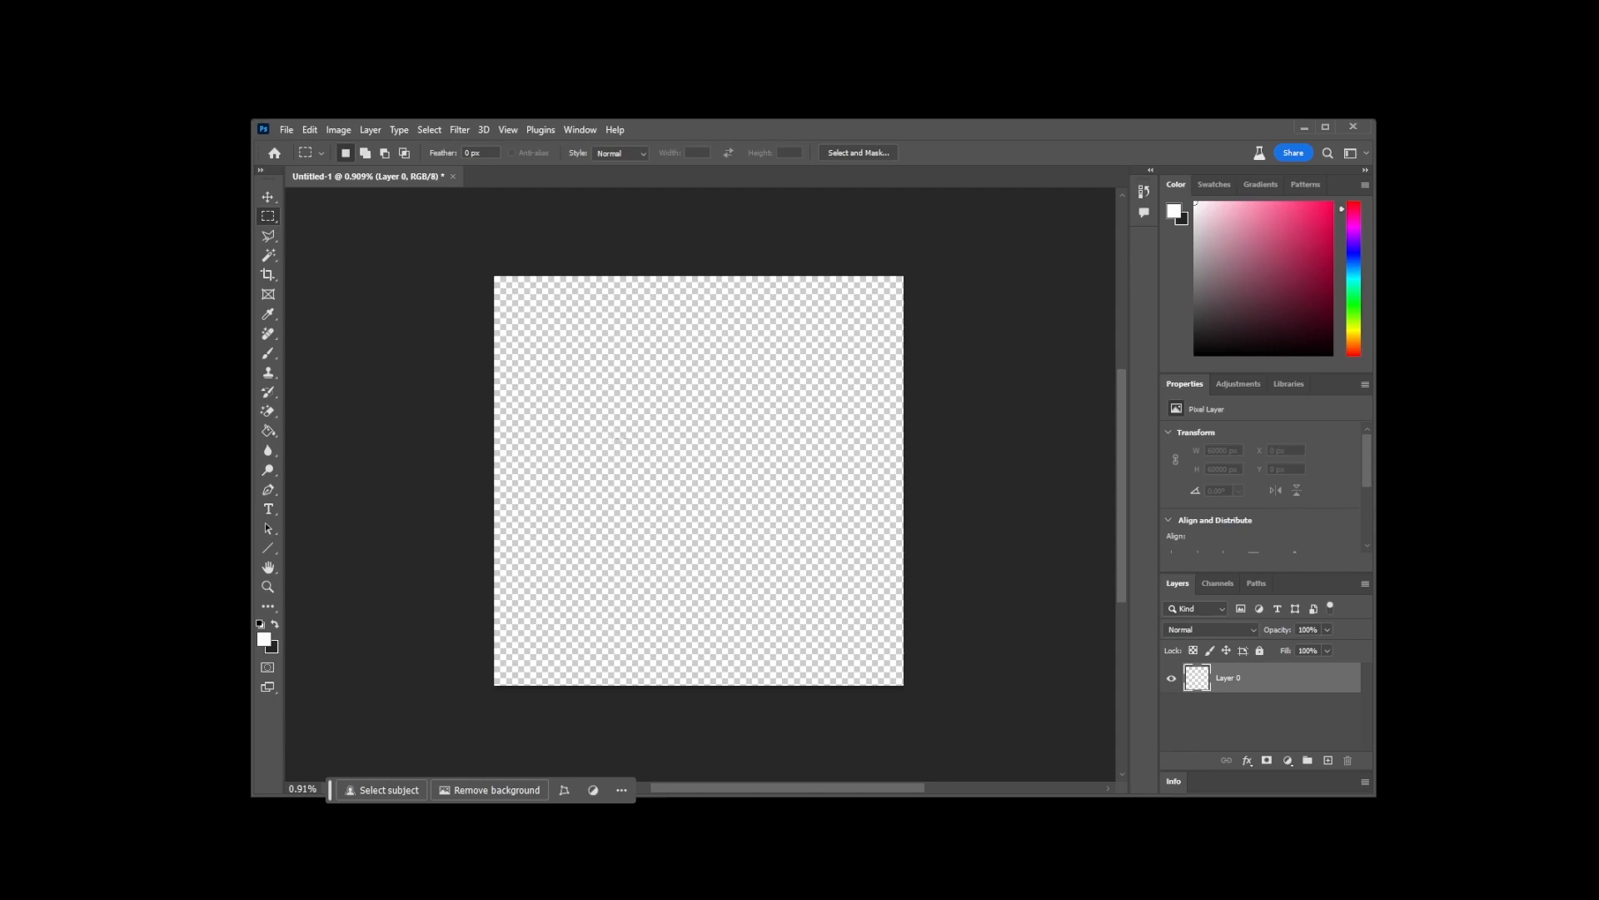
{"action": "left_click", "coordinate": [287, 130]}
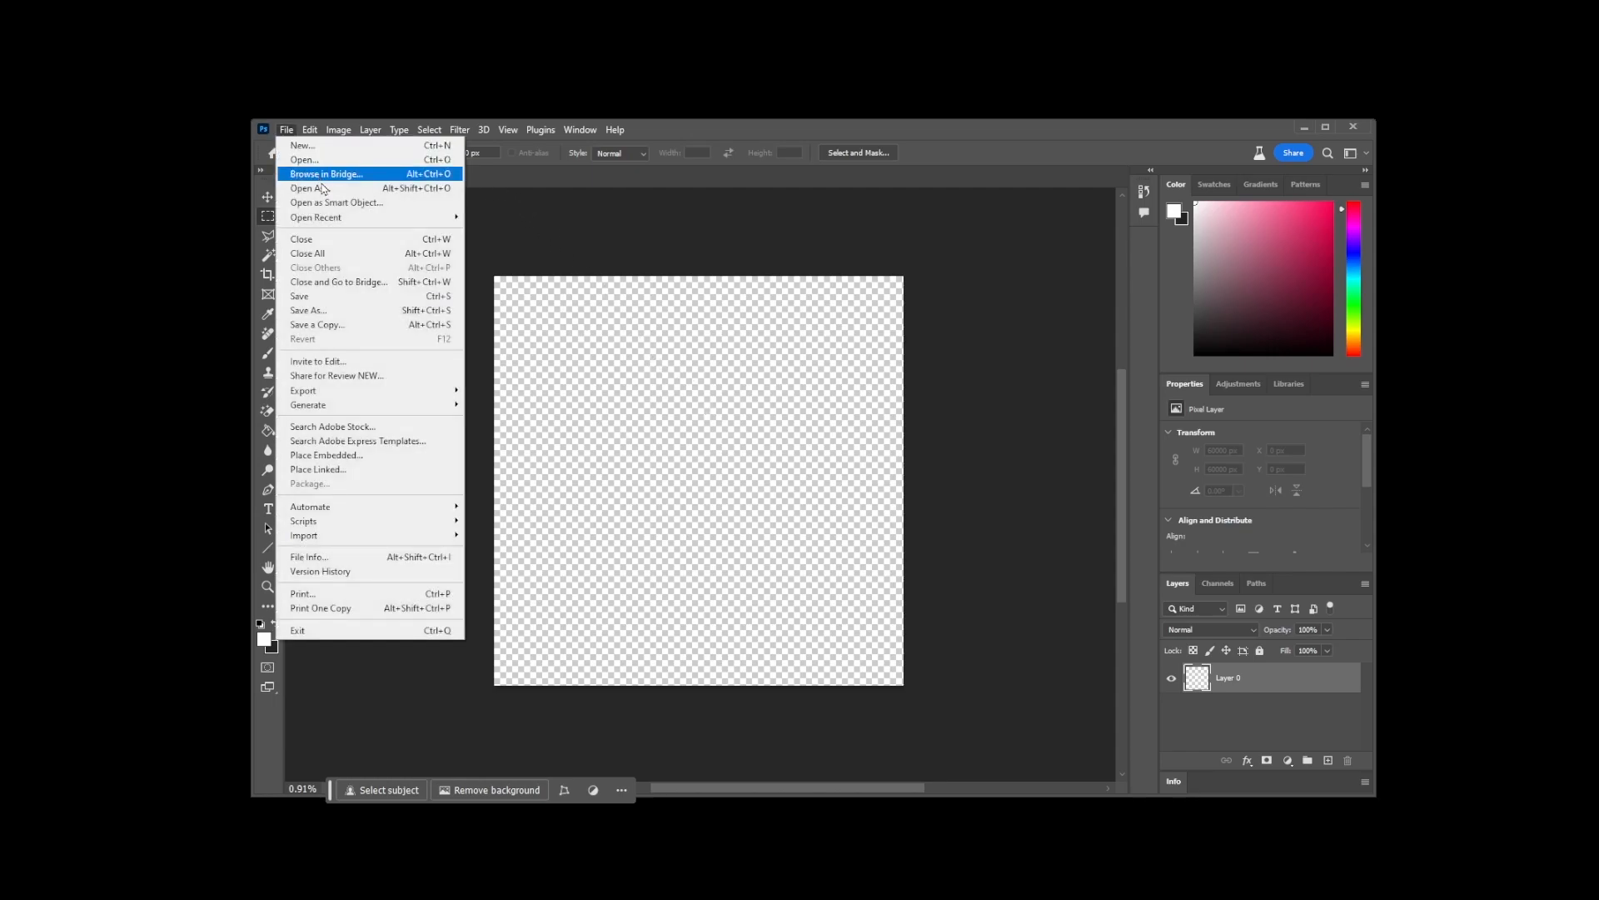
{"action": "mouse_move", "coordinate": [333, 325]}
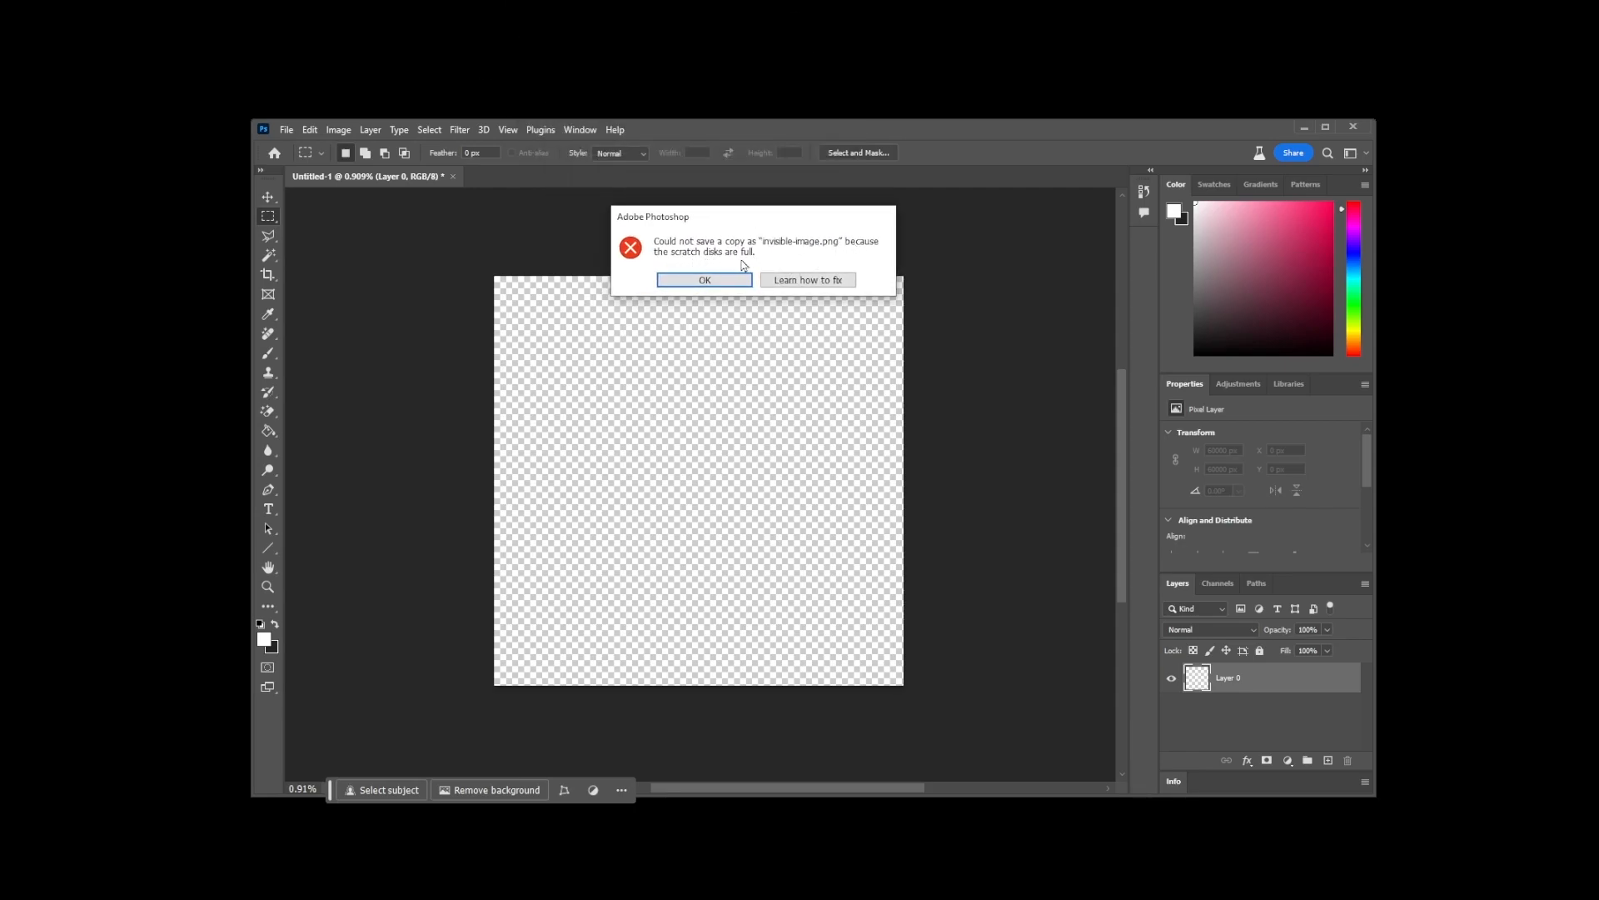
{"action": "mouse_move", "coordinate": [749, 260]}
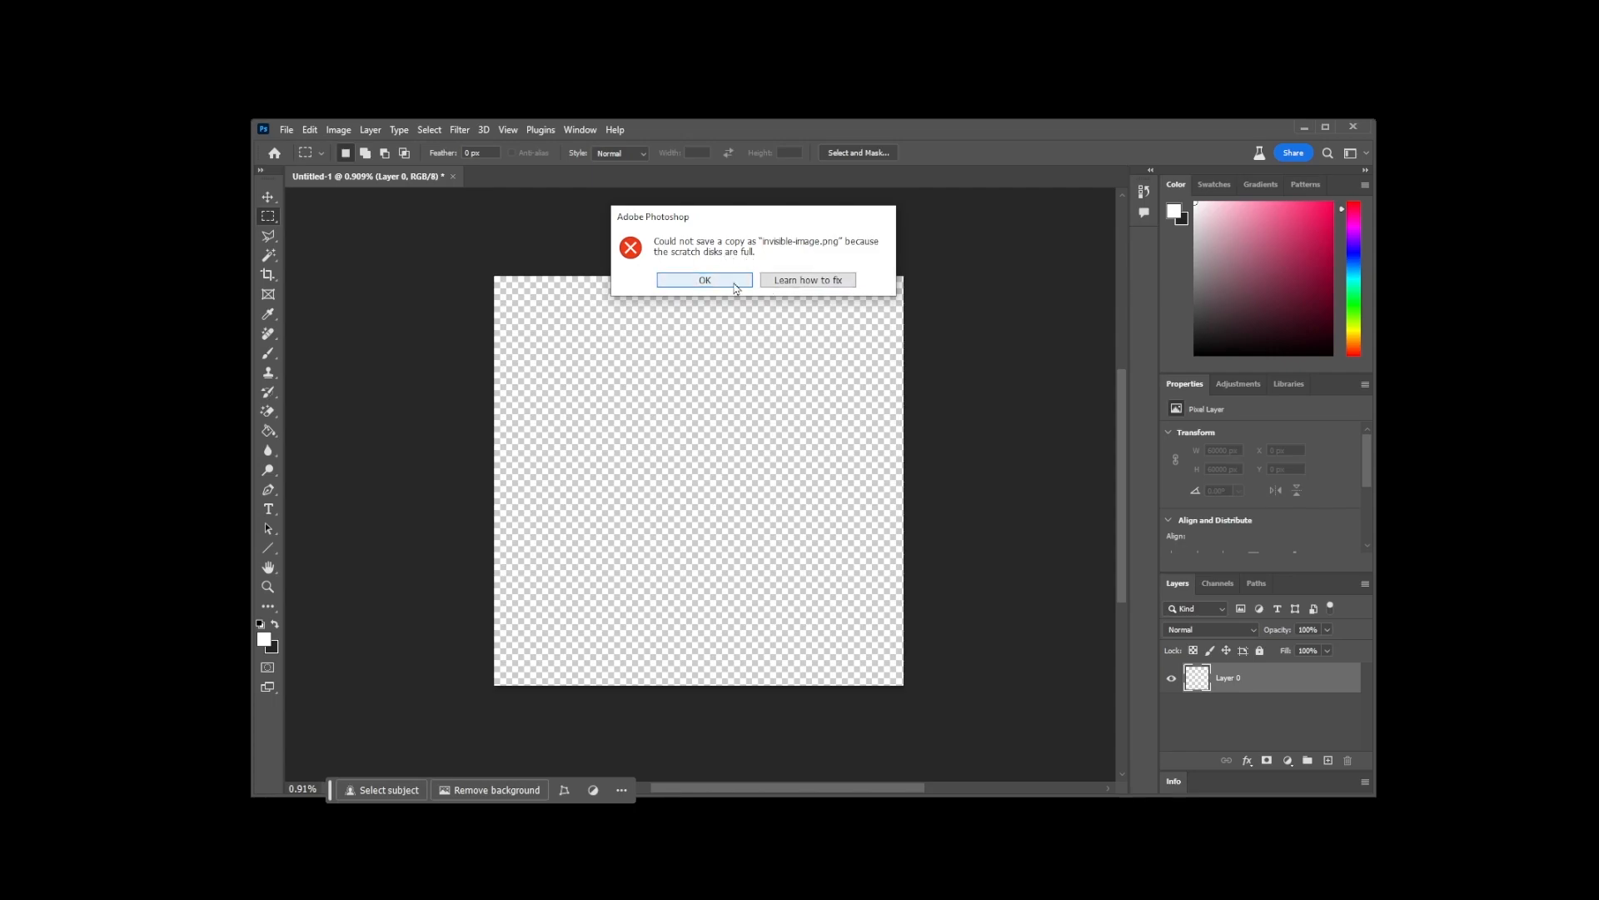
{"action": "left_click", "coordinate": [705, 280]}
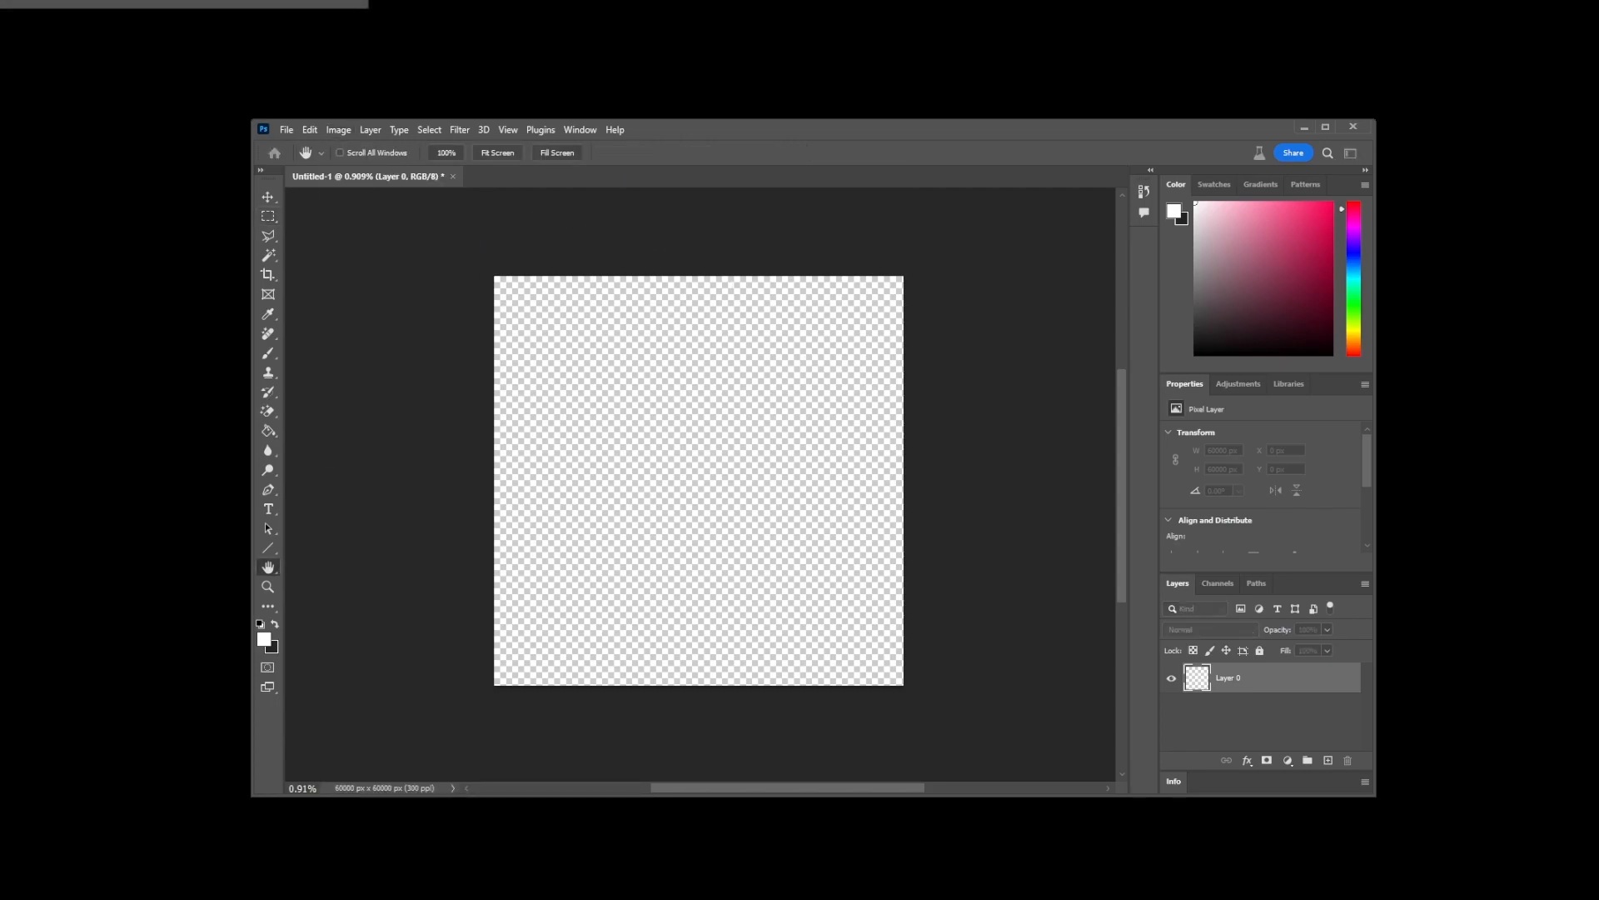
Step: Resize the image to 50 percent in the Image Size settings
{"action": "left_click", "coordinate": [338, 129]}
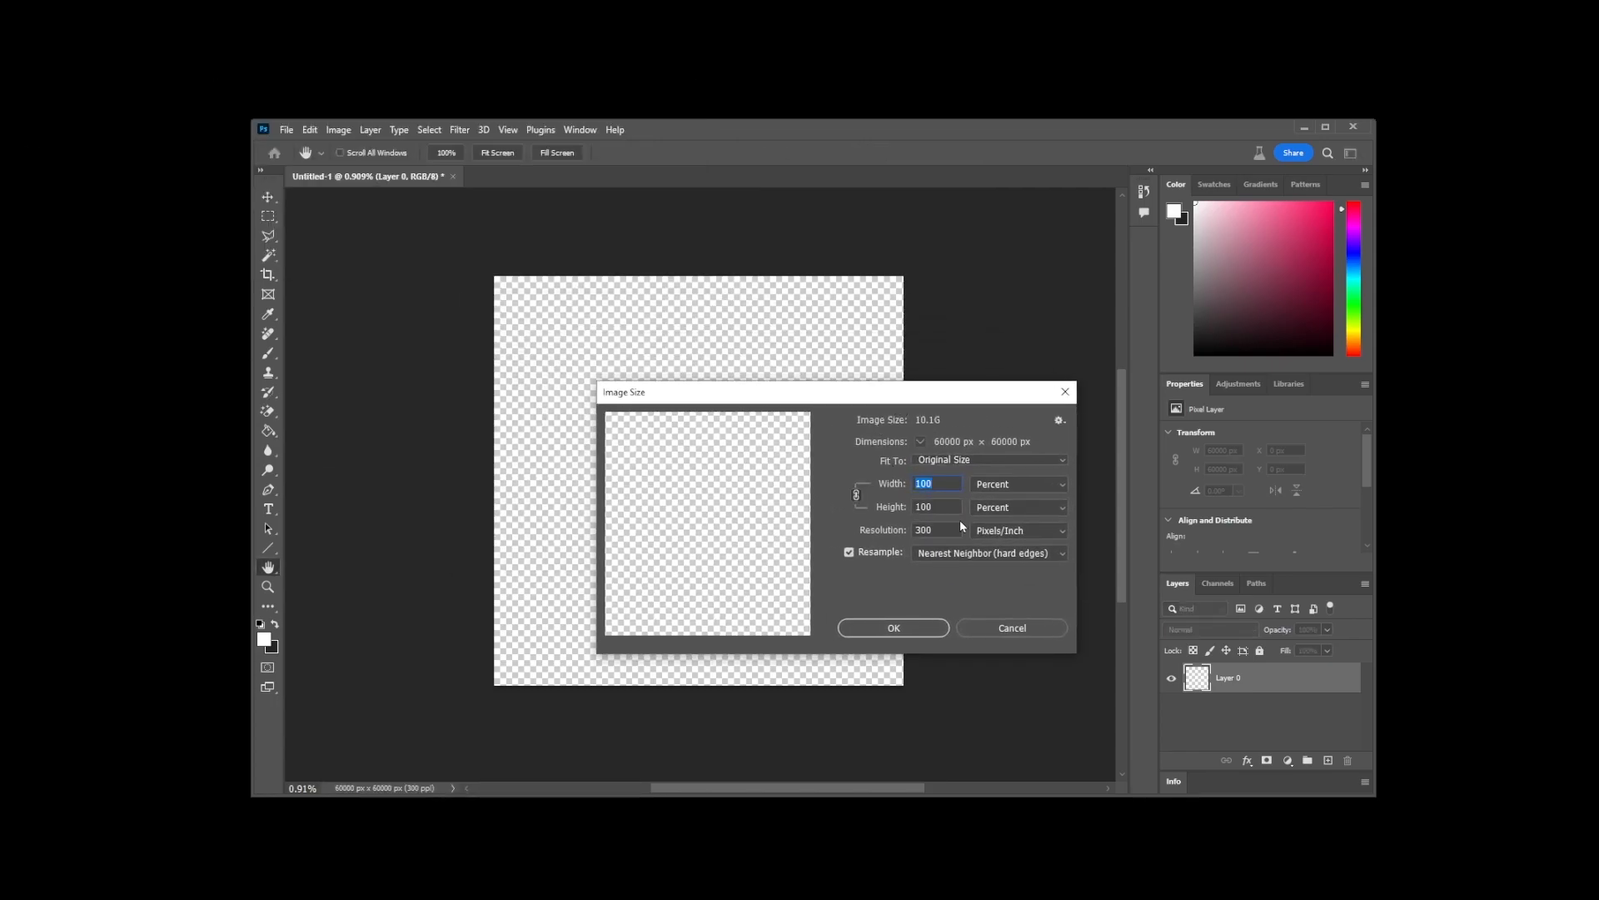
{"action": "type", "text": "50"}
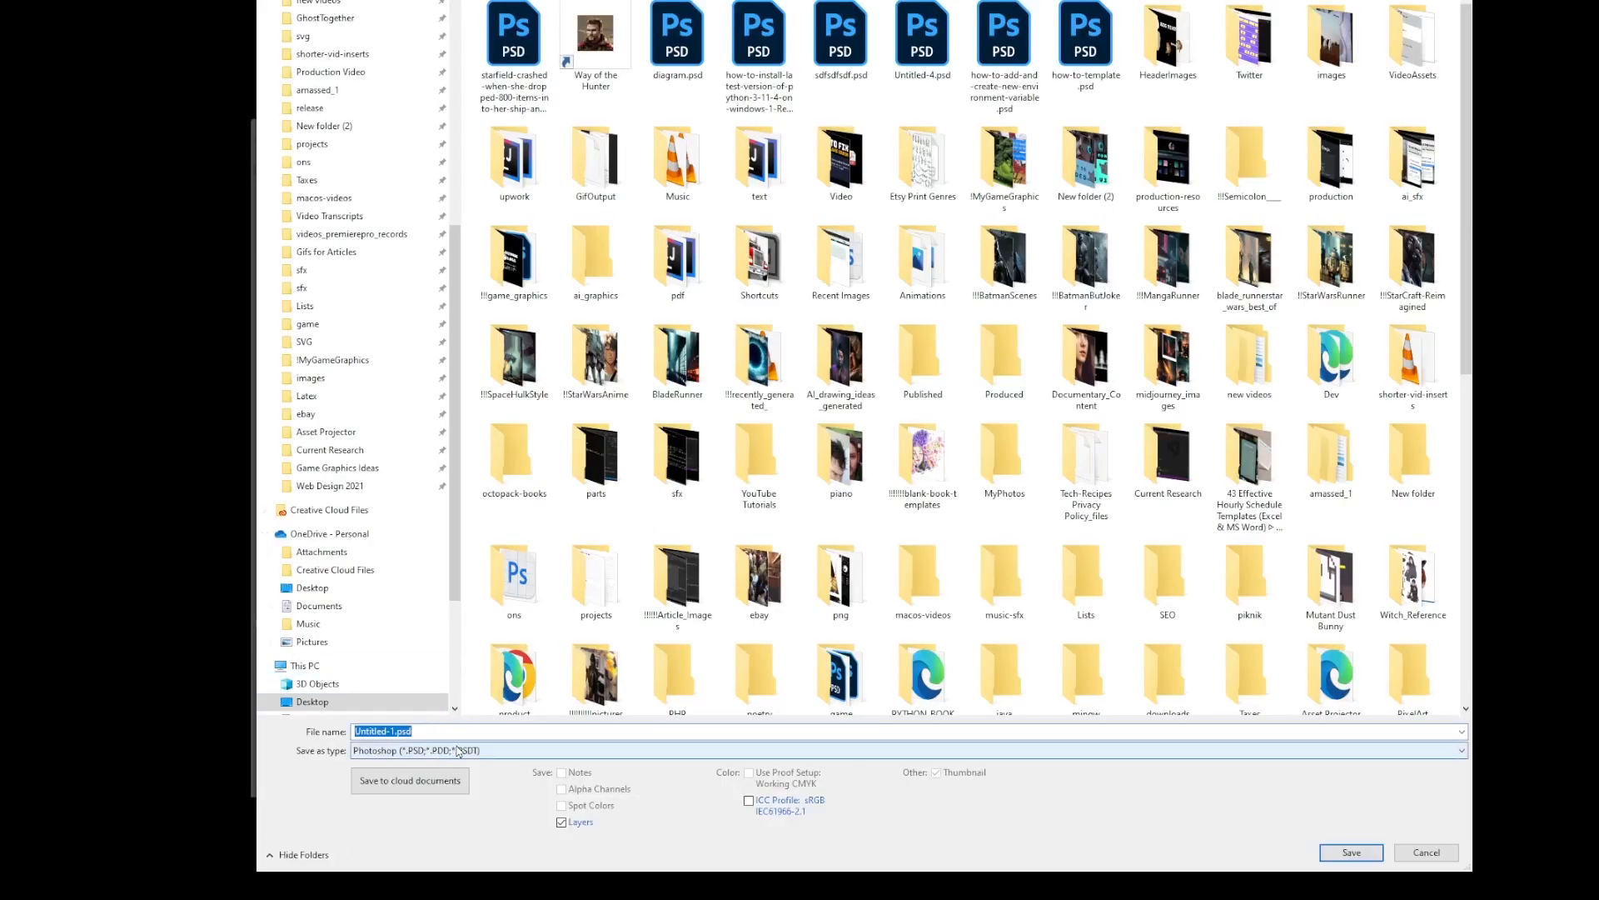
Step: Save the image as invisible-image.png in PNG format, accepting the compression options
{"action": "type", "text": "invisib"}
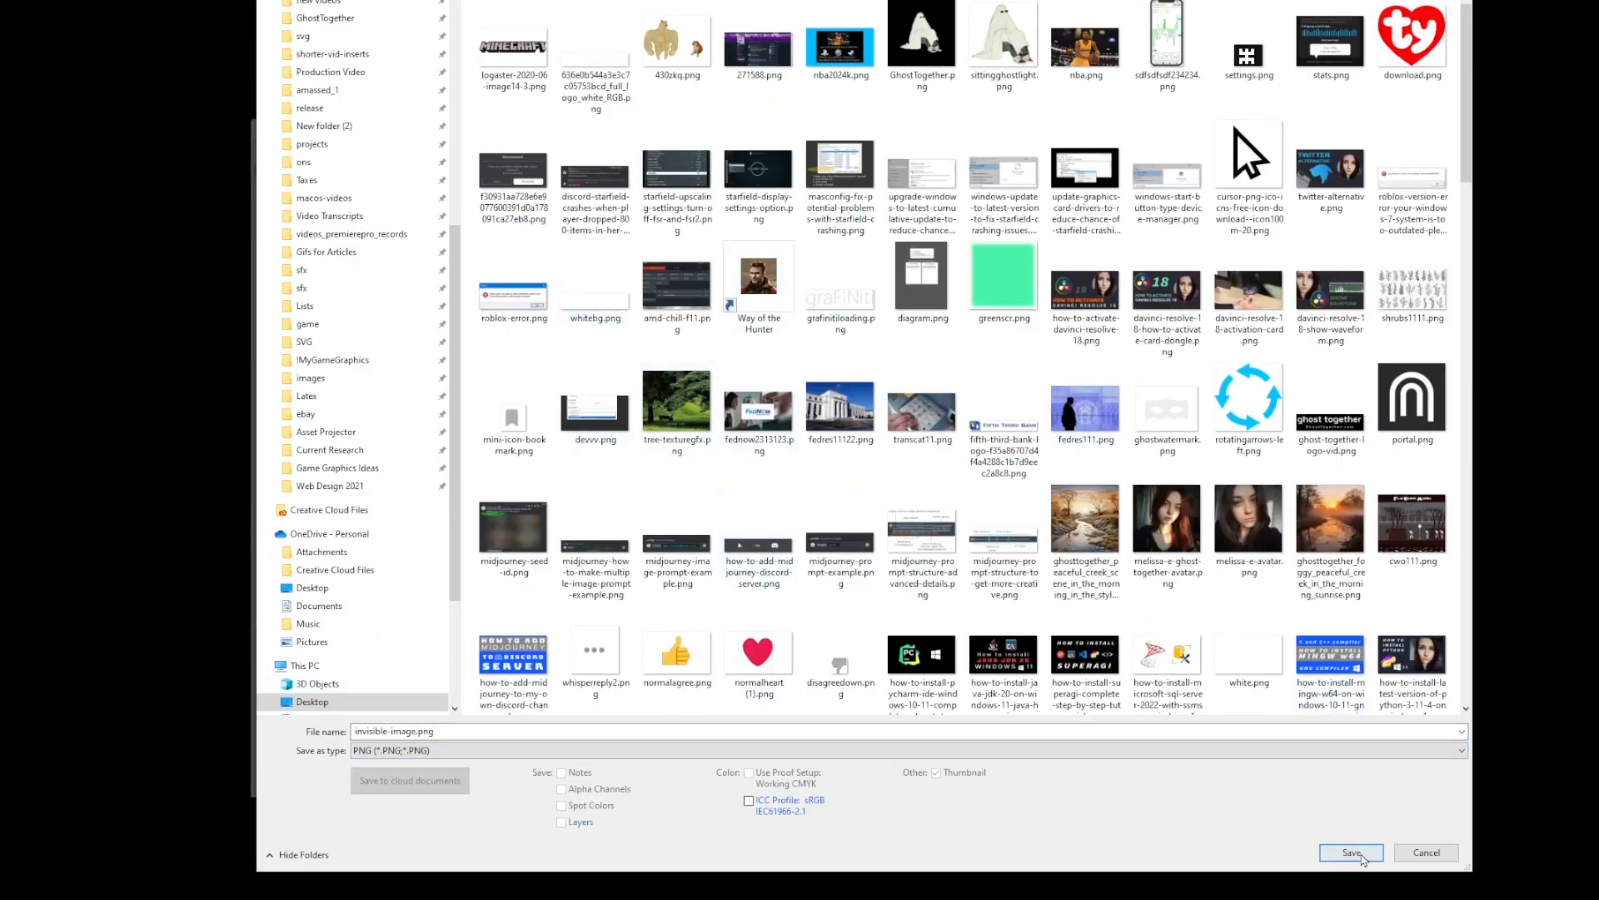
{"action": "left_click", "coordinate": [1350, 853]}
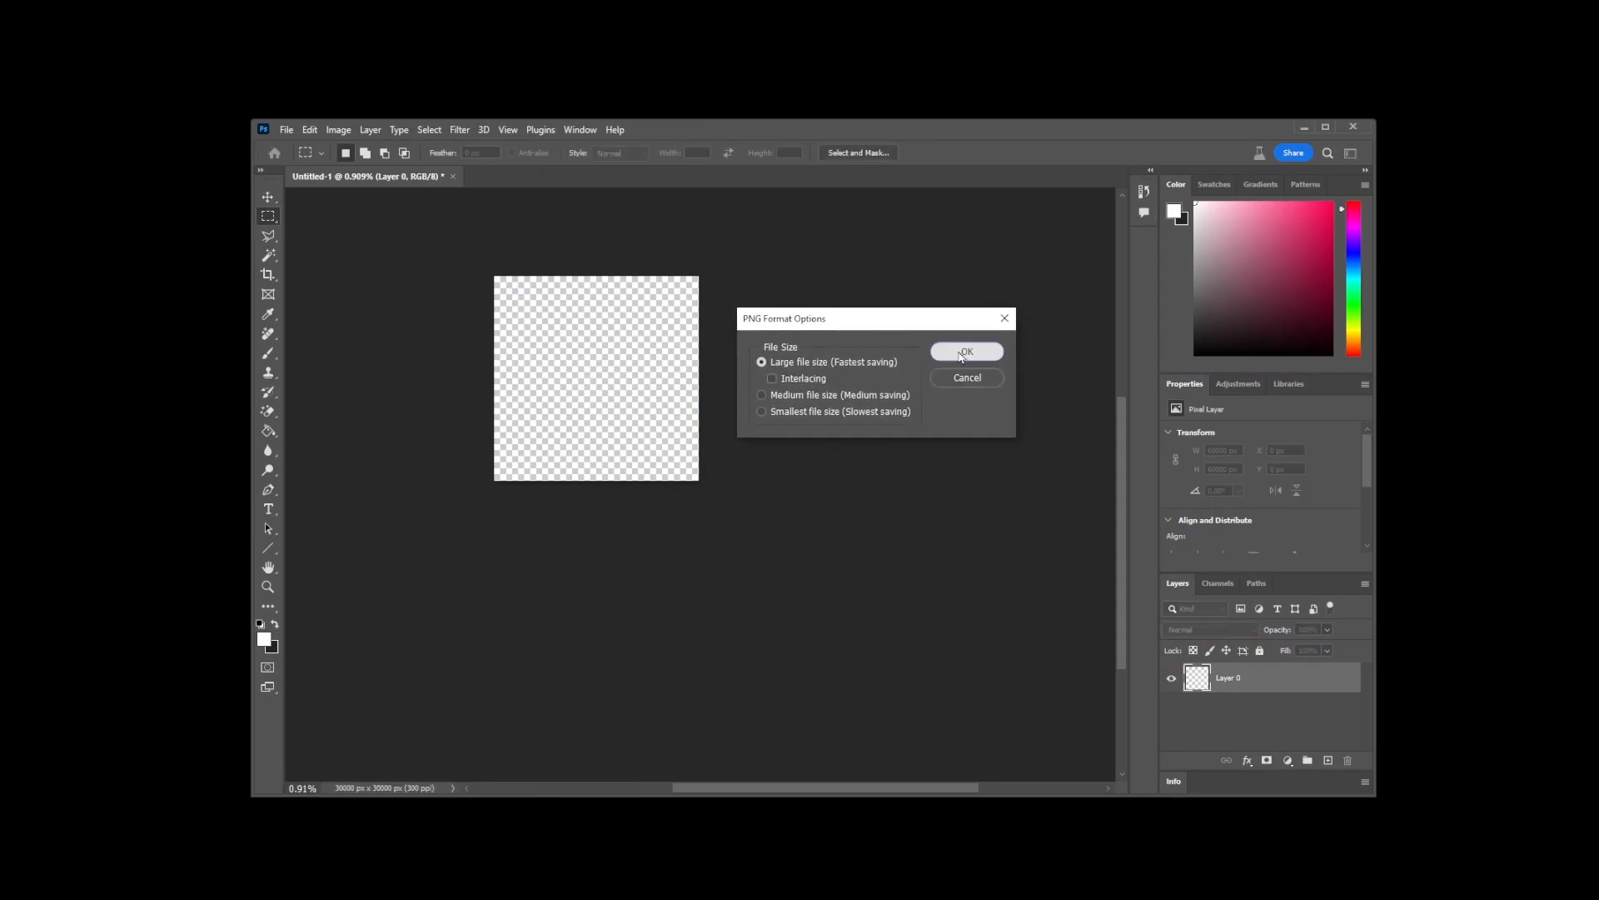
{"action": "left_click", "coordinate": [966, 352]}
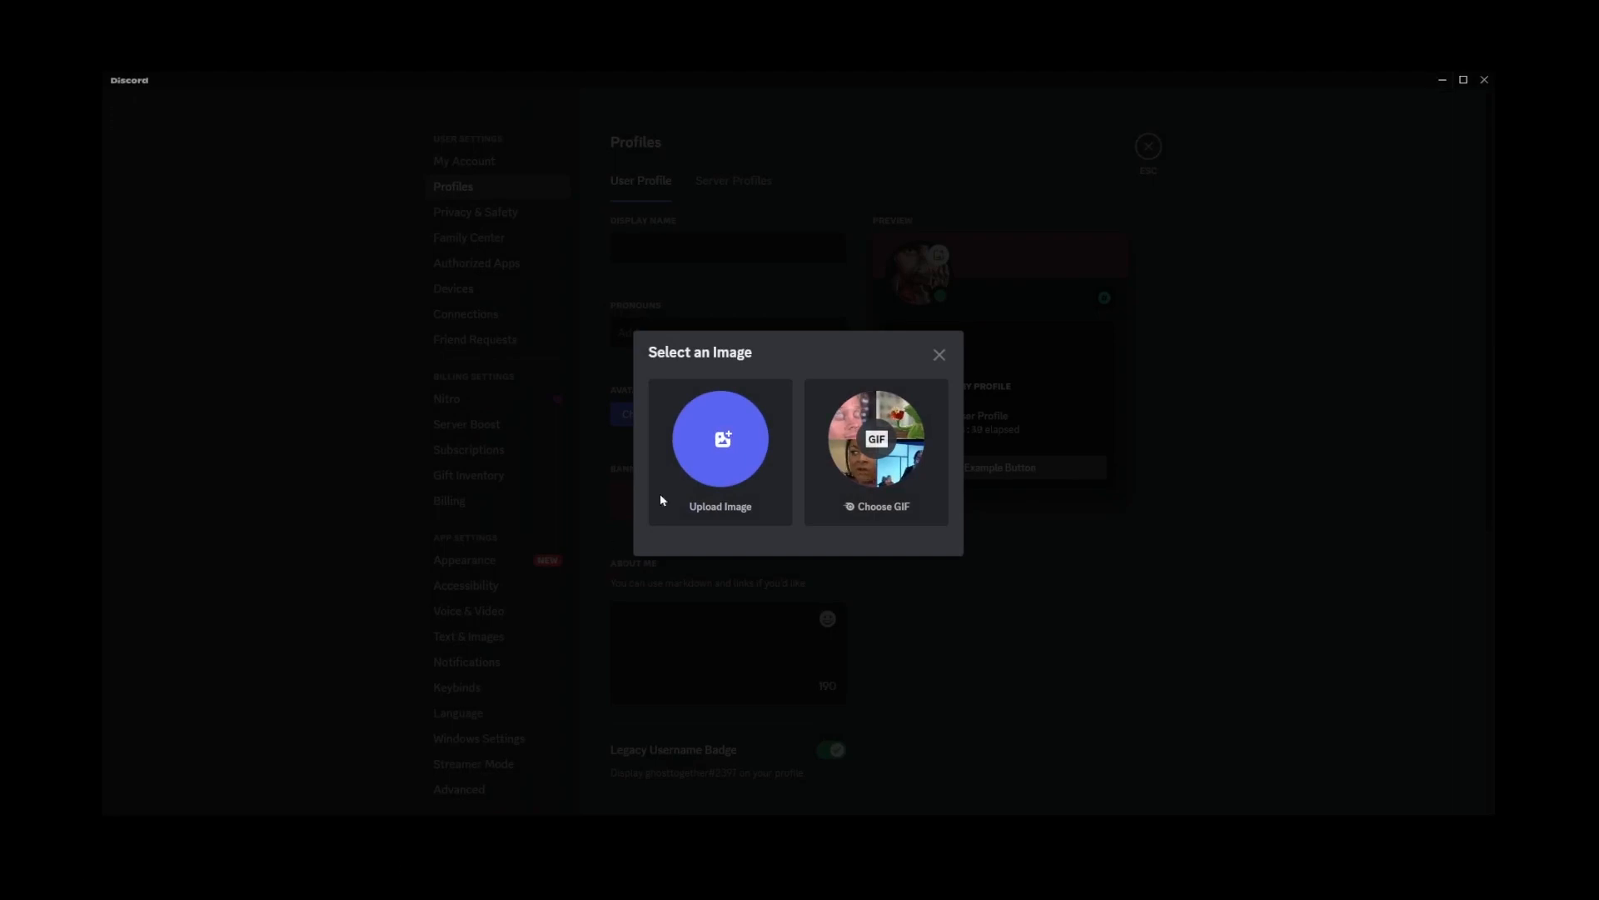
Step: Reopen the avatar image chooser and choose Upload Image from the computer
{"action": "left_click", "coordinate": [940, 353]}
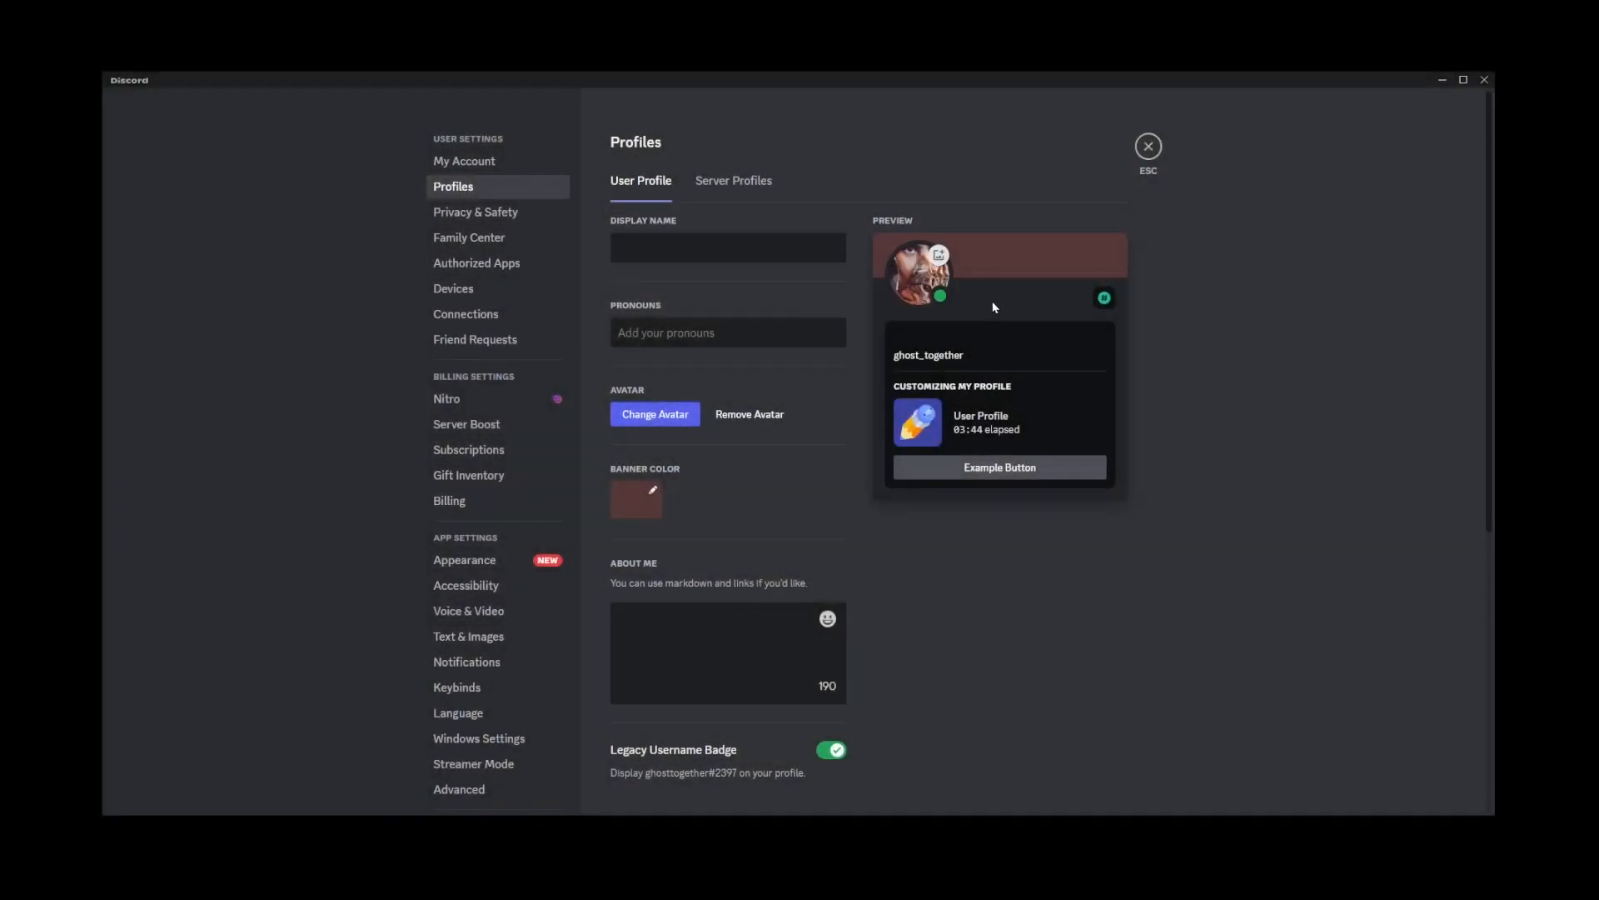
{"action": "left_click", "coordinate": [655, 413]}
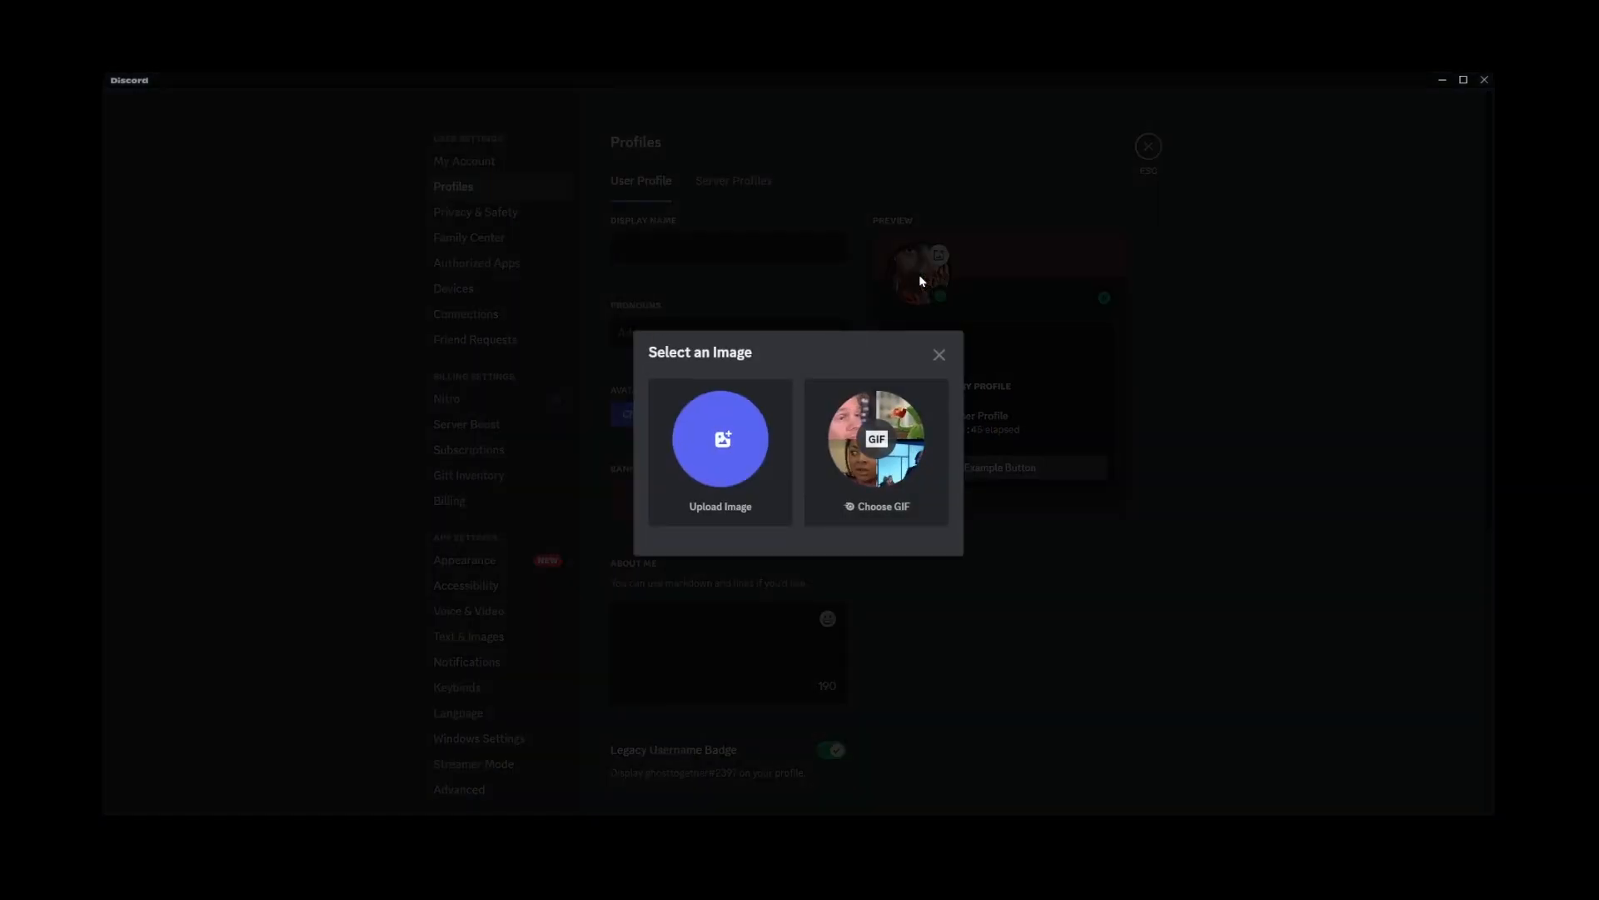
{"action": "mouse_move", "coordinate": [722, 443]}
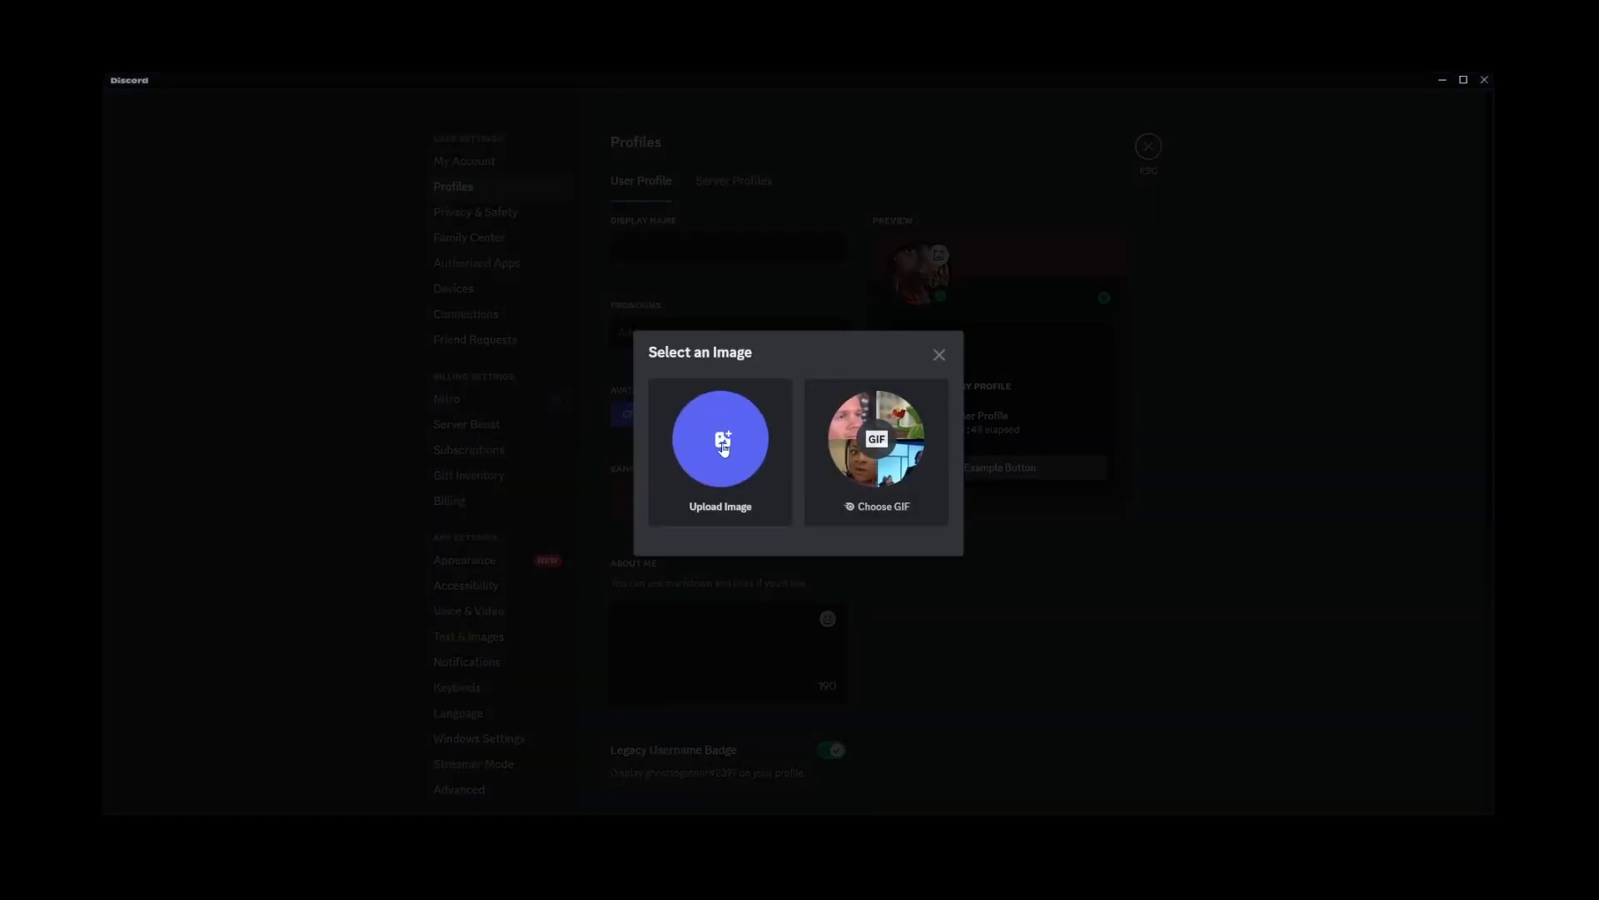
{"action": "left_click", "coordinate": [720, 439]}
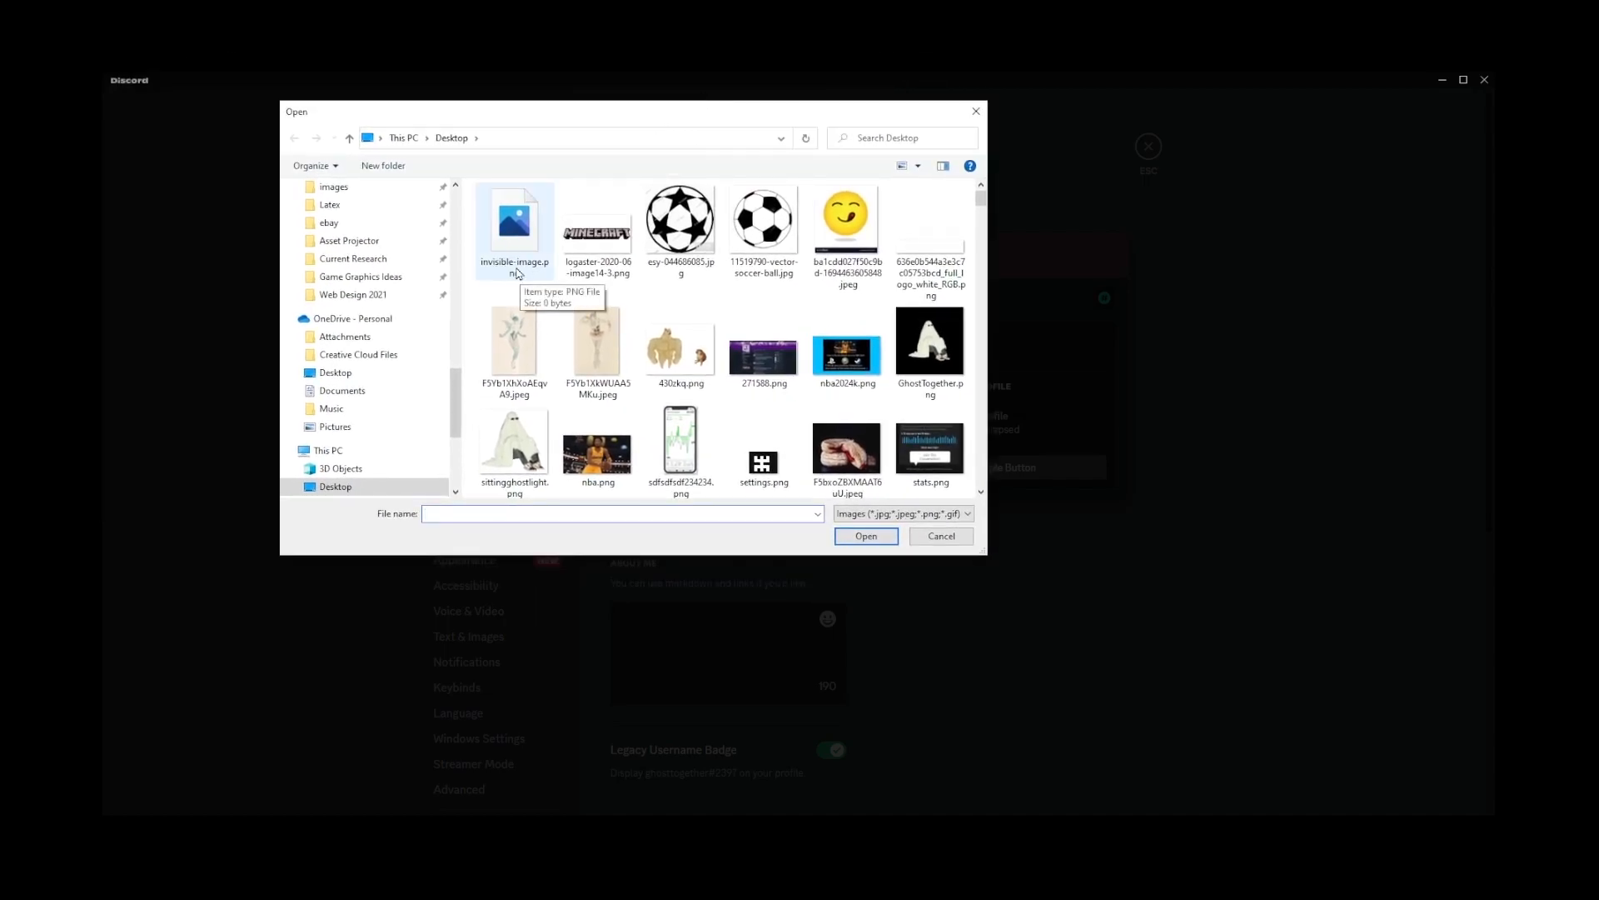
Step: Pick invisible-image.png as the avatar, then close the chooser after the upload fails
{"action": "left_click", "coordinate": [517, 220]}
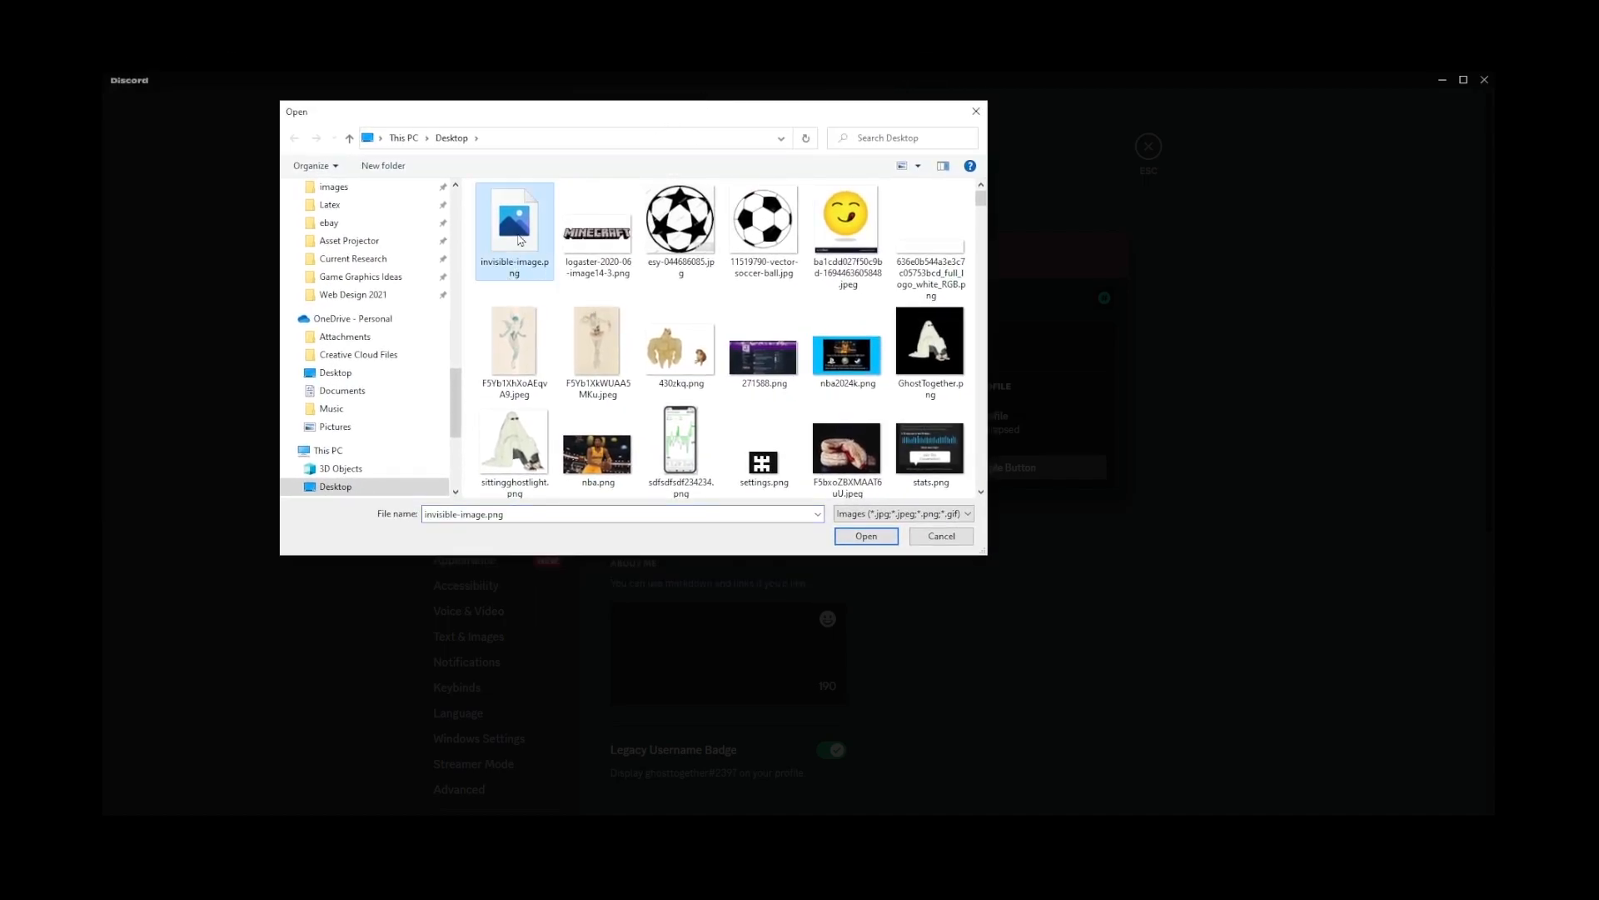
{"action": "mouse_move", "coordinate": [930, 336]}
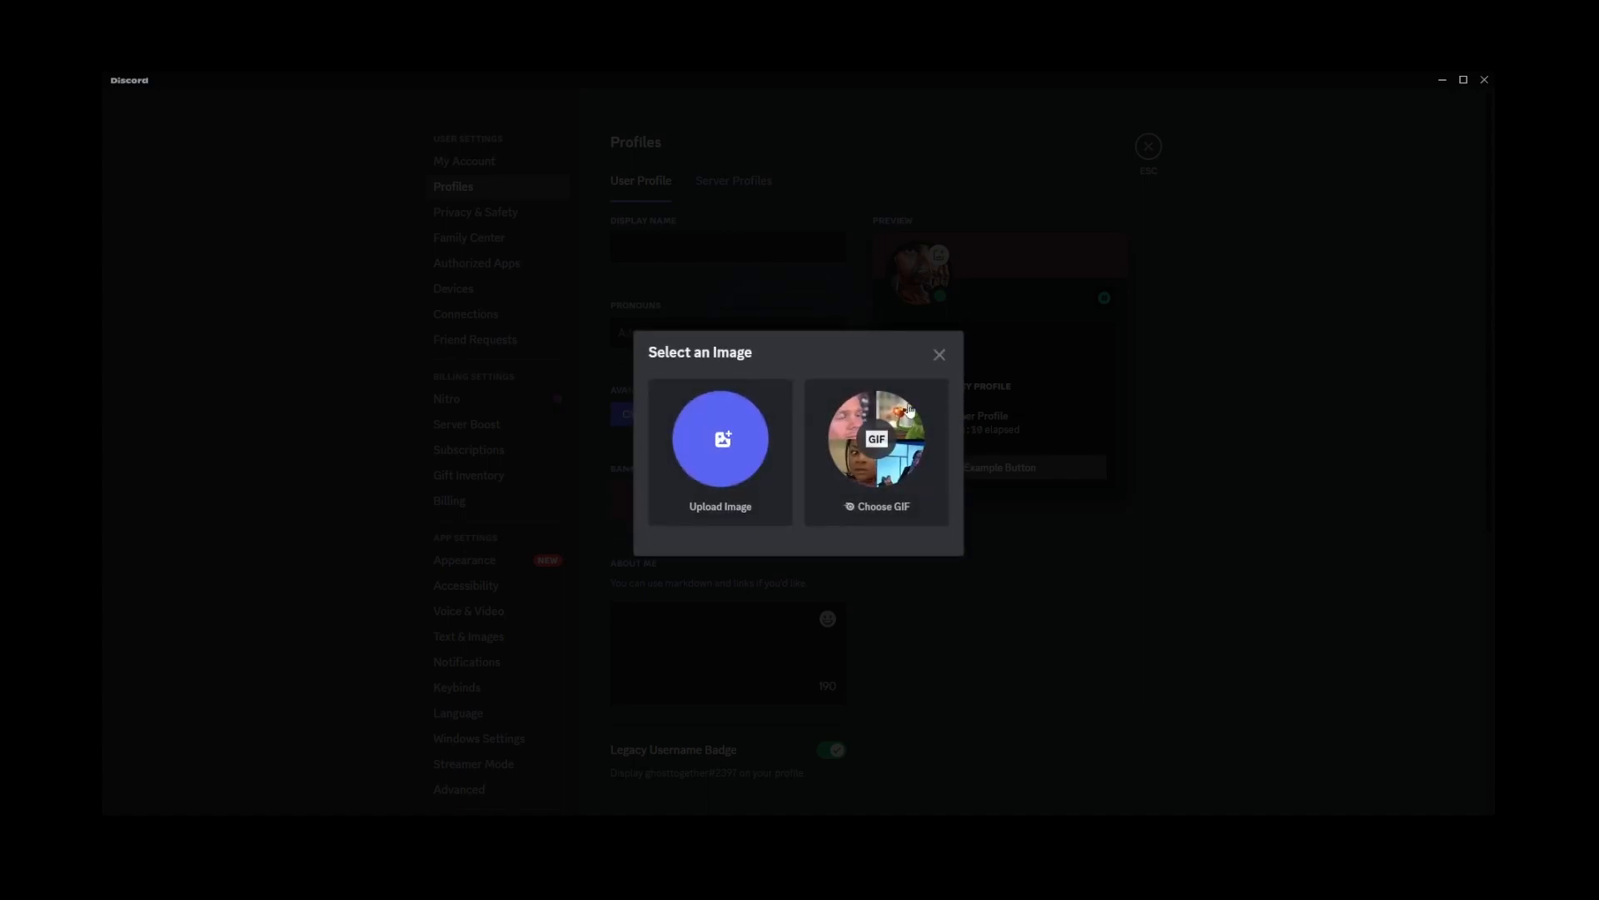
{"action": "left_click", "coordinate": [940, 353]}
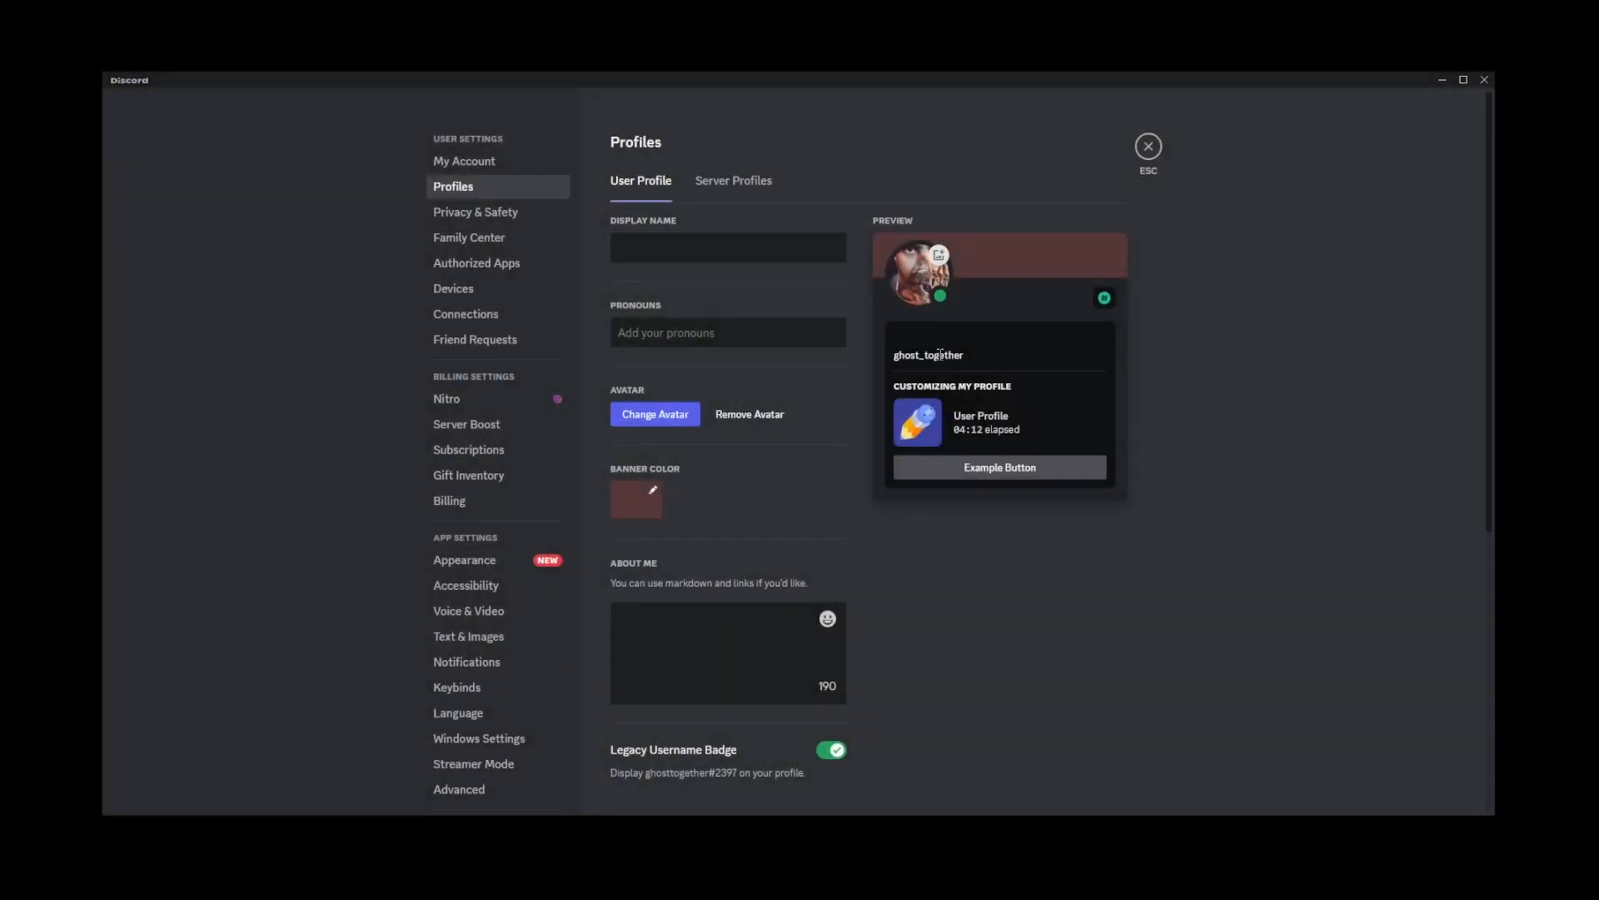
{"action": "mouse_move", "coordinate": [1306, 80]}
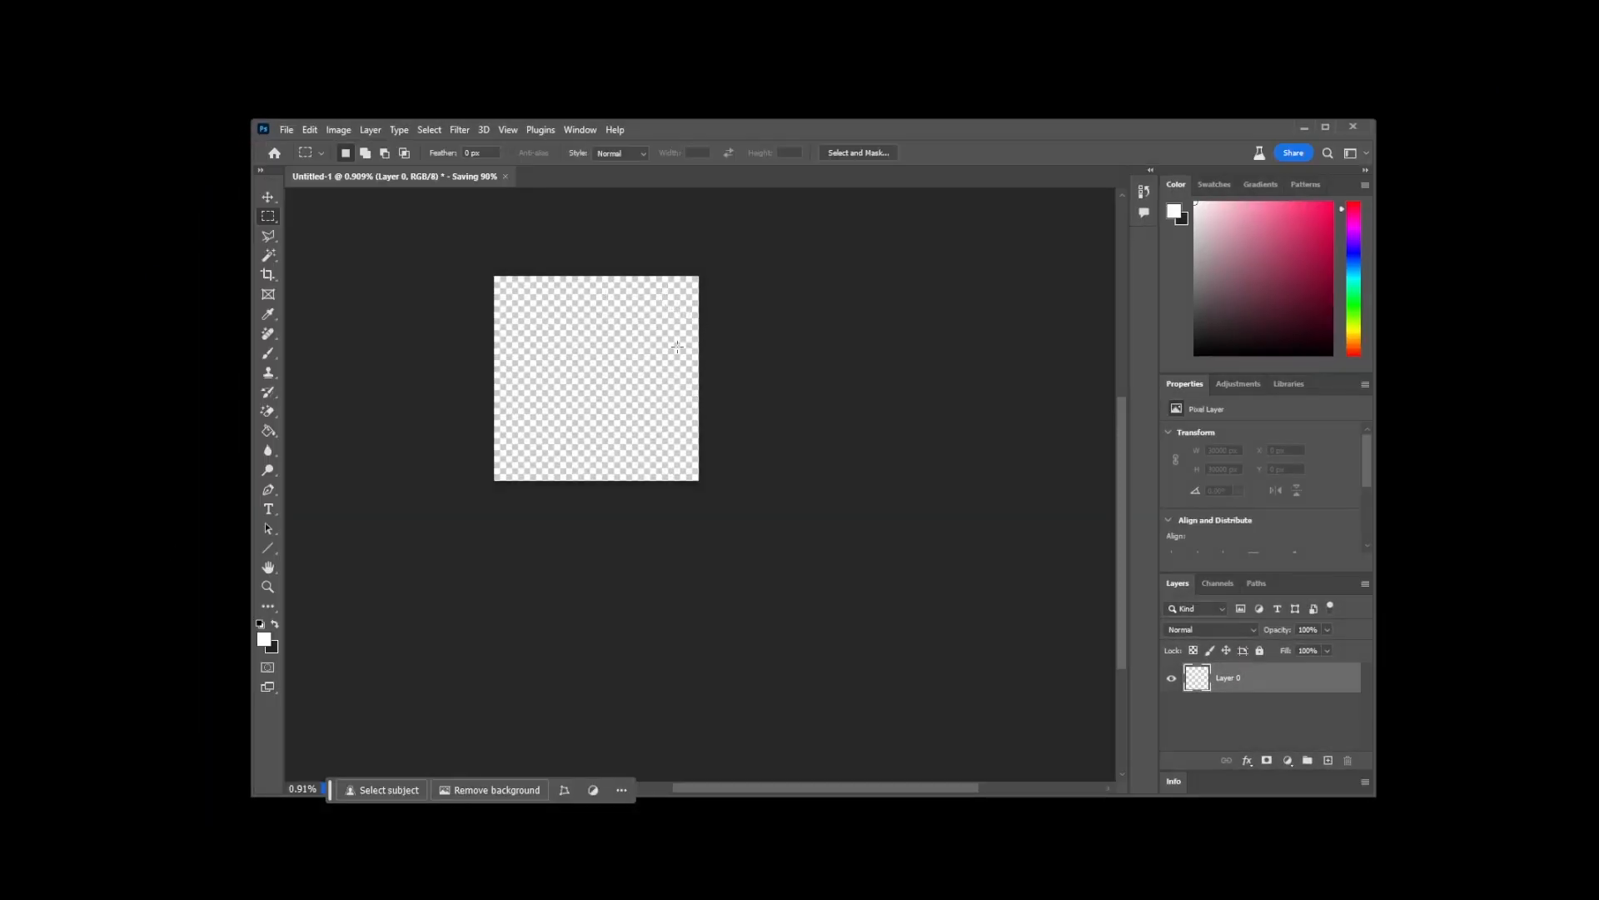
Step: Attempt Save As again and dismiss the background-saving error
{"action": "left_click", "coordinate": [286, 130]}
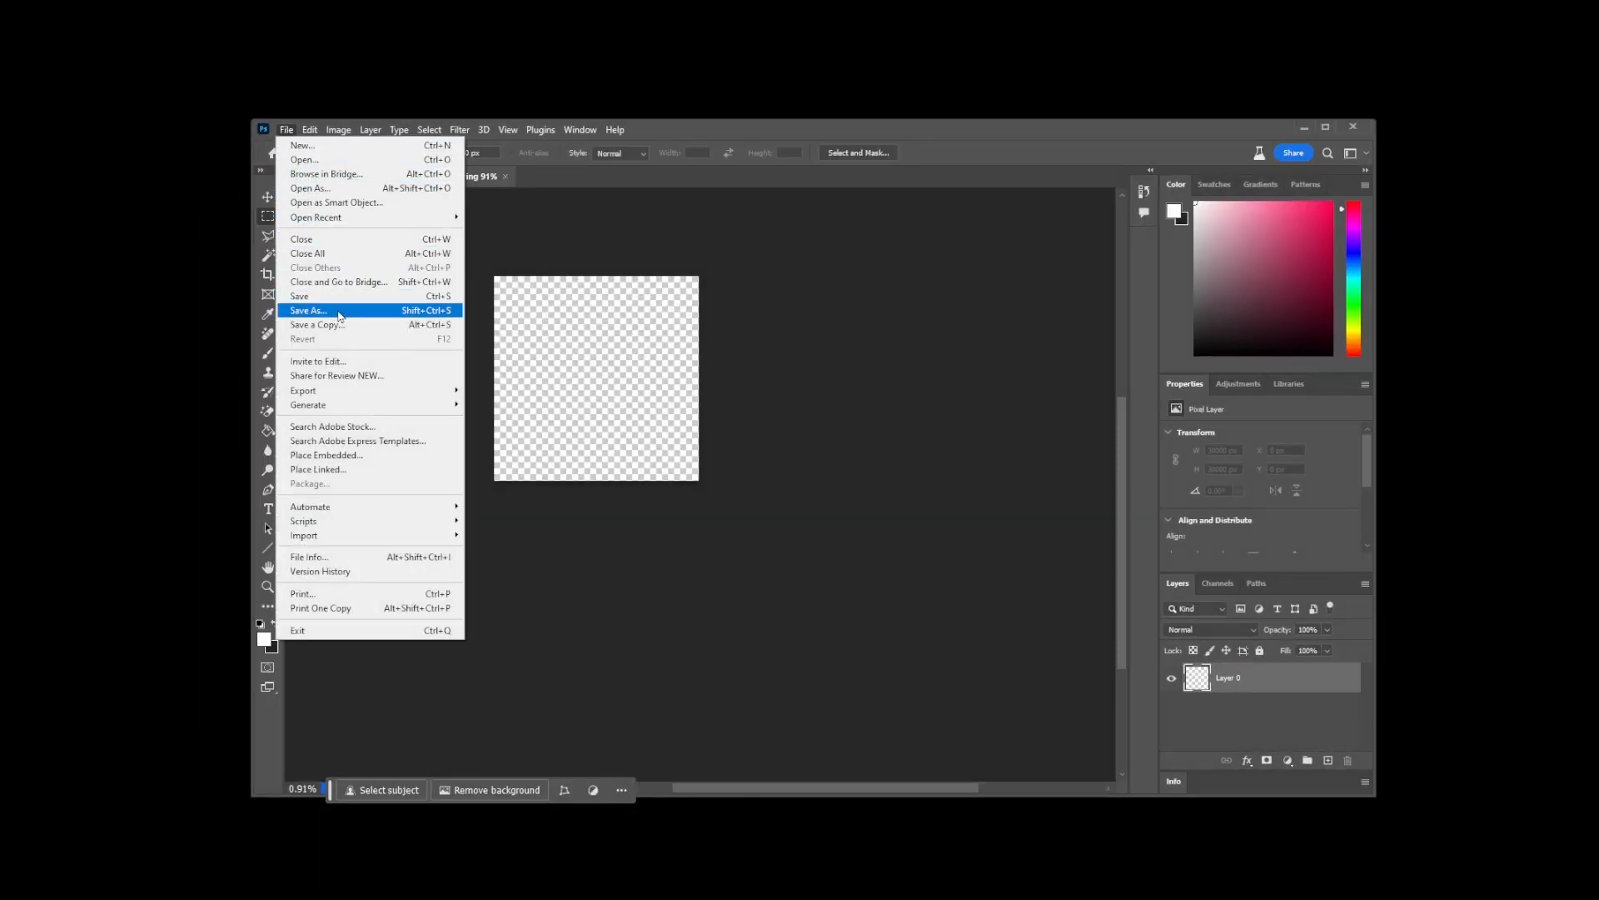
{"action": "left_click", "coordinate": [306, 310]}
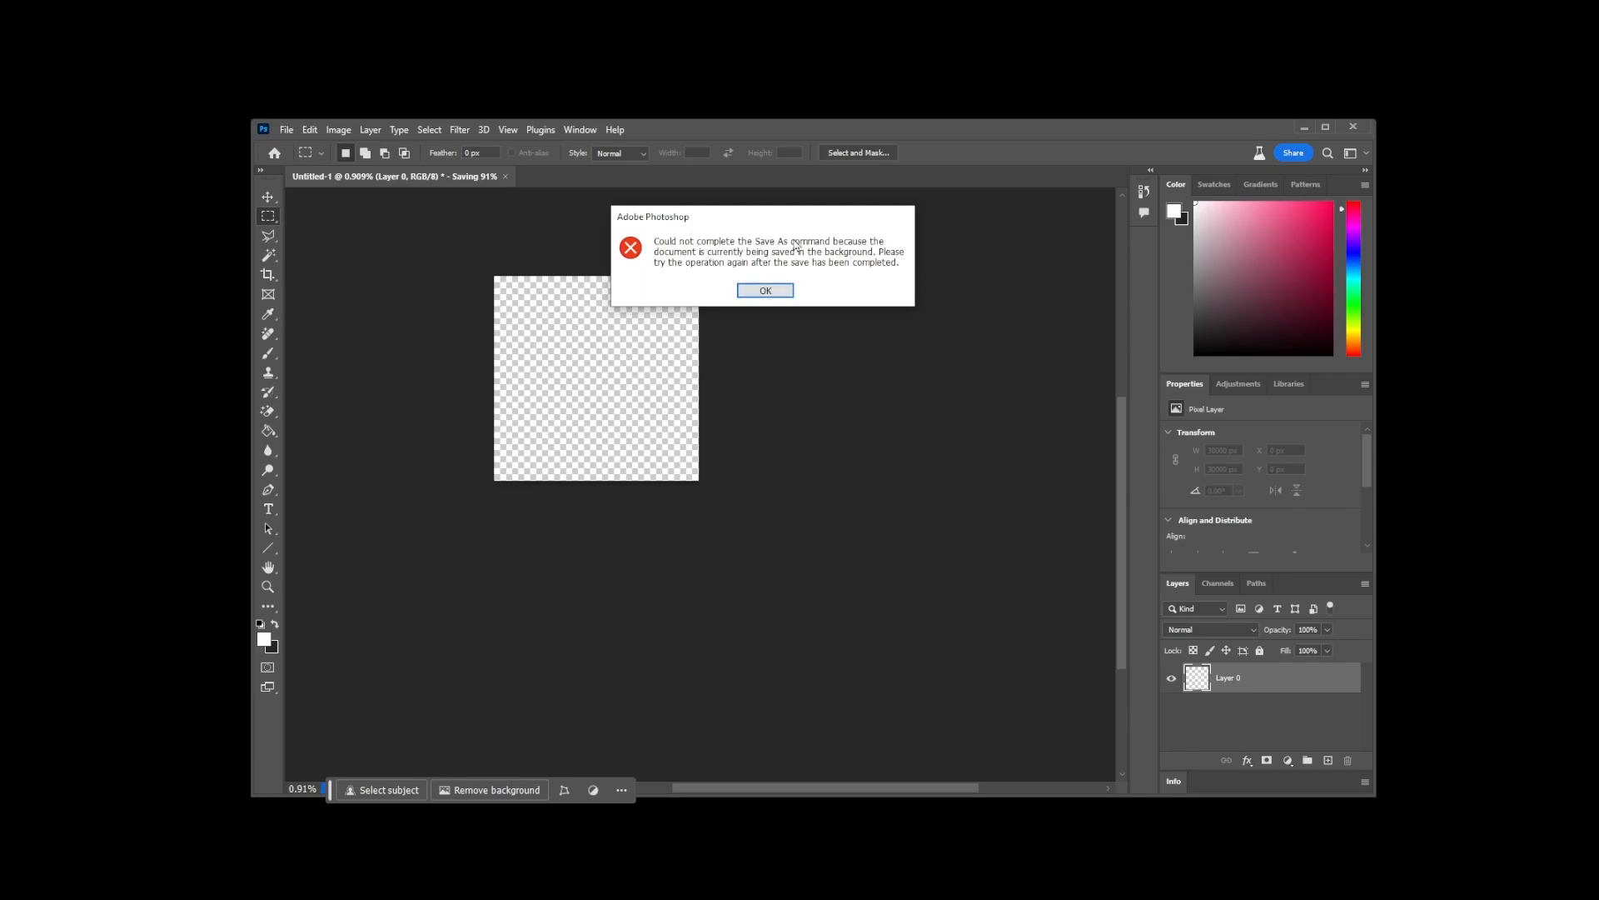
{"action": "mouse_move", "coordinate": [783, 273]}
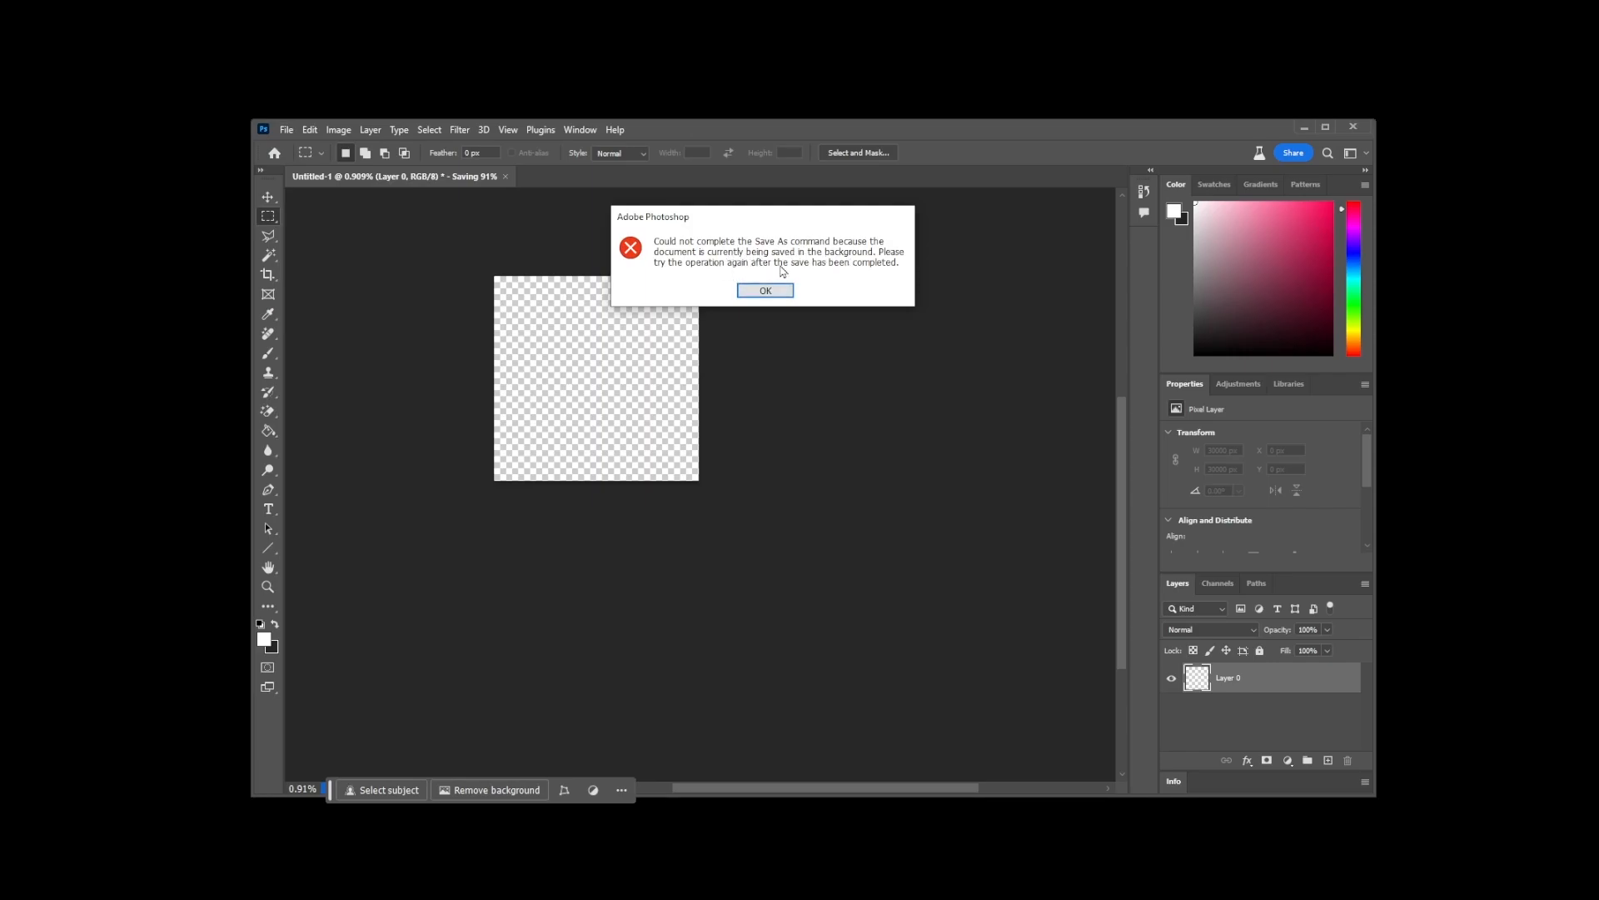
{"action": "mouse_move", "coordinate": [805, 265]}
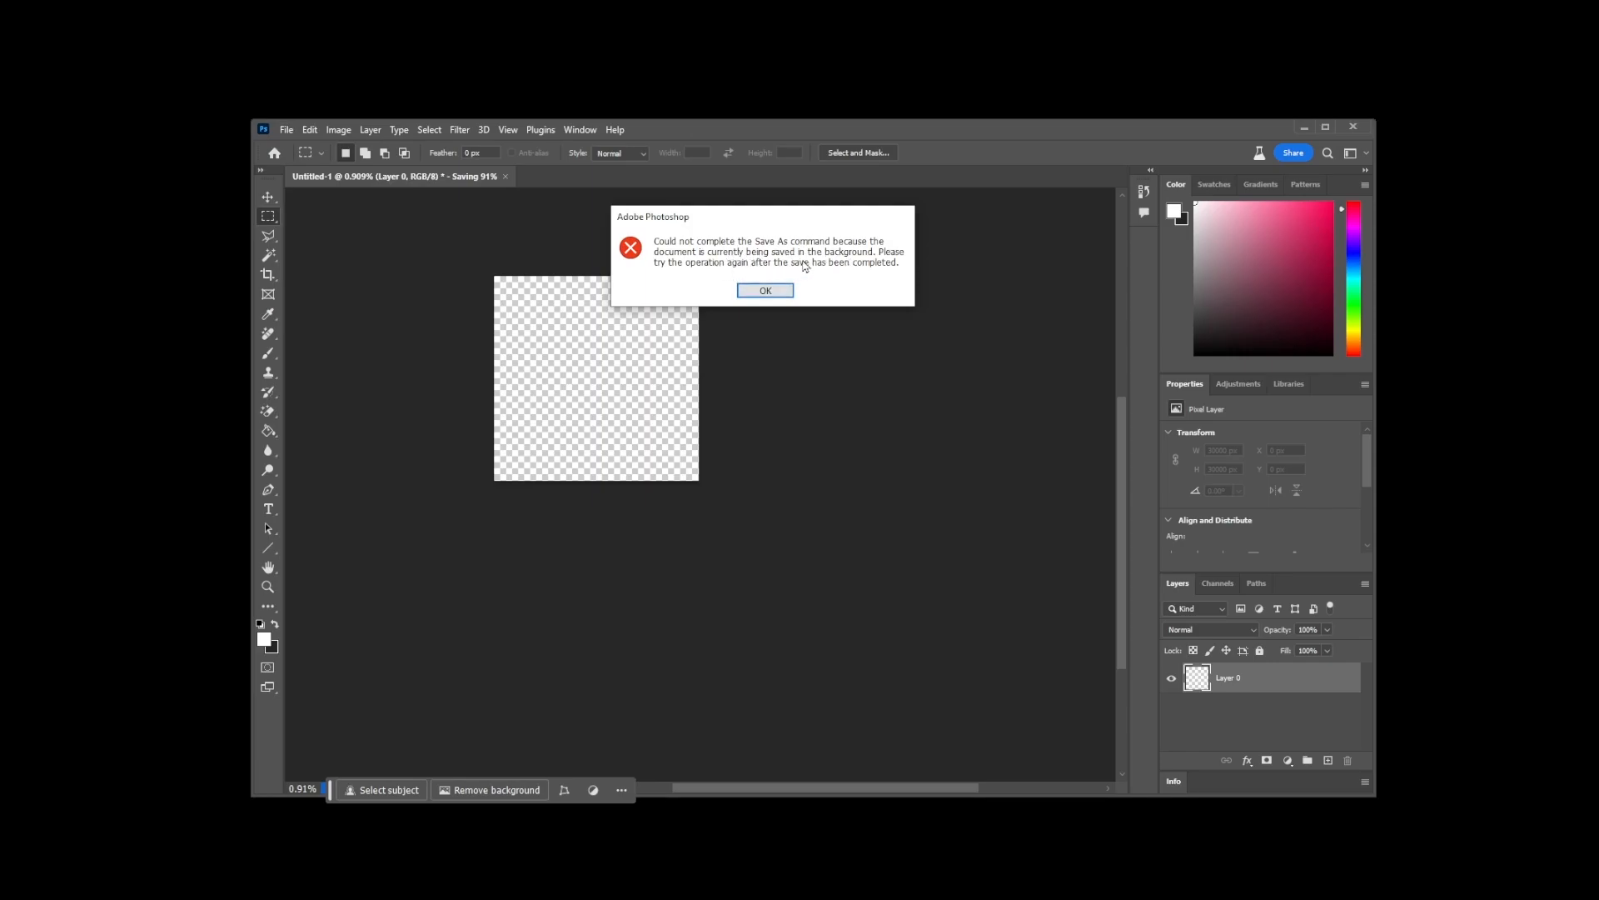
{"action": "mouse_move", "coordinate": [785, 265]}
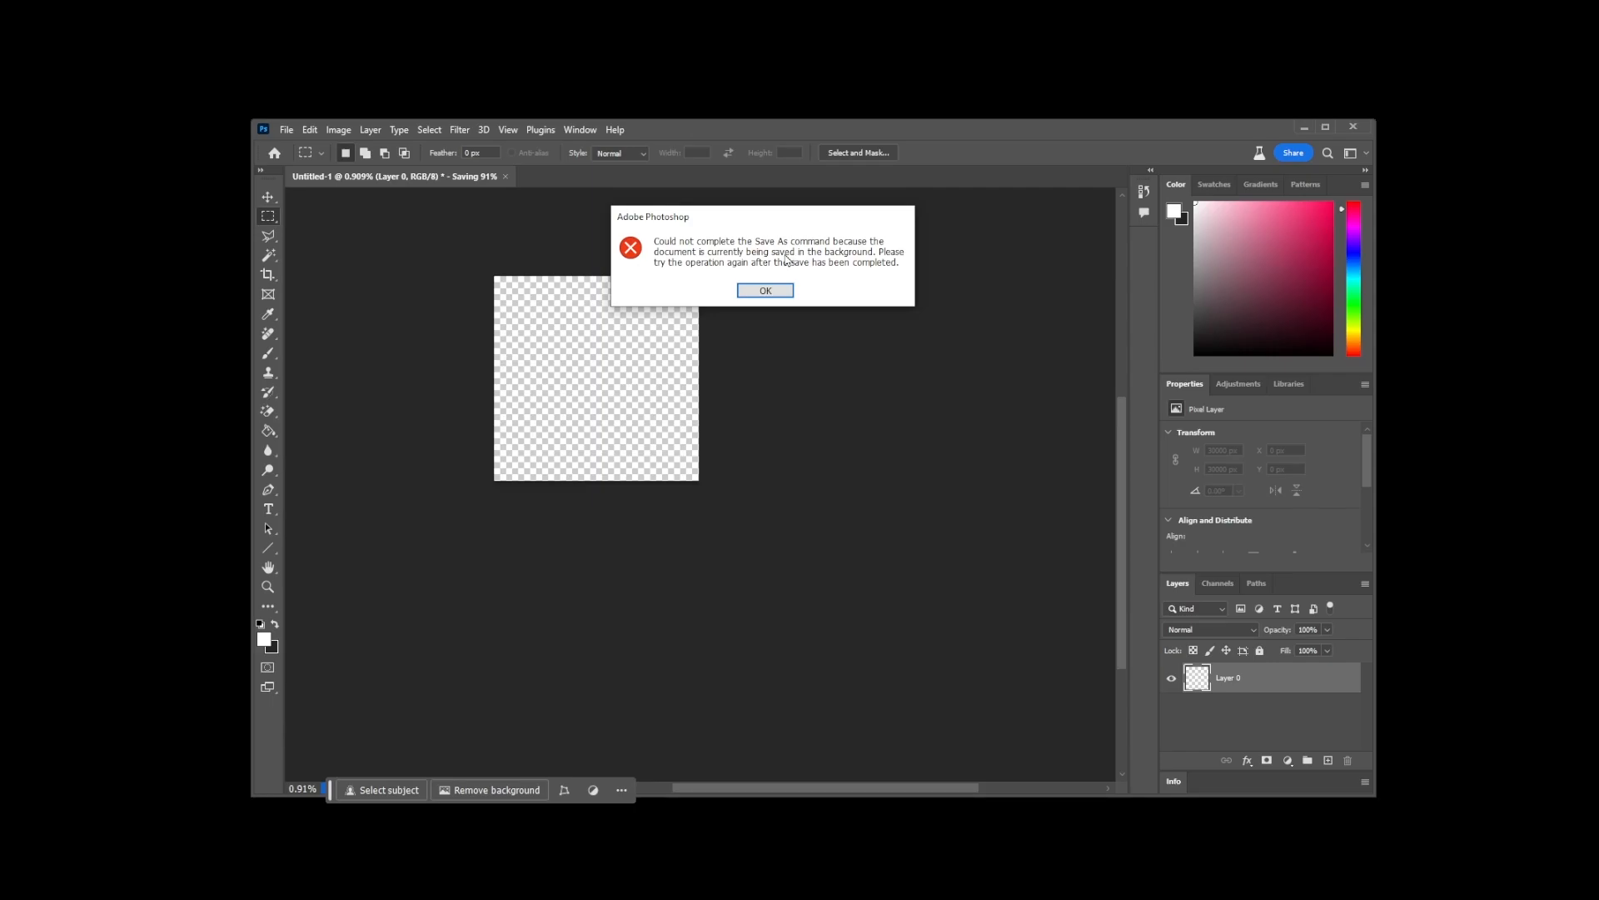
{"action": "mouse_move", "coordinate": [687, 283]}
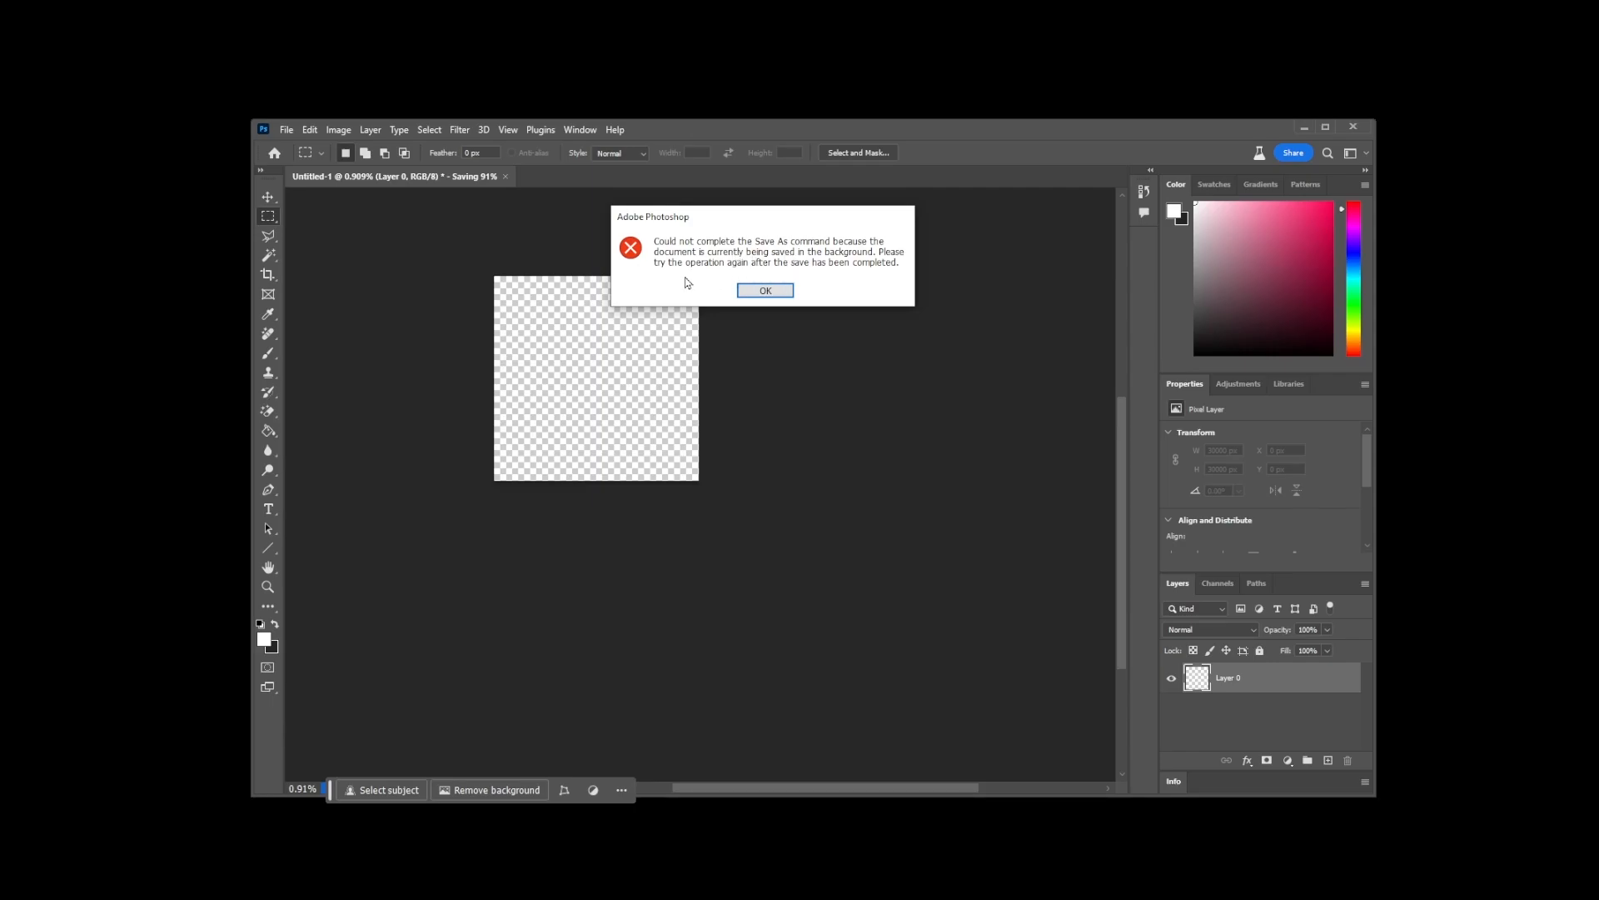
{"action": "left_click", "coordinate": [765, 290]}
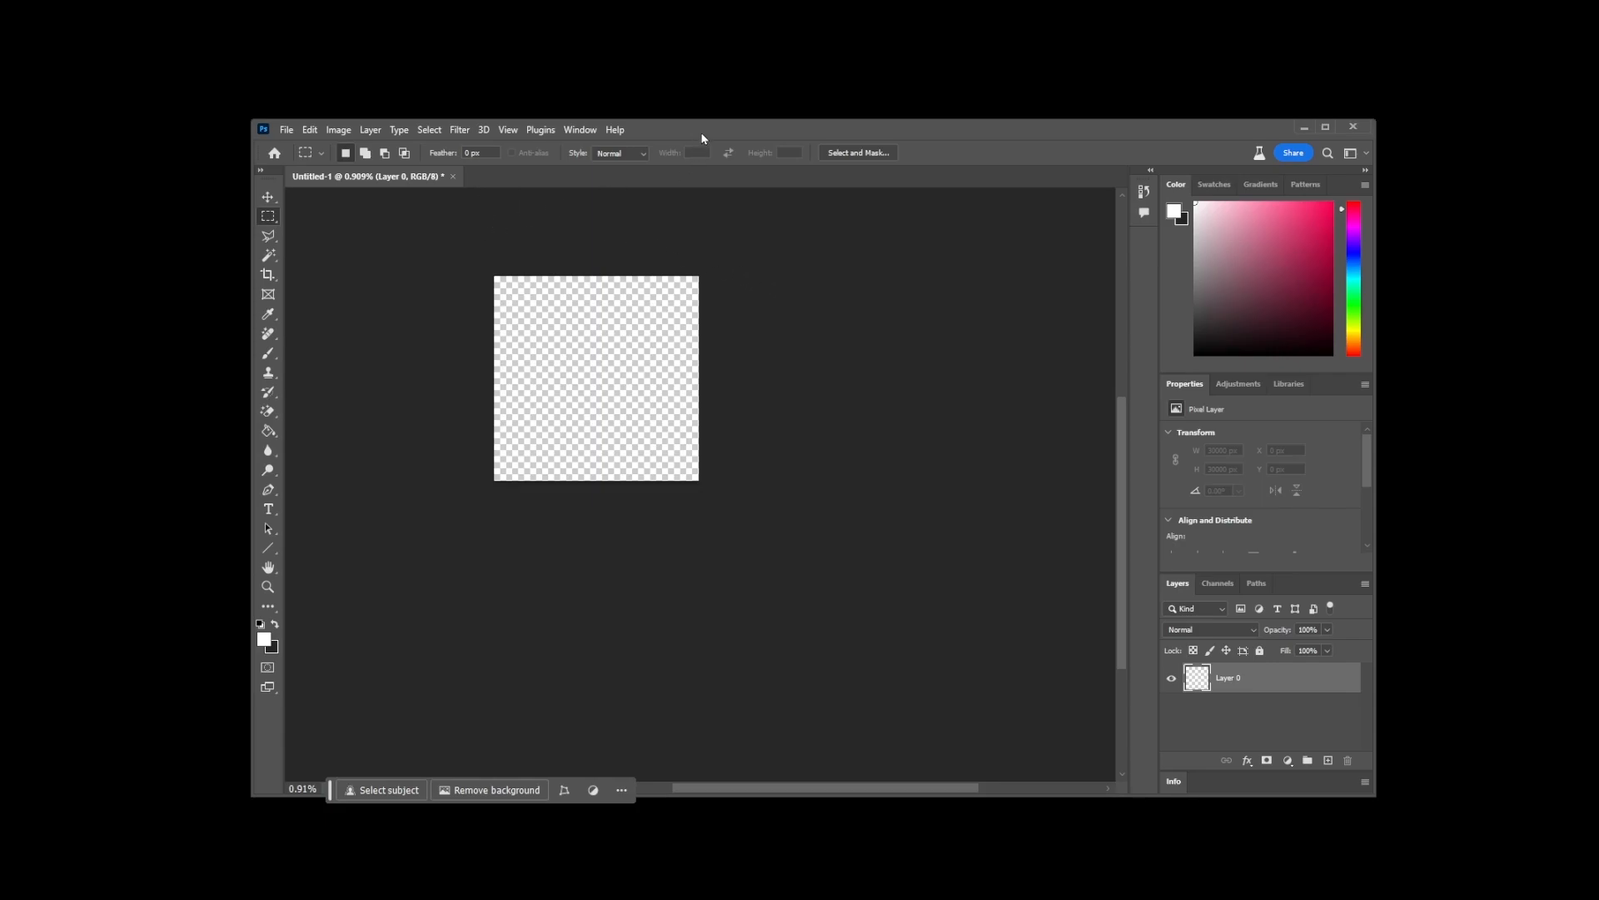
Step: Save the canvas as invisible-image-version2.png on the Desktop with 'Smallest file size' compression
{"action": "left_click", "coordinate": [287, 130]}
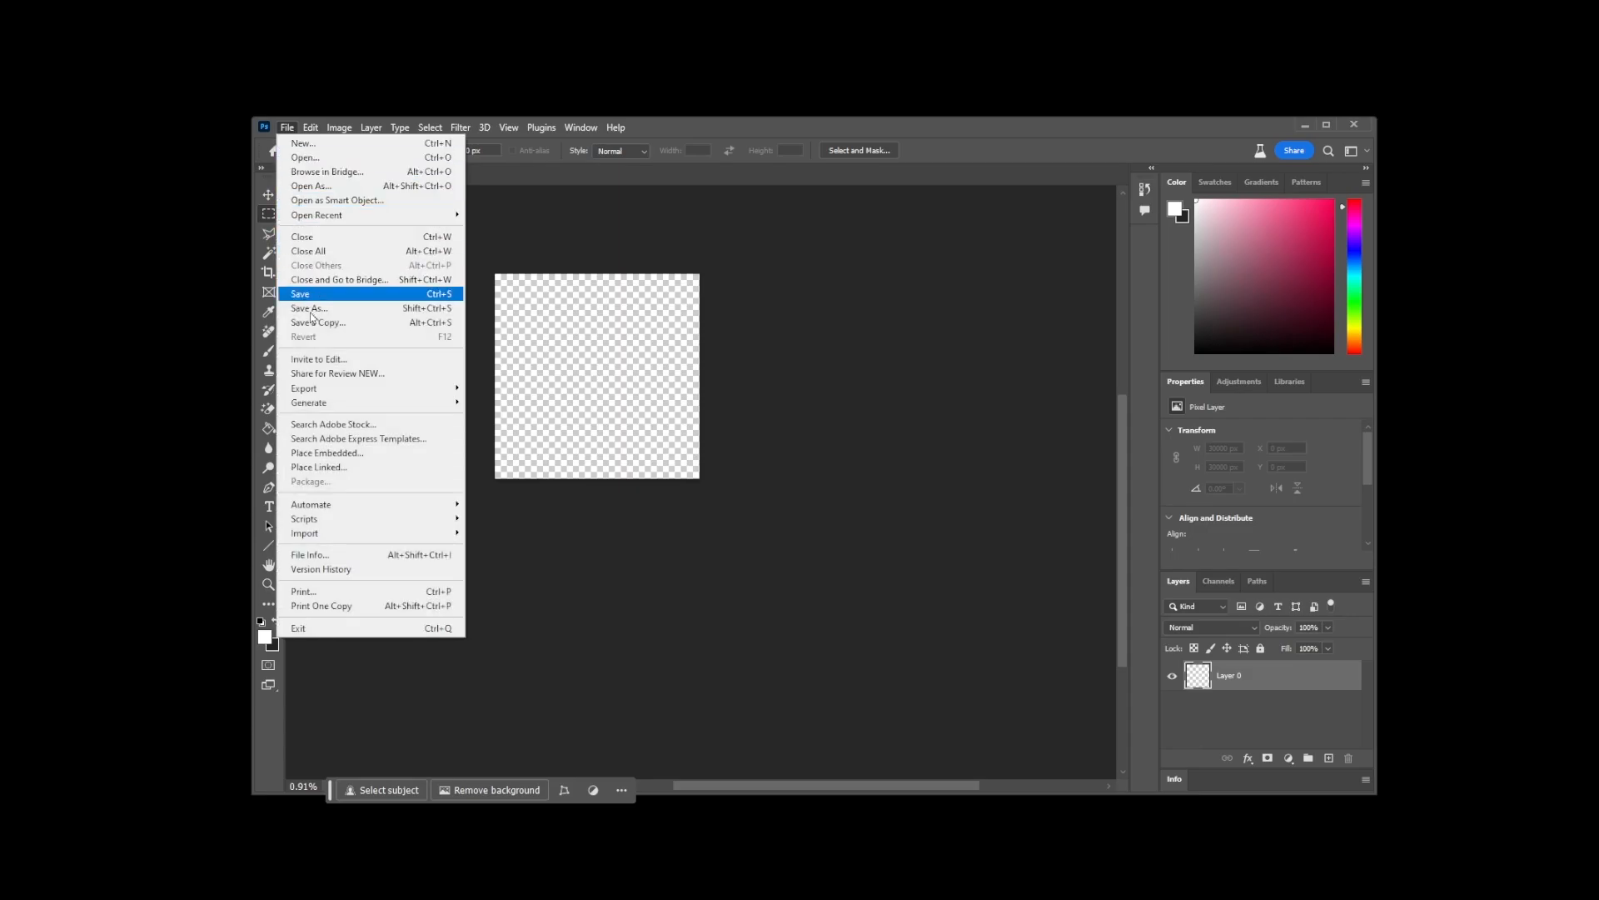
{"action": "left_click", "coordinate": [308, 308]}
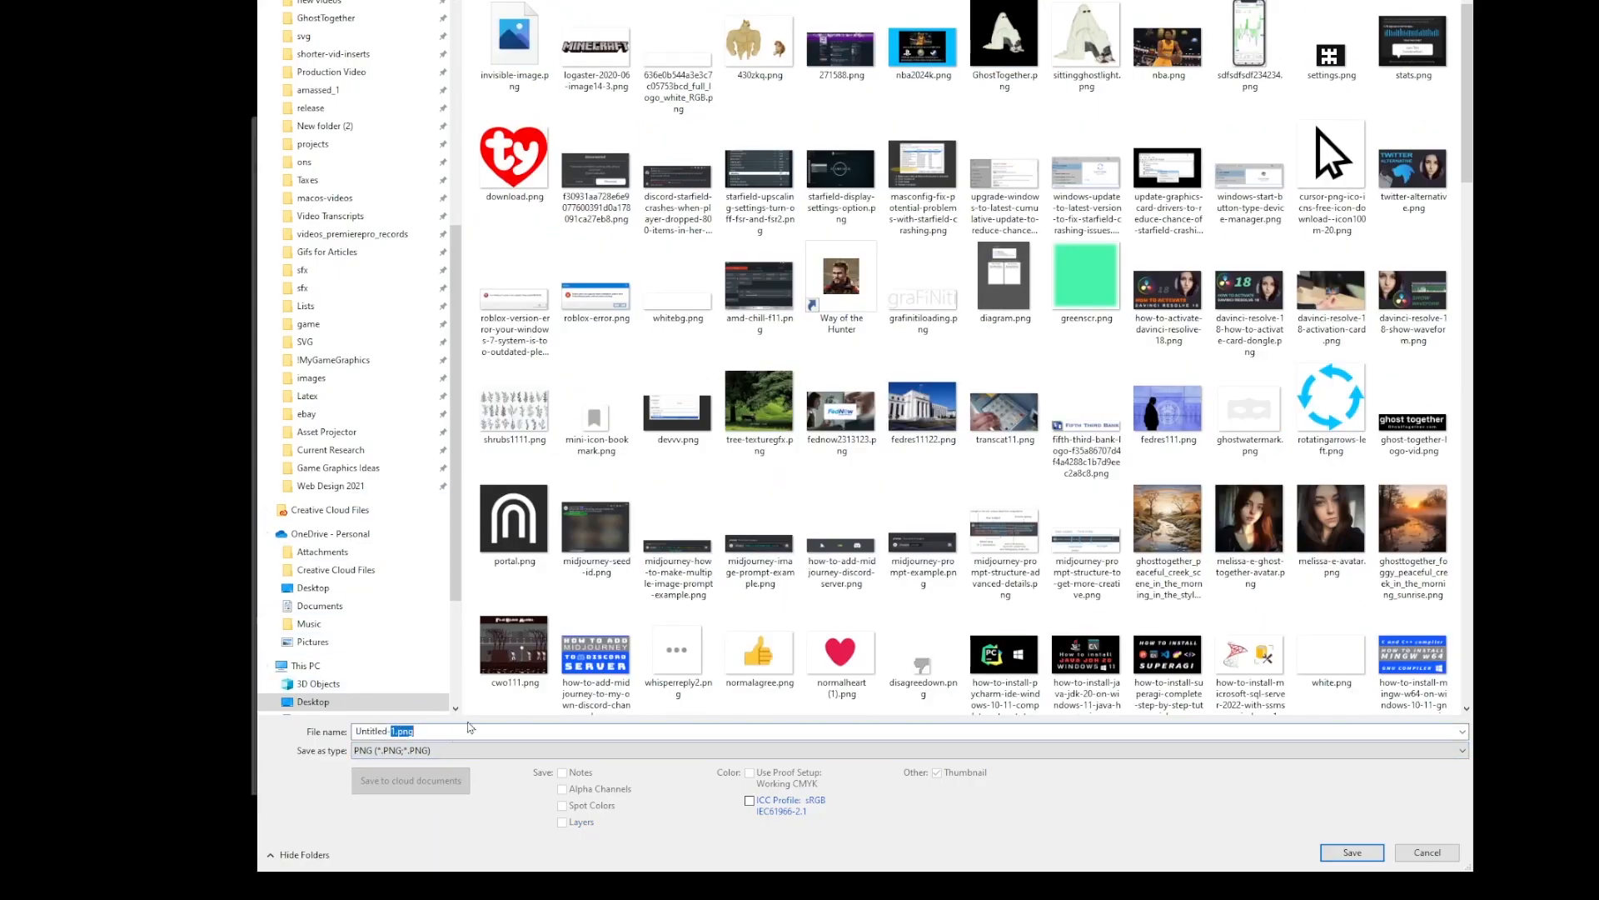
{"action": "left_click", "coordinate": [513, 32]}
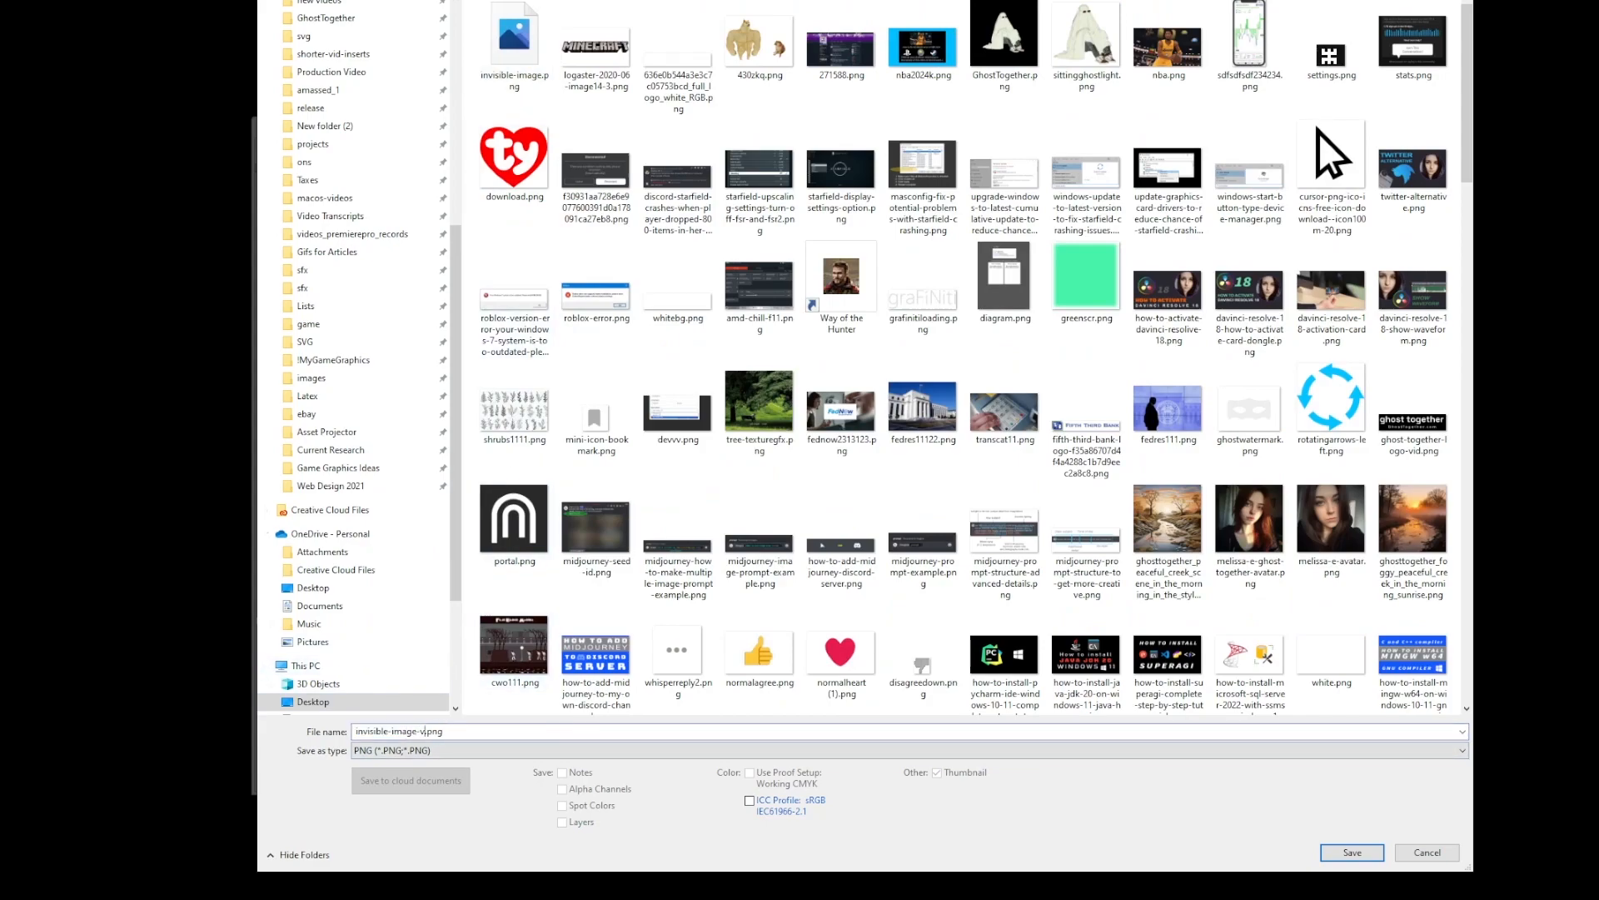
{"action": "left_click", "coordinate": [1352, 853]}
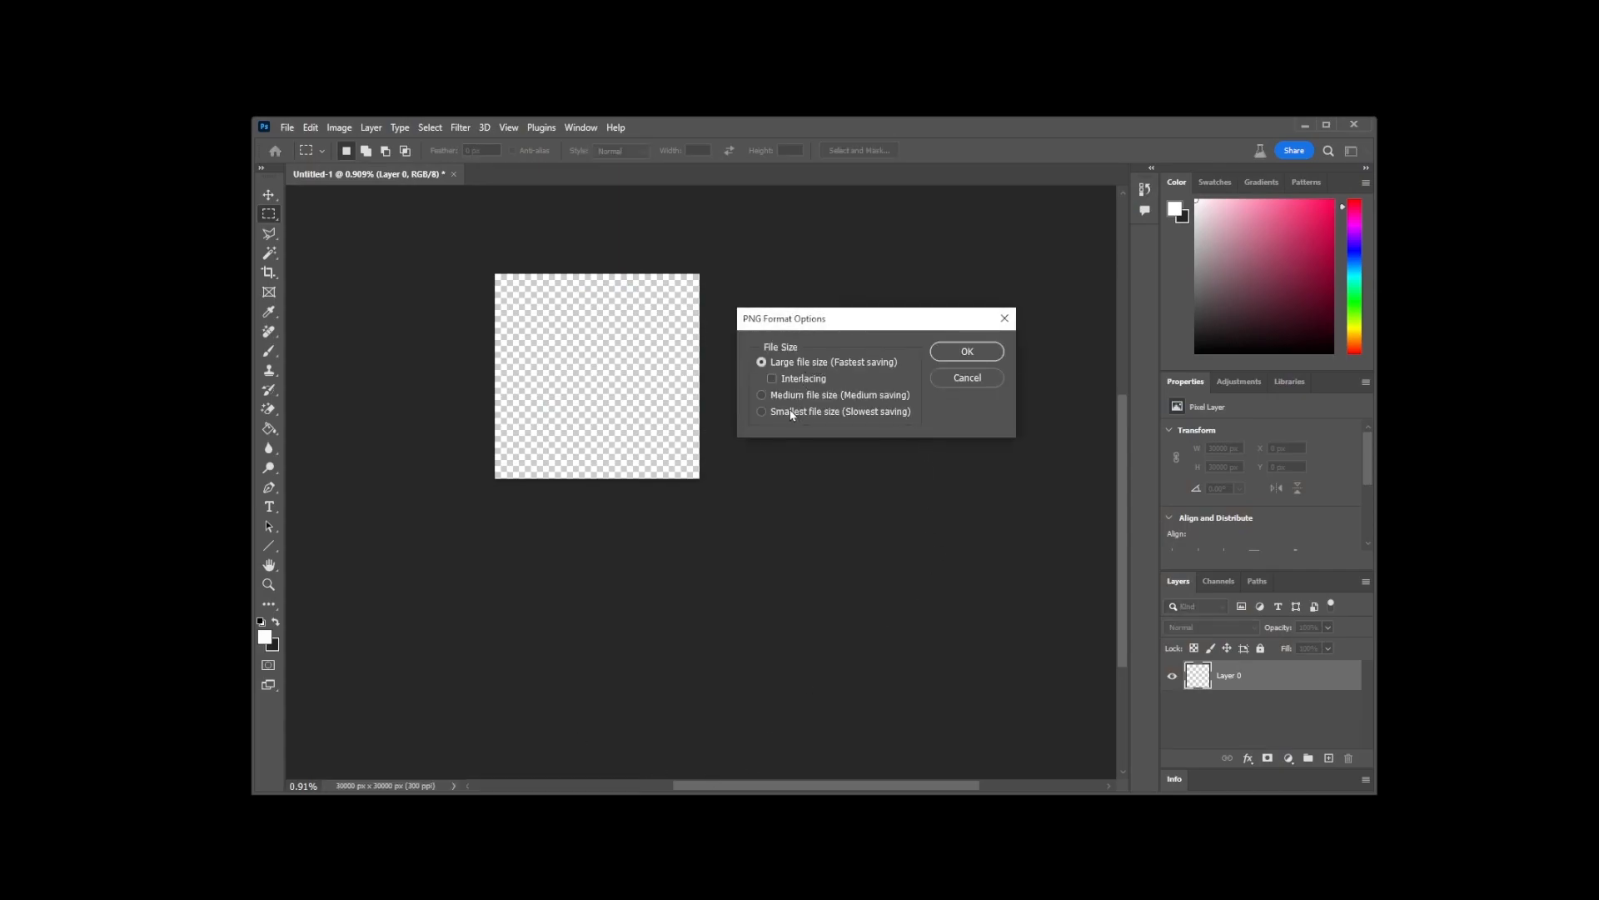
{"action": "left_click", "coordinate": [762, 412]}
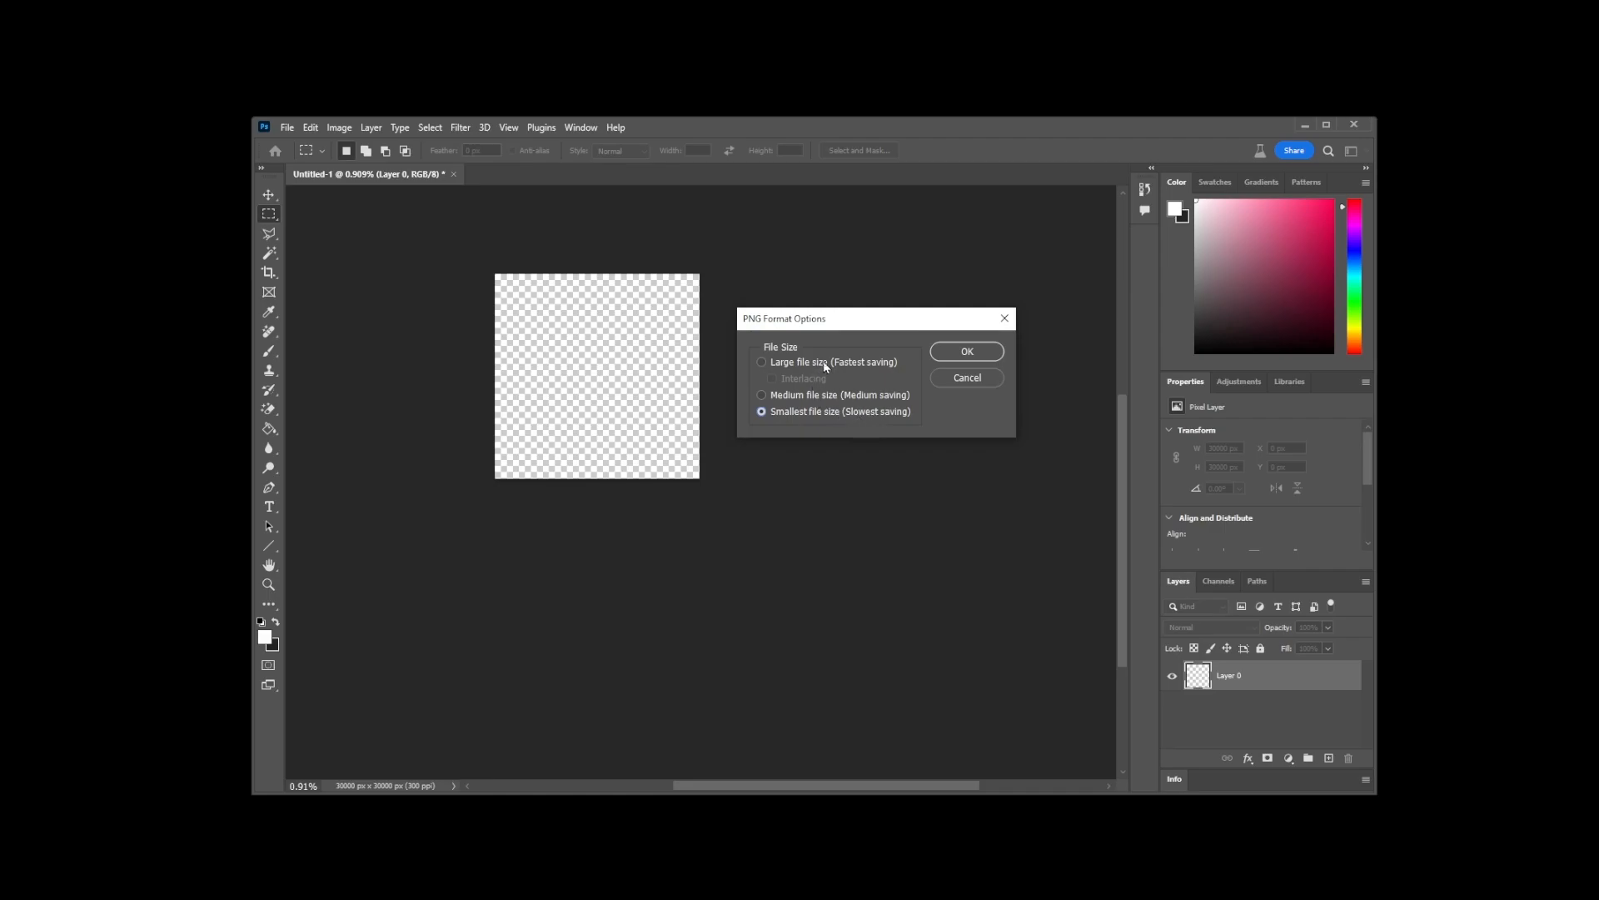
{"action": "left_click", "coordinate": [967, 350]}
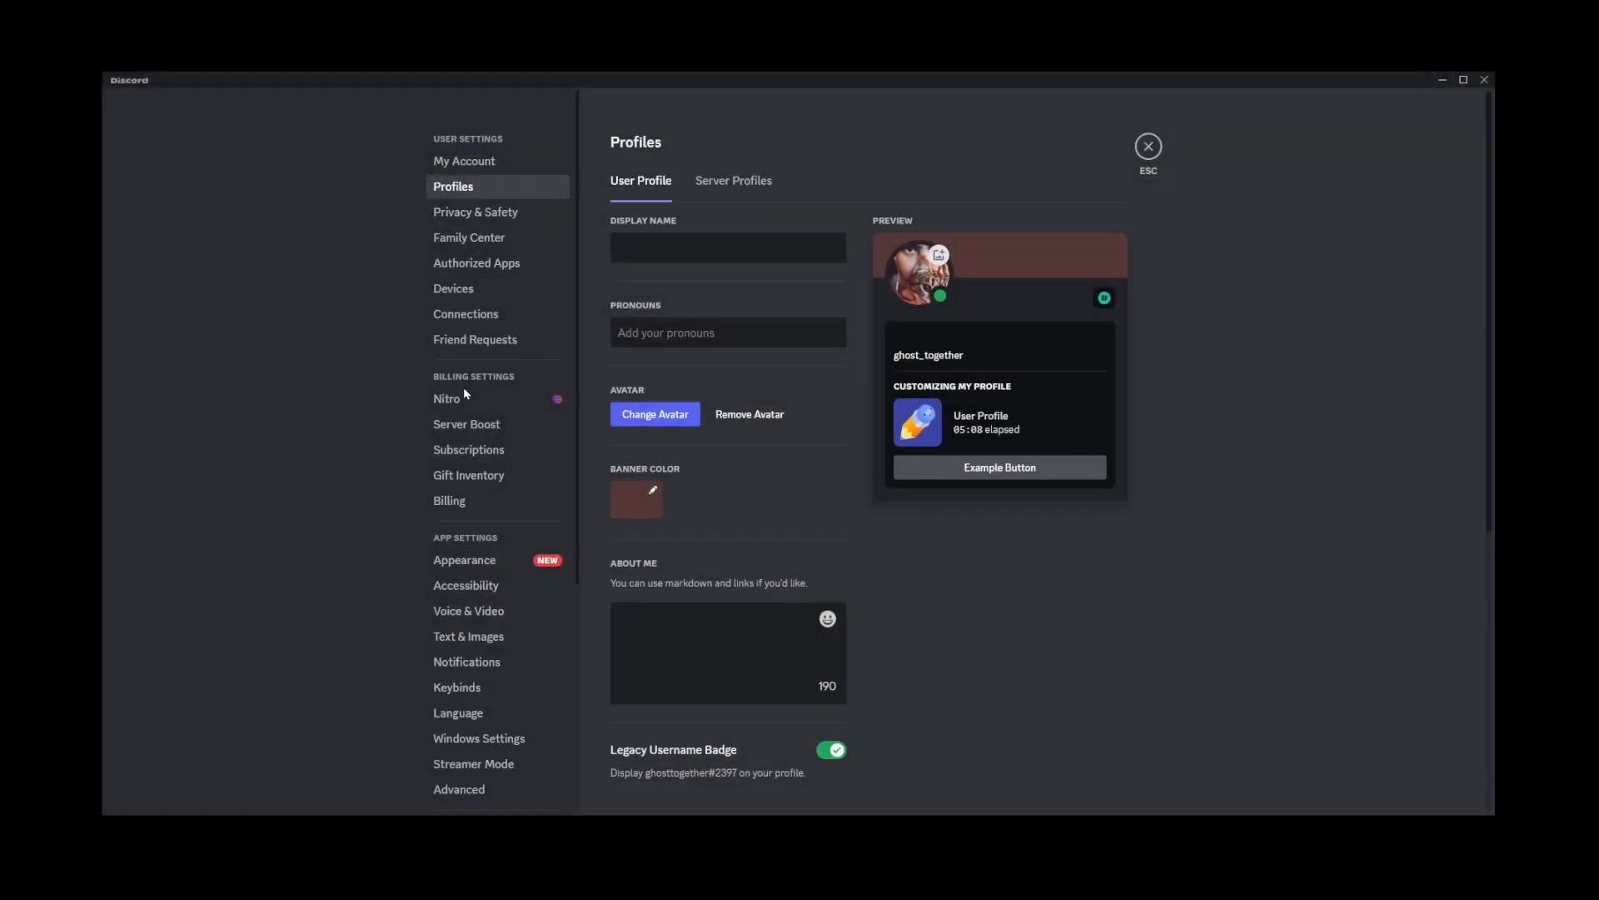
Step: Upload invisible-image-version2.png from the Desktop as the new avatar; the avatar stays unchanged
{"action": "left_click", "coordinate": [655, 413]}
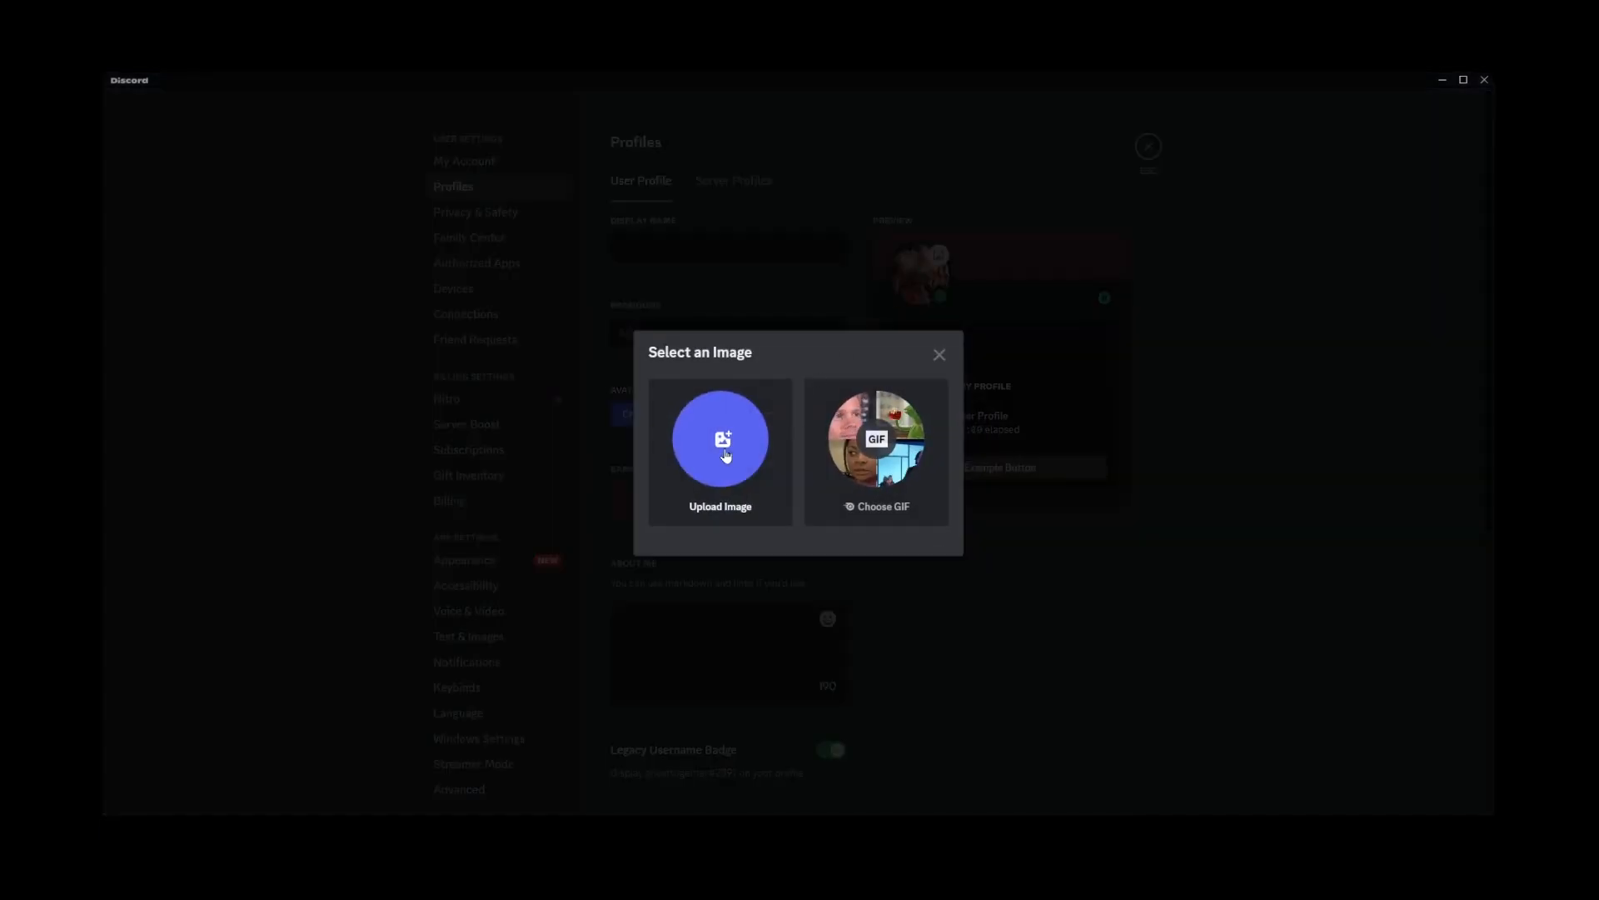
{"action": "left_click", "coordinate": [719, 440]}
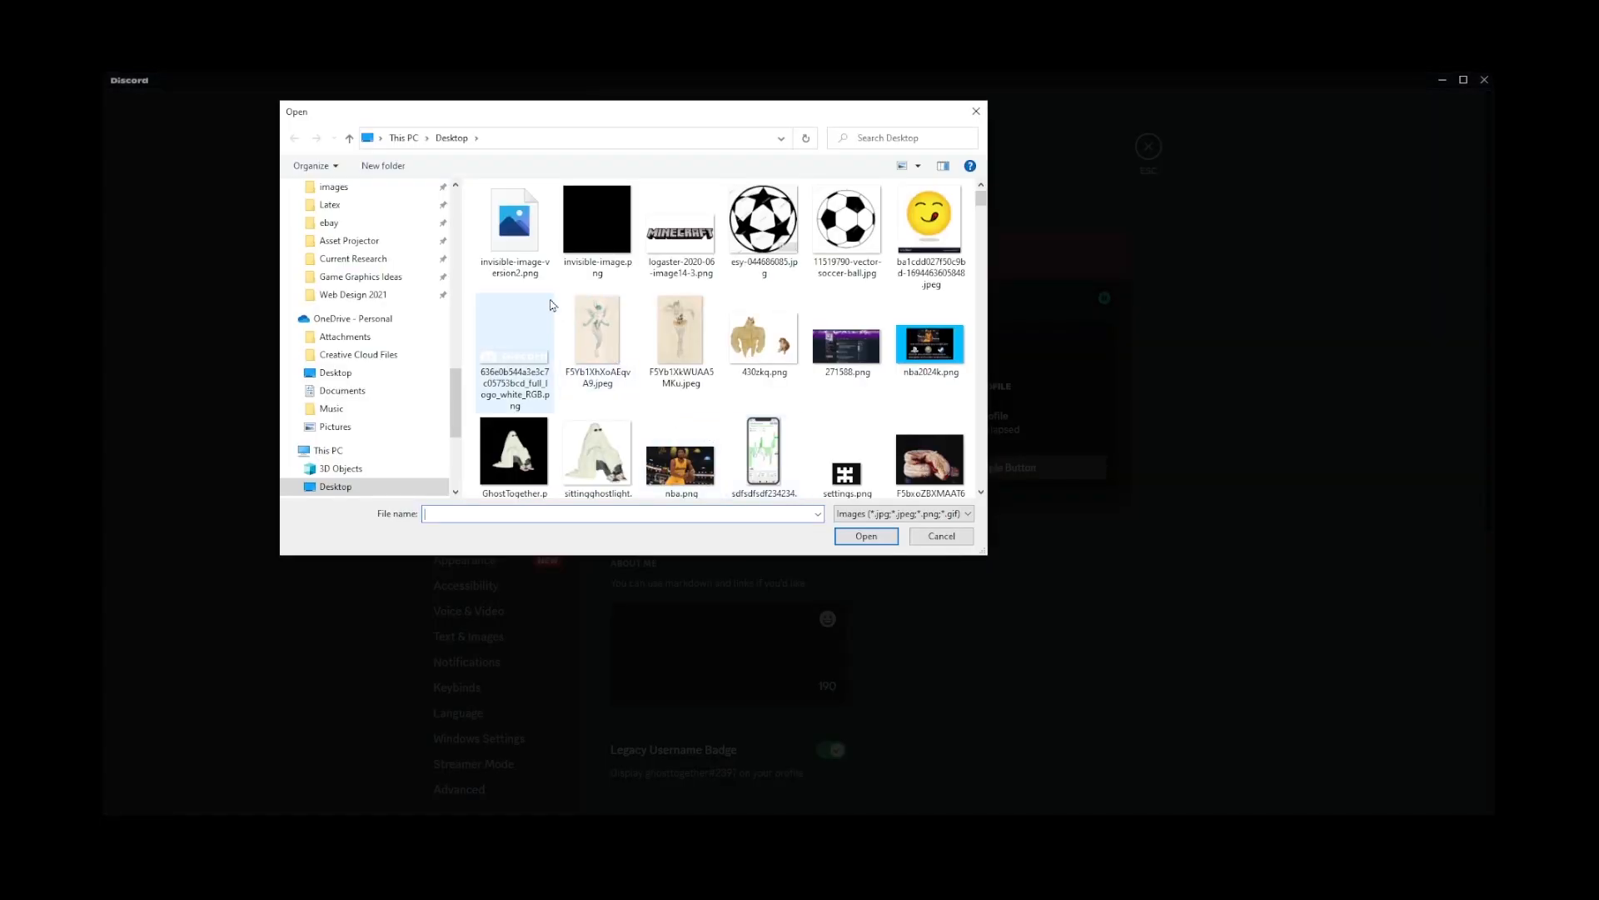
{"action": "left_click", "coordinate": [596, 220]}
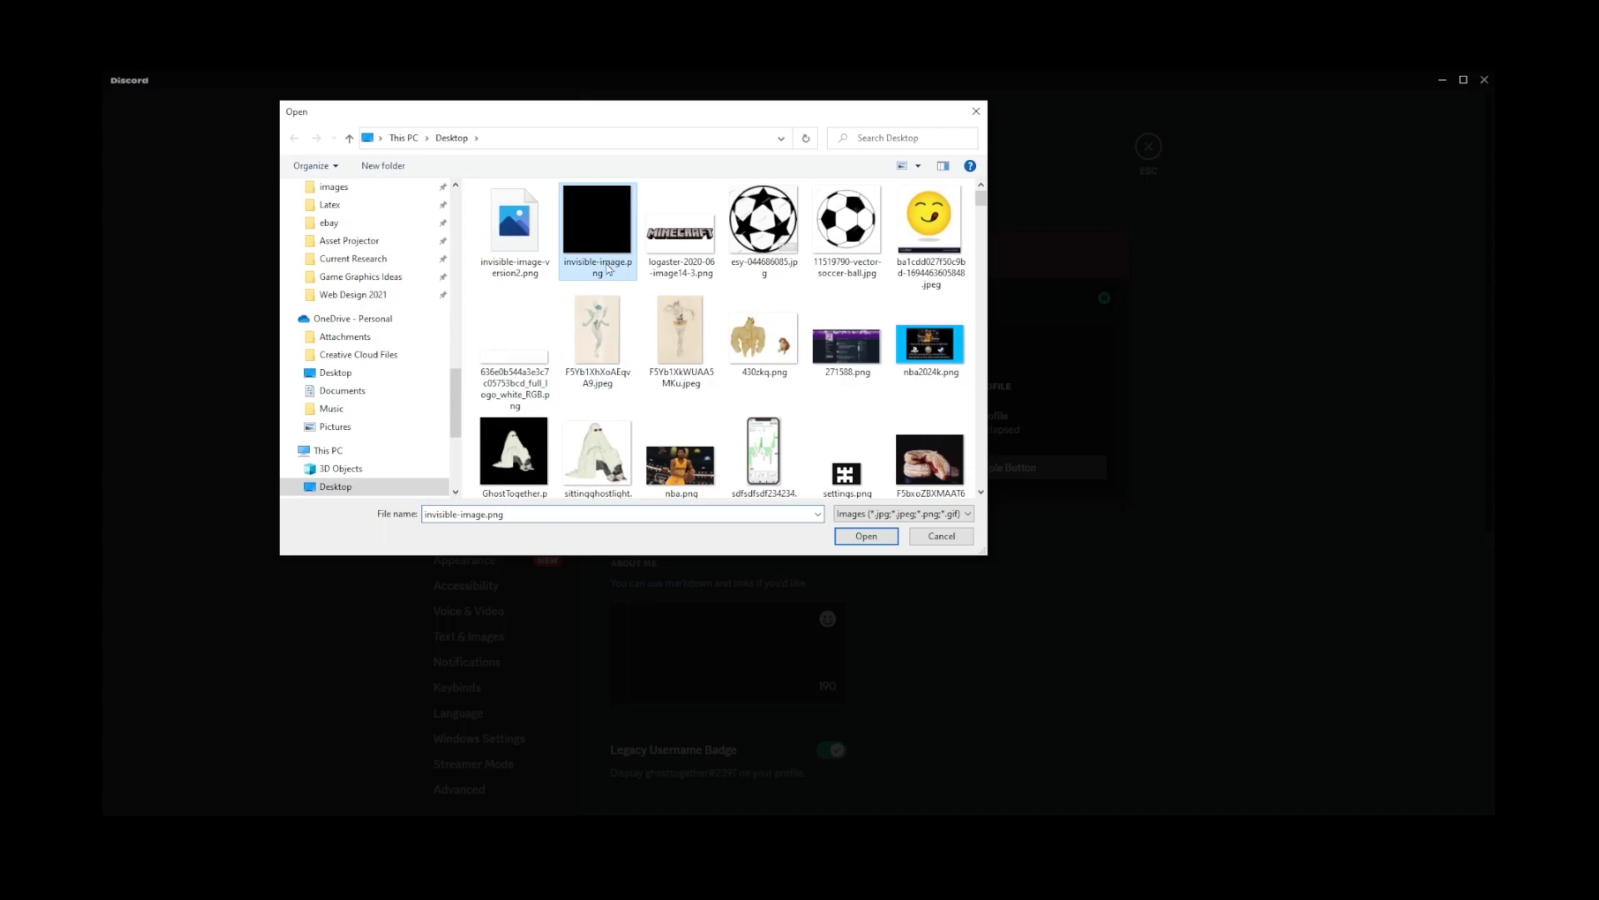
{"action": "left_click", "coordinate": [513, 220]}
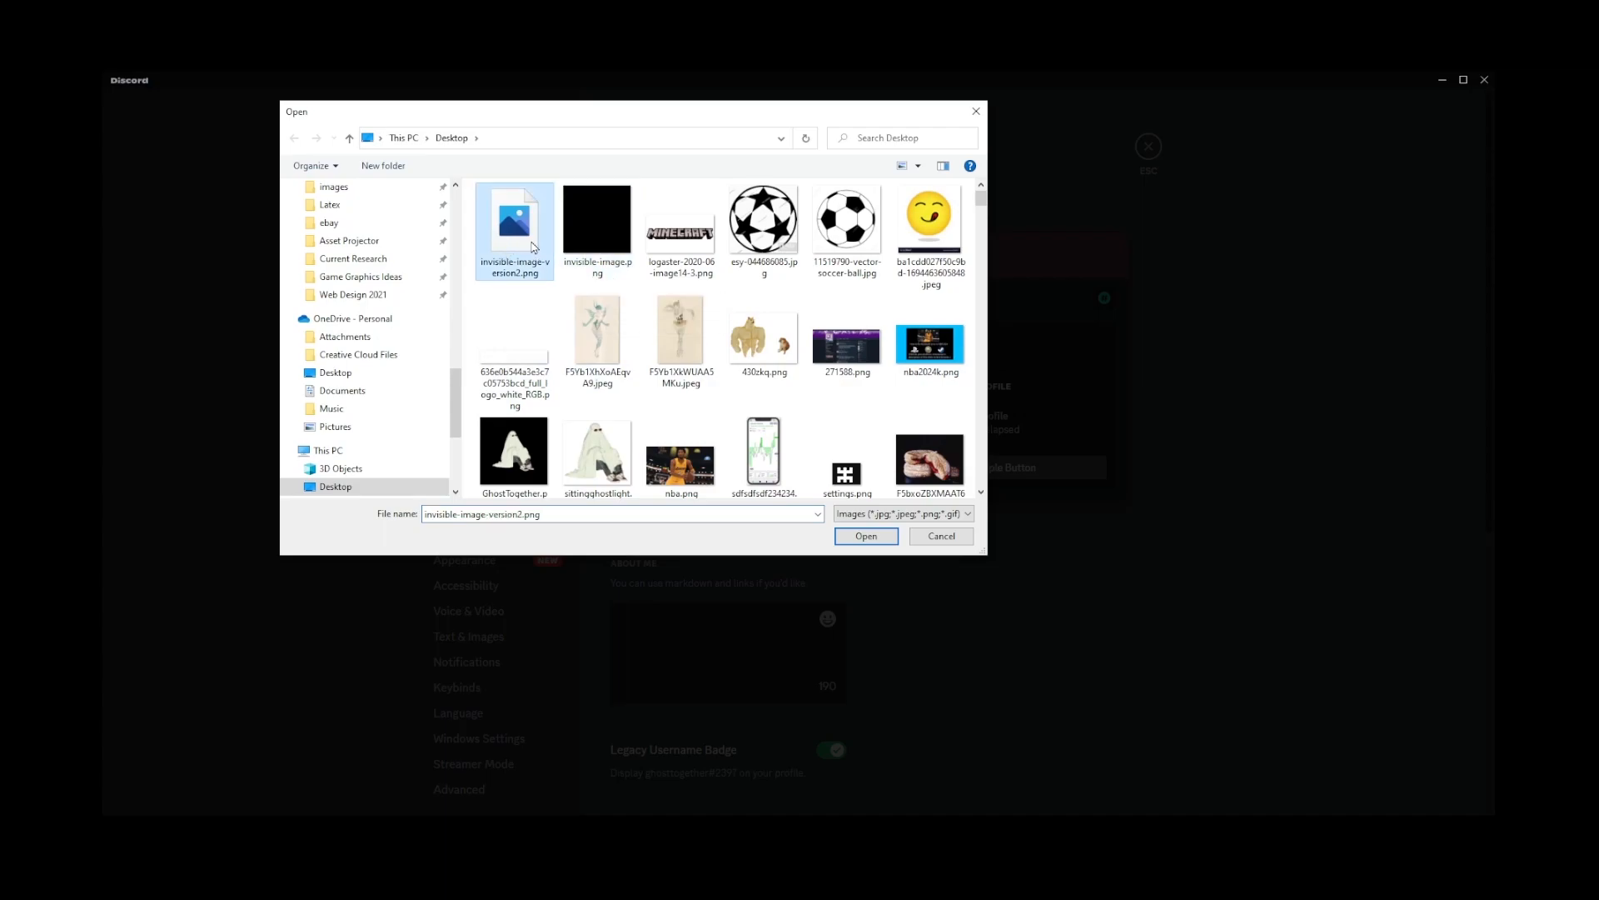
{"action": "left_click", "coordinate": [866, 536]}
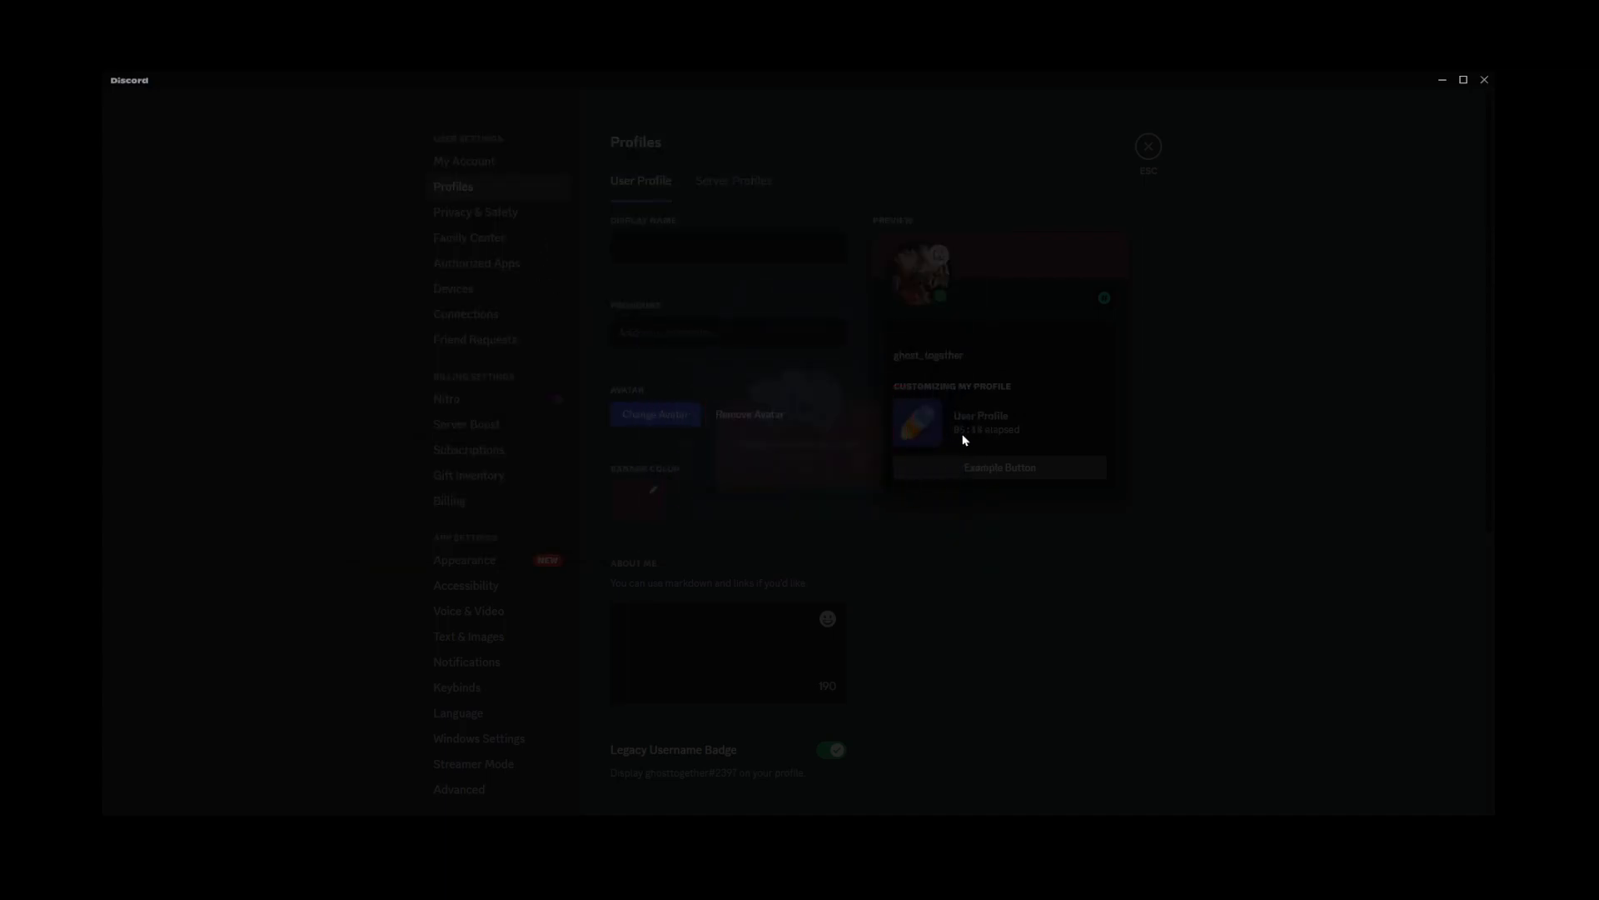
Step: Reopen the file chooser for another avatar upload and cancel it
{"action": "left_click", "coordinate": [655, 413]}
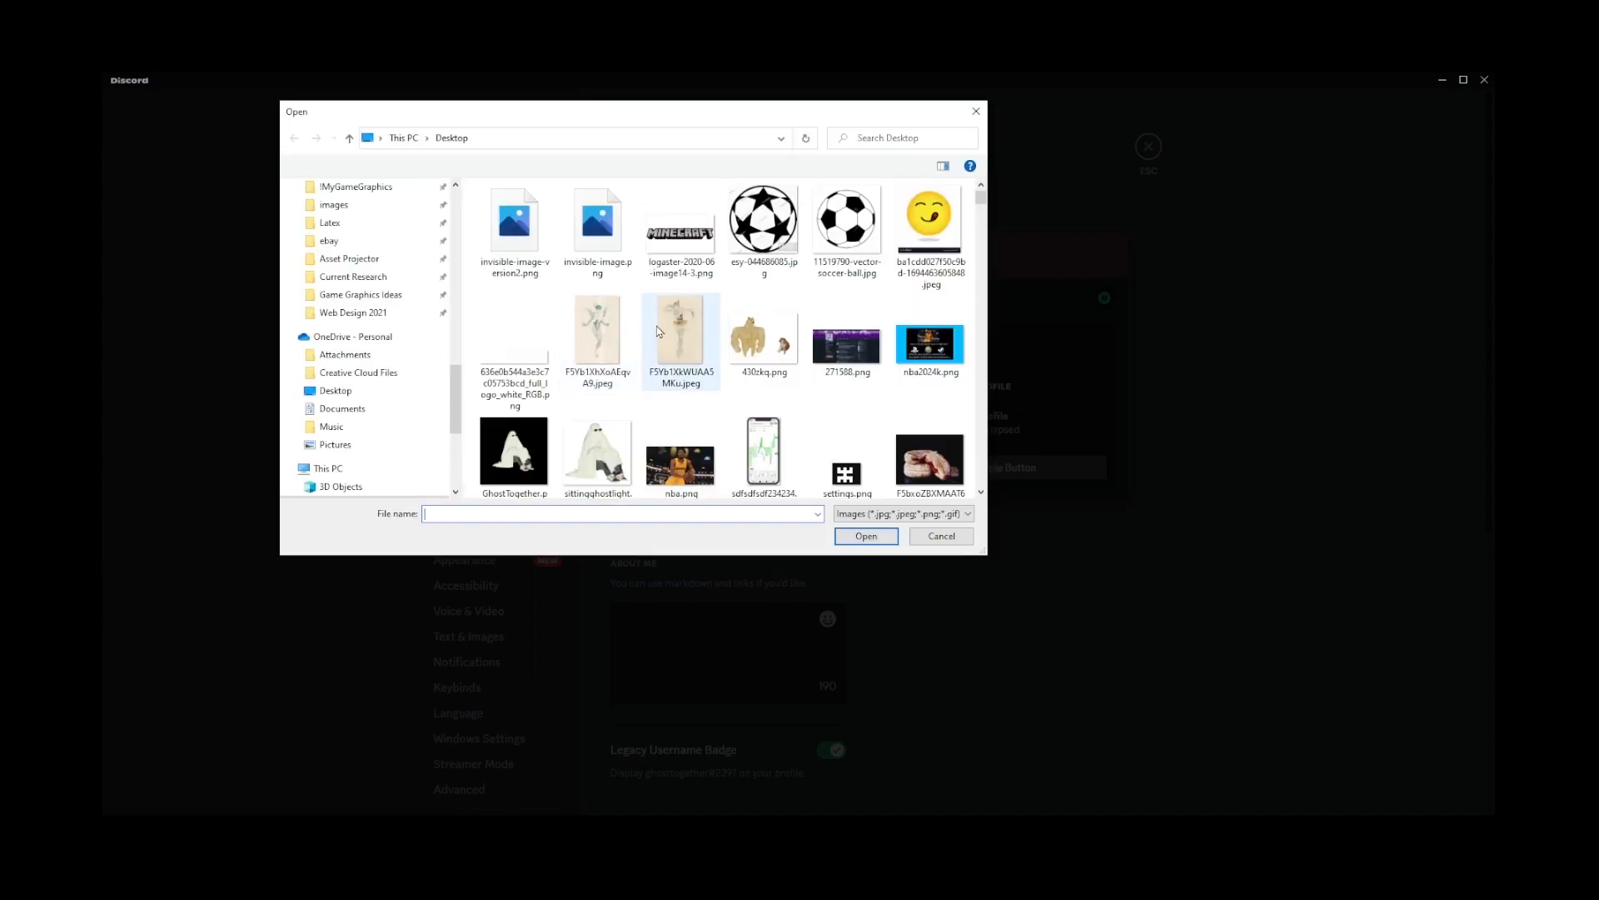
{"action": "left_click", "coordinate": [596, 225]}
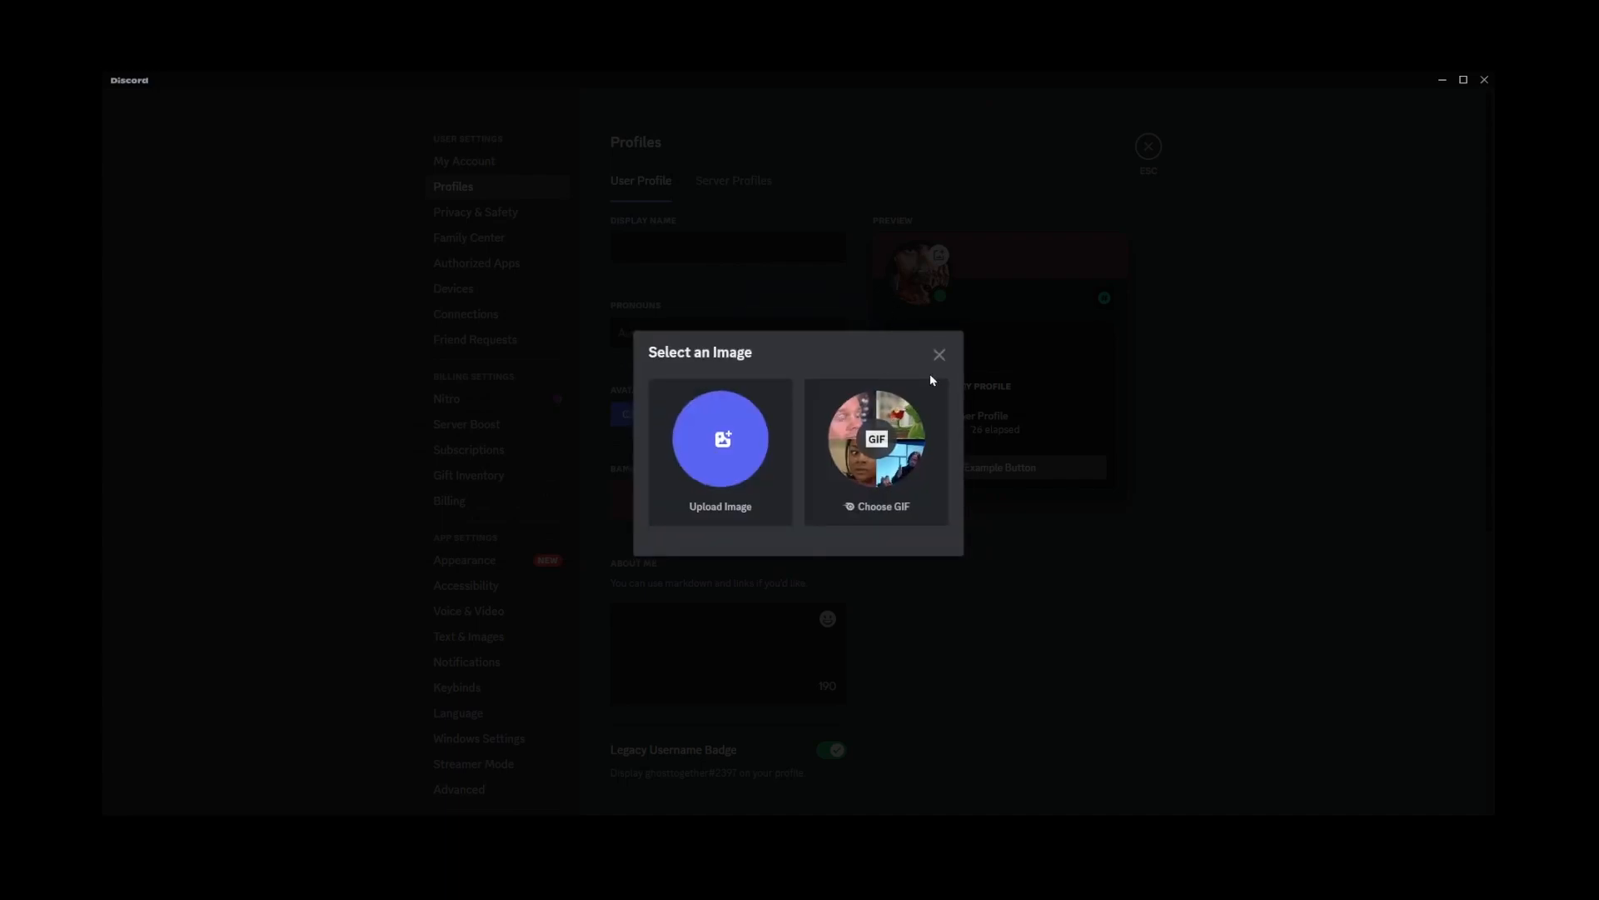
Step: Dismiss the Select an Image modal, reopen Change Avatar once more, and close it again
{"action": "left_click", "coordinate": [940, 353]}
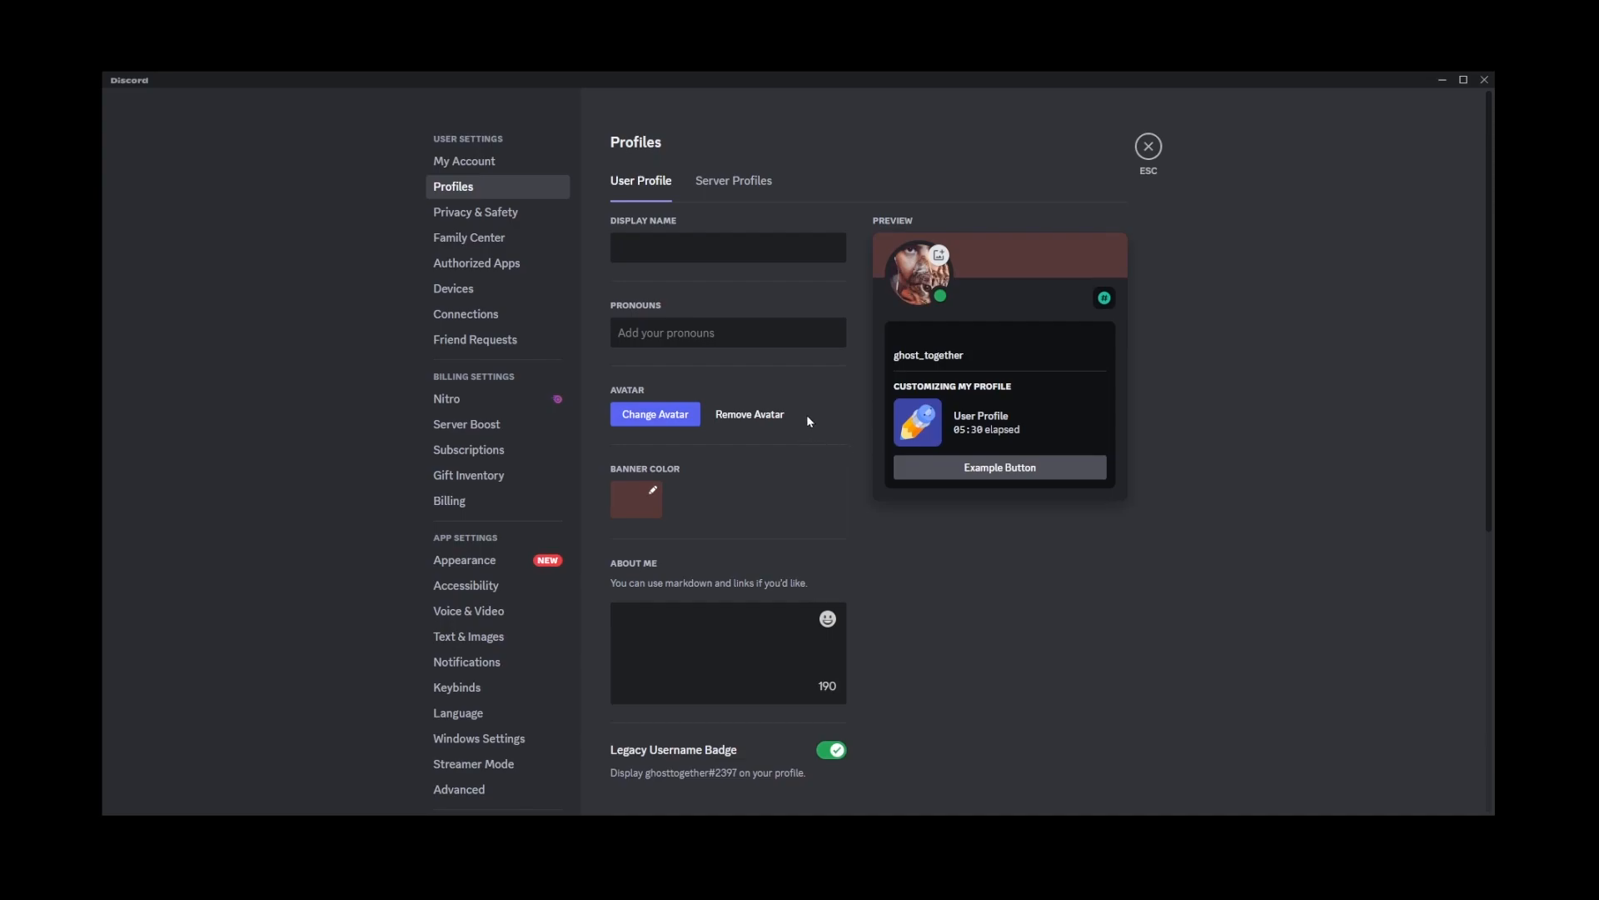
{"action": "mouse_move", "coordinate": [856, 473]}
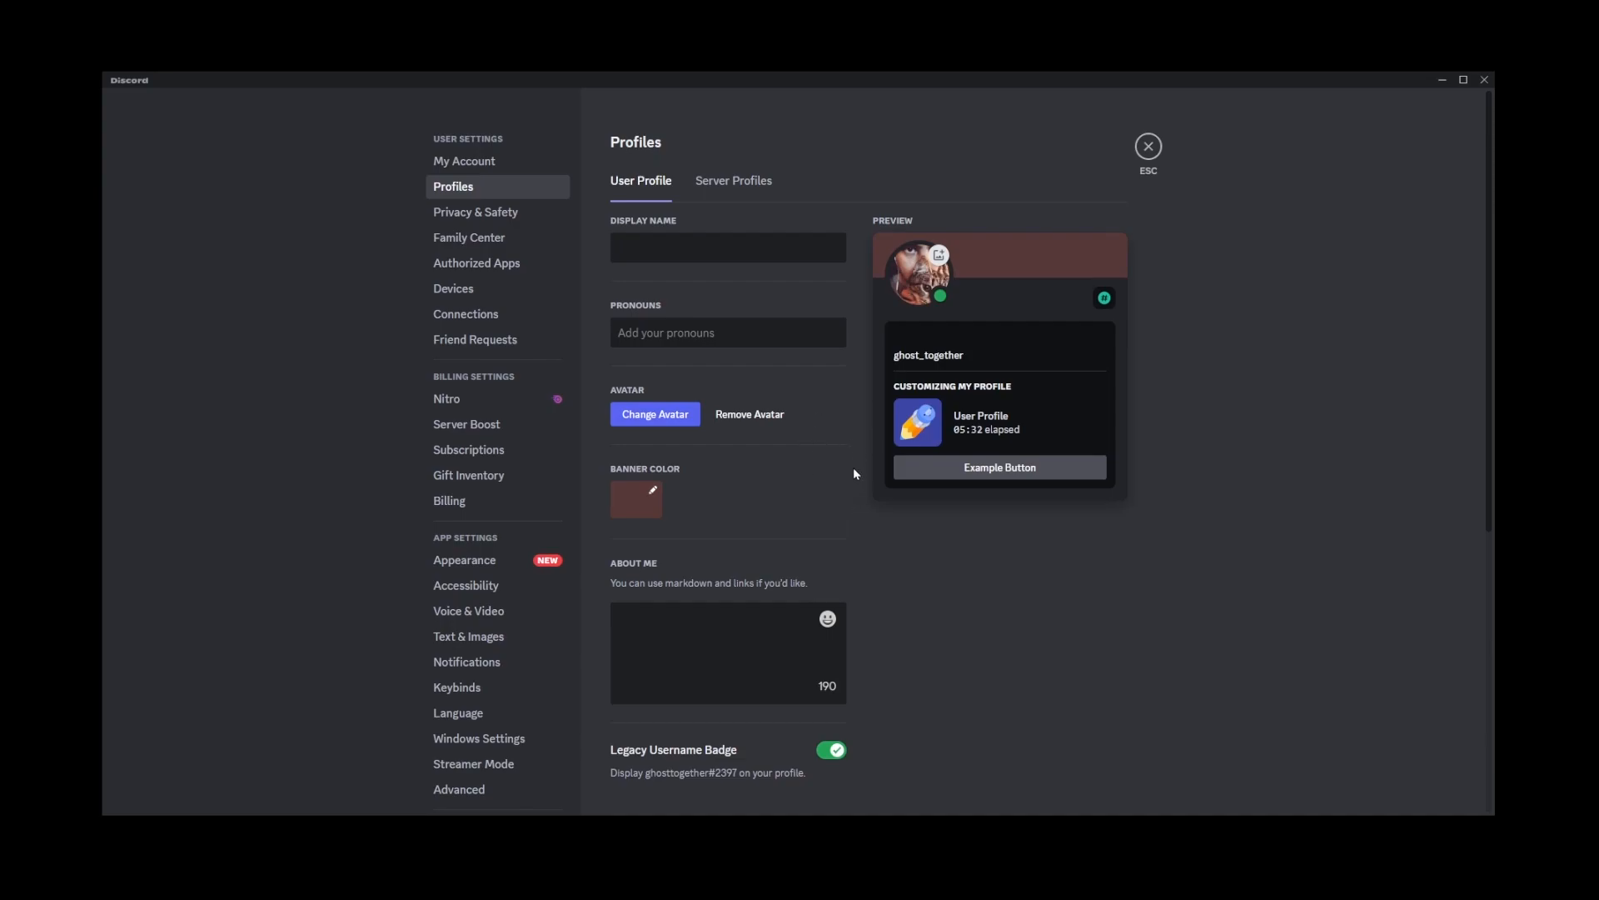
{"action": "left_click", "coordinate": [655, 413]}
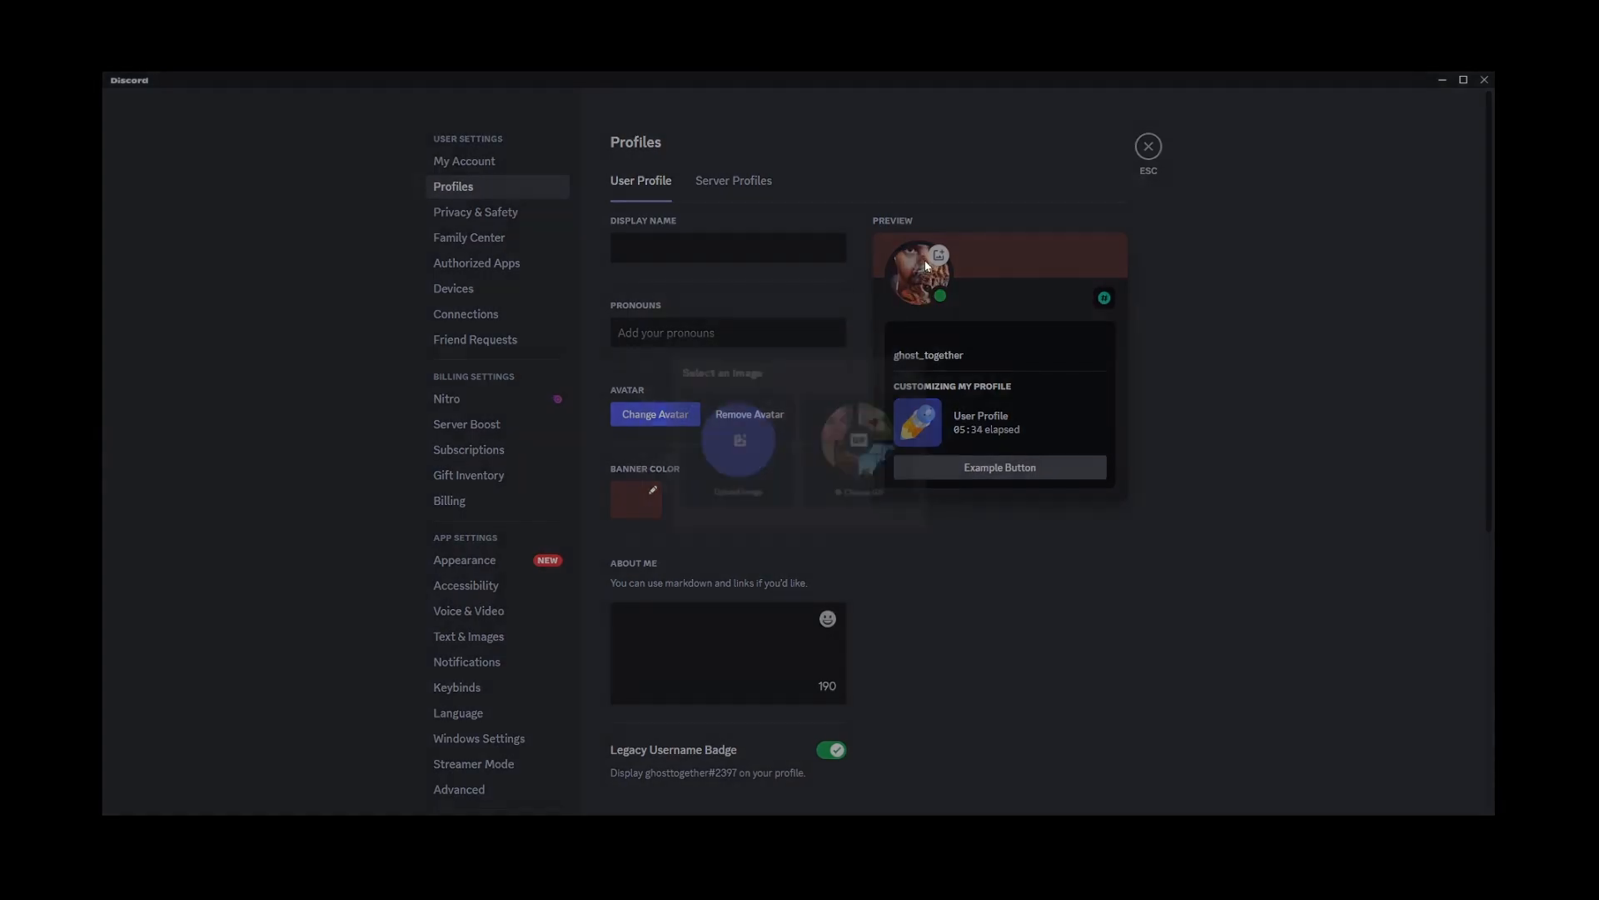
{"action": "left_click", "coordinate": [655, 413]}
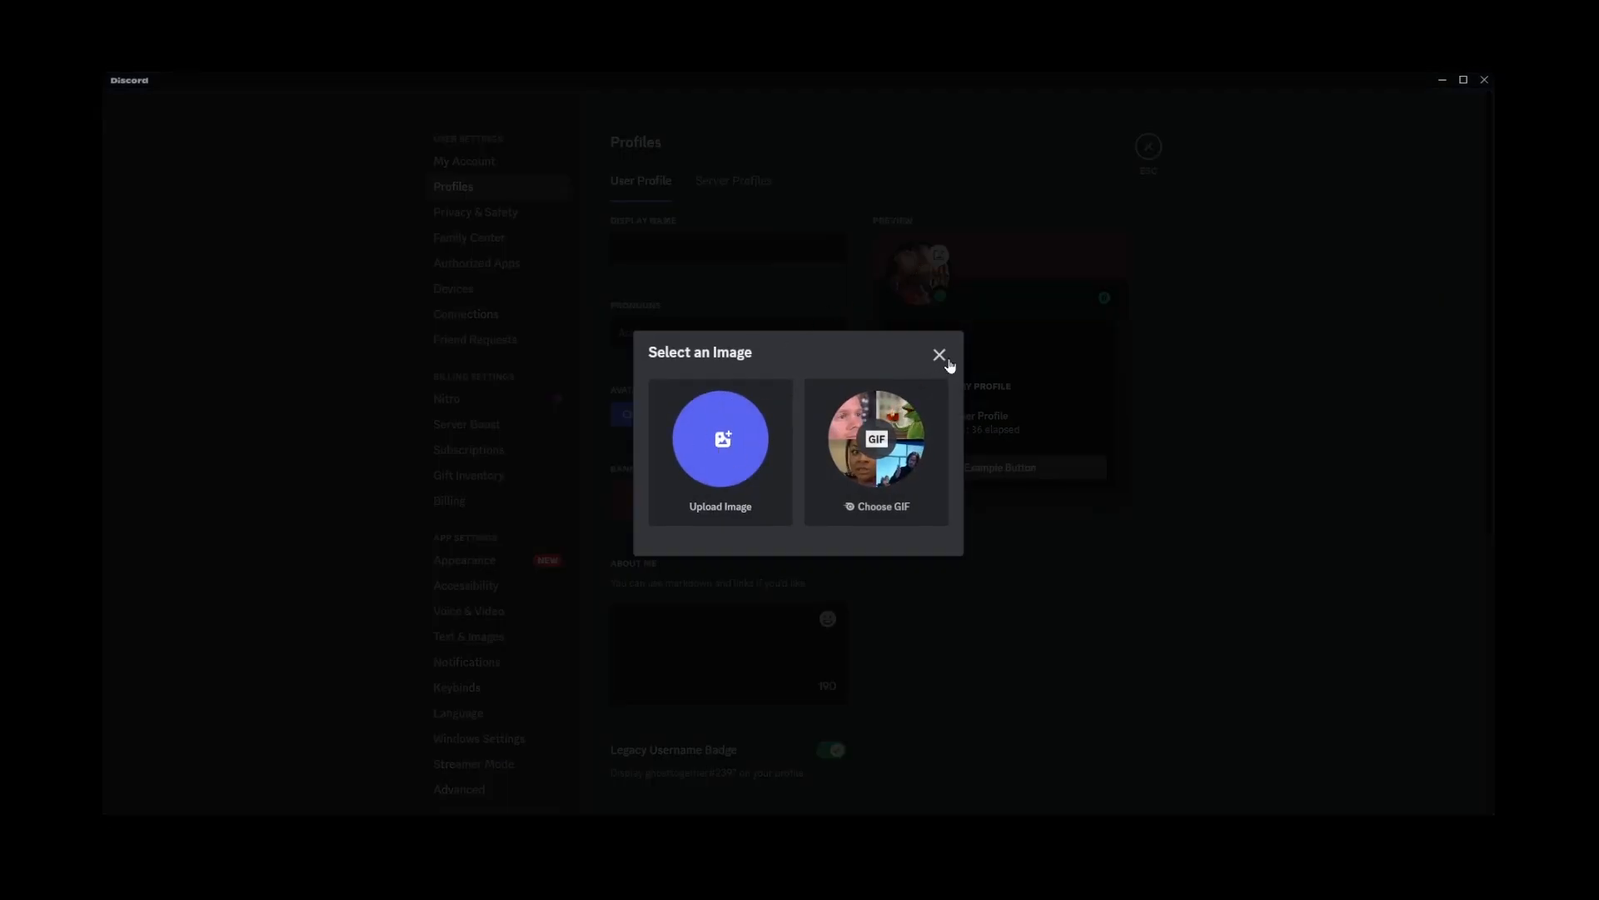
{"action": "left_click", "coordinate": [940, 353]}
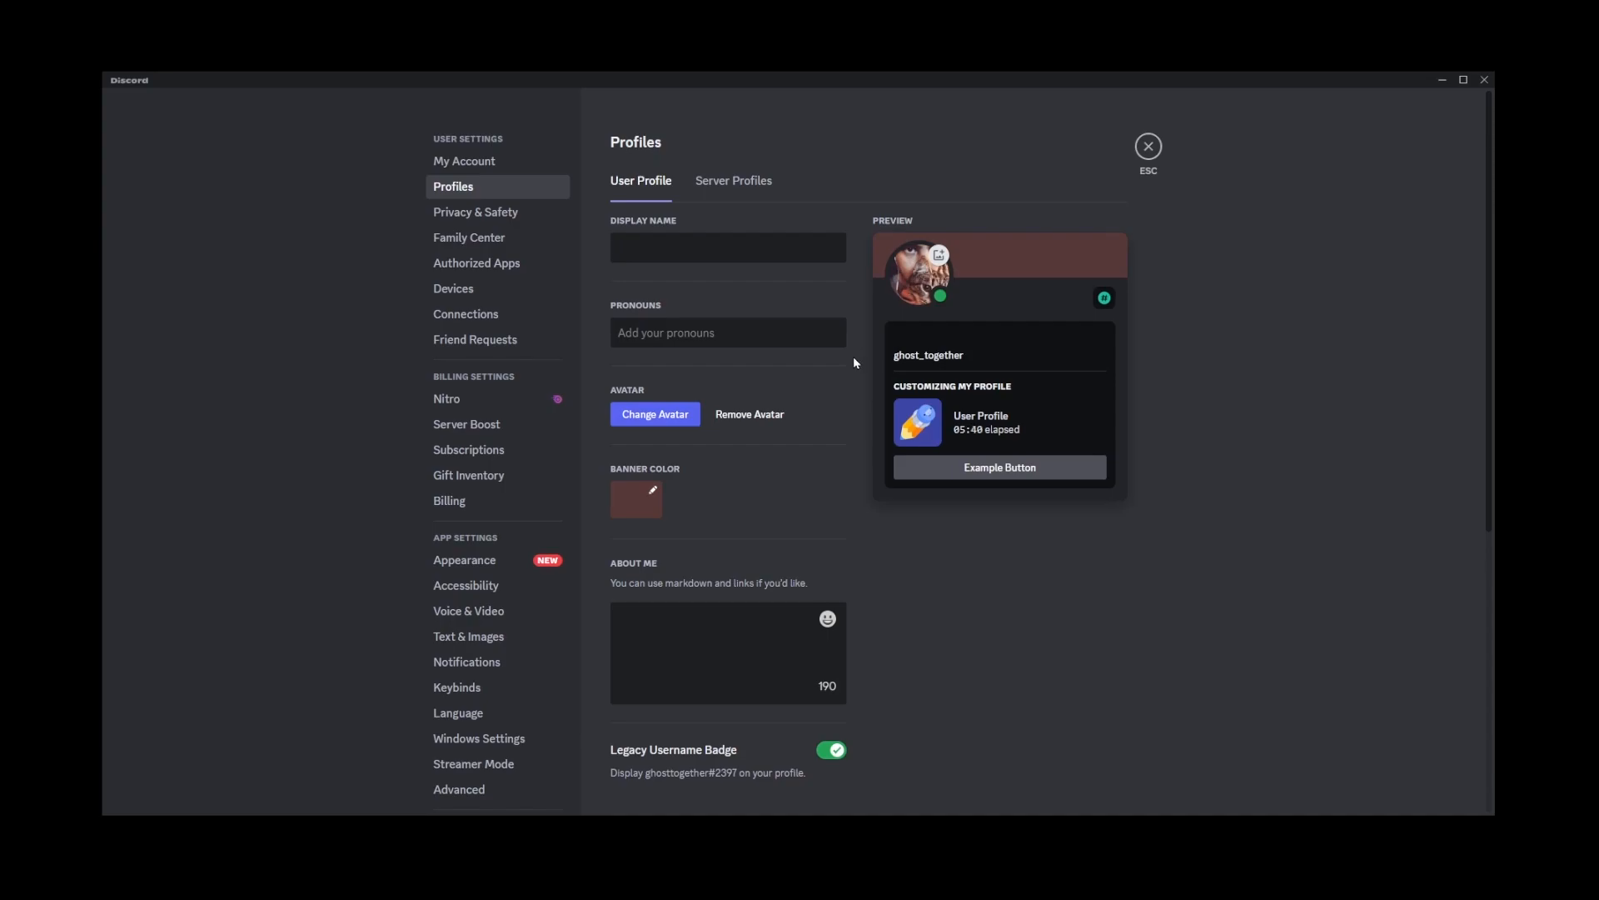
{"action": "mouse_move", "coordinate": [866, 363]}
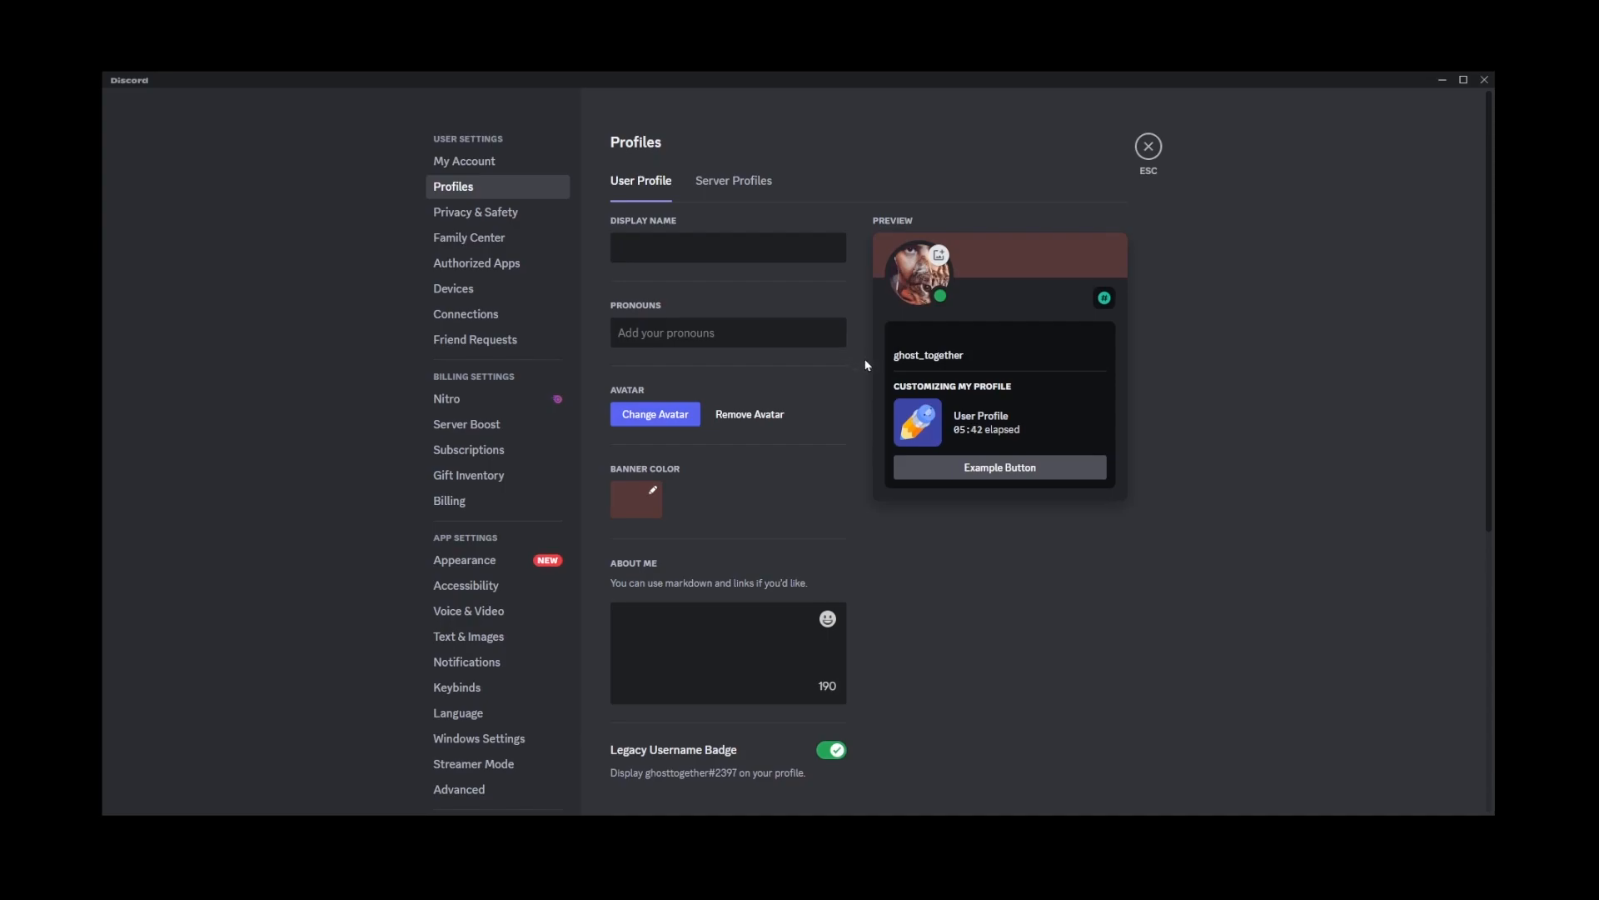